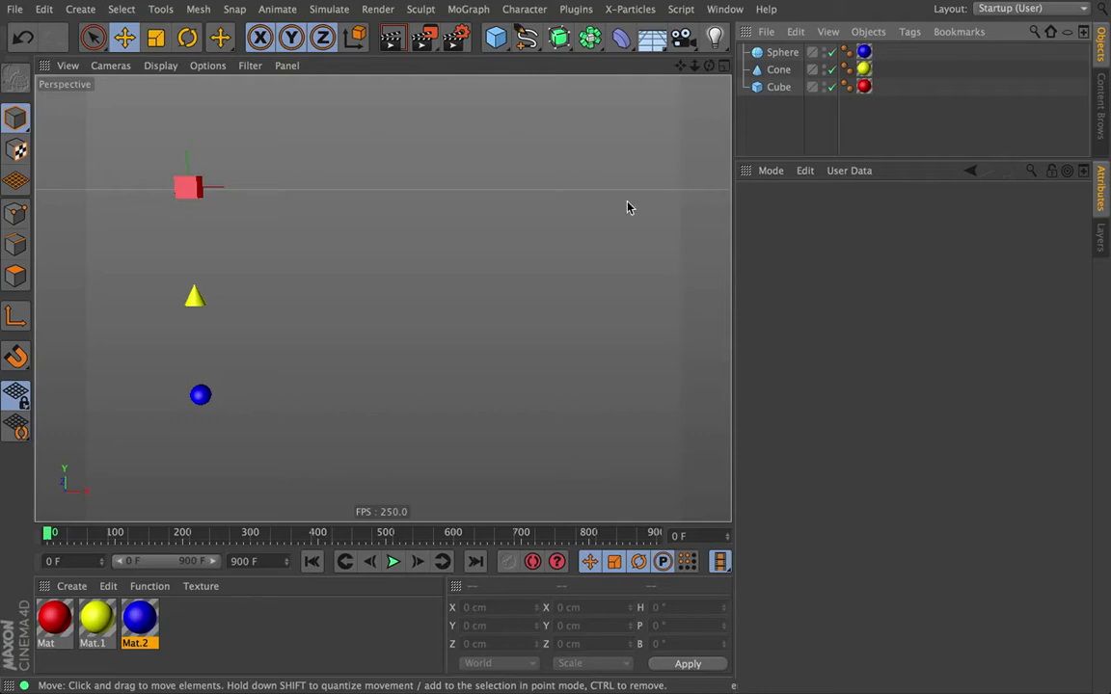
mouse_move(642, 149)
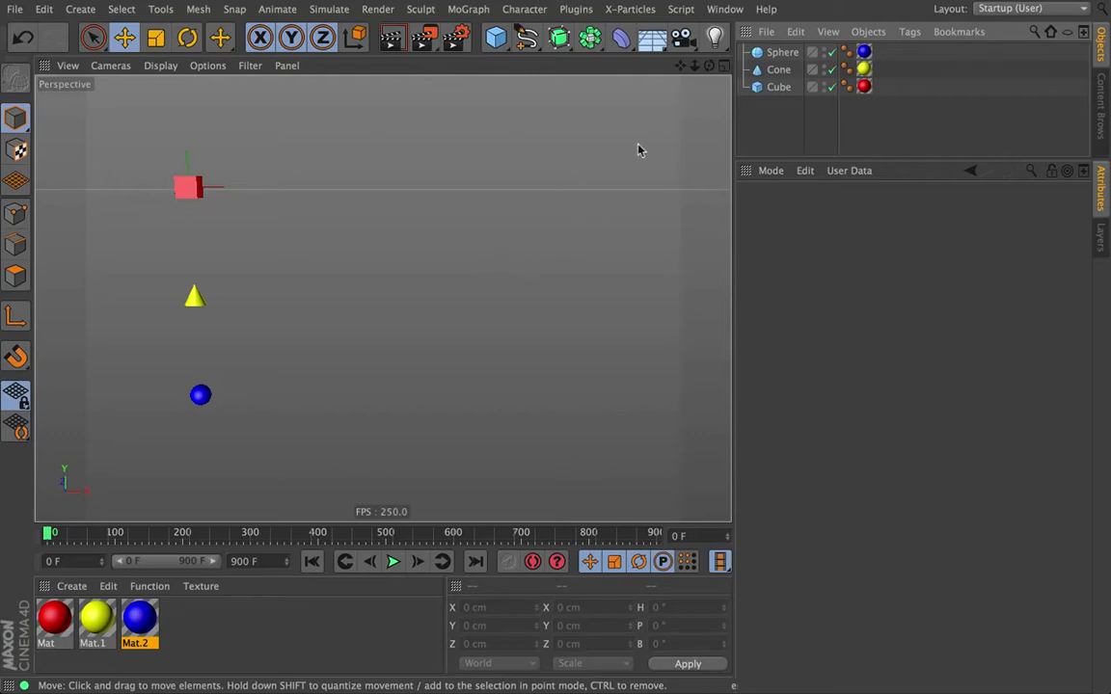
mouse_move(386, 273)
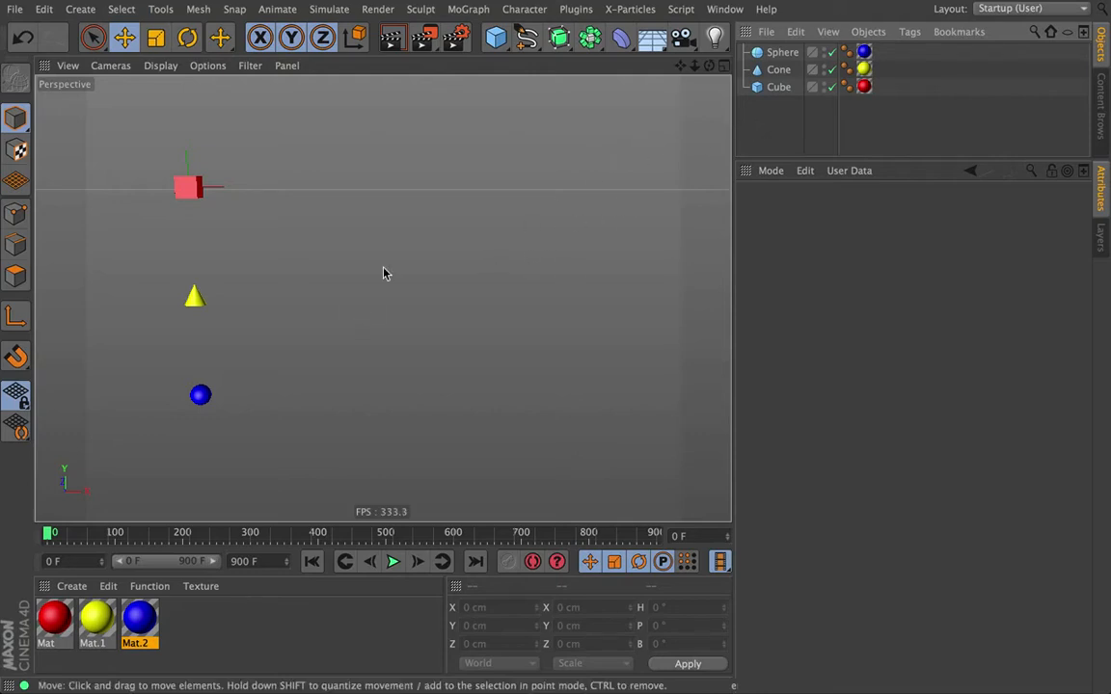
Select the Sphere, Cone and Cube together in the Object Manager
click(782, 52)
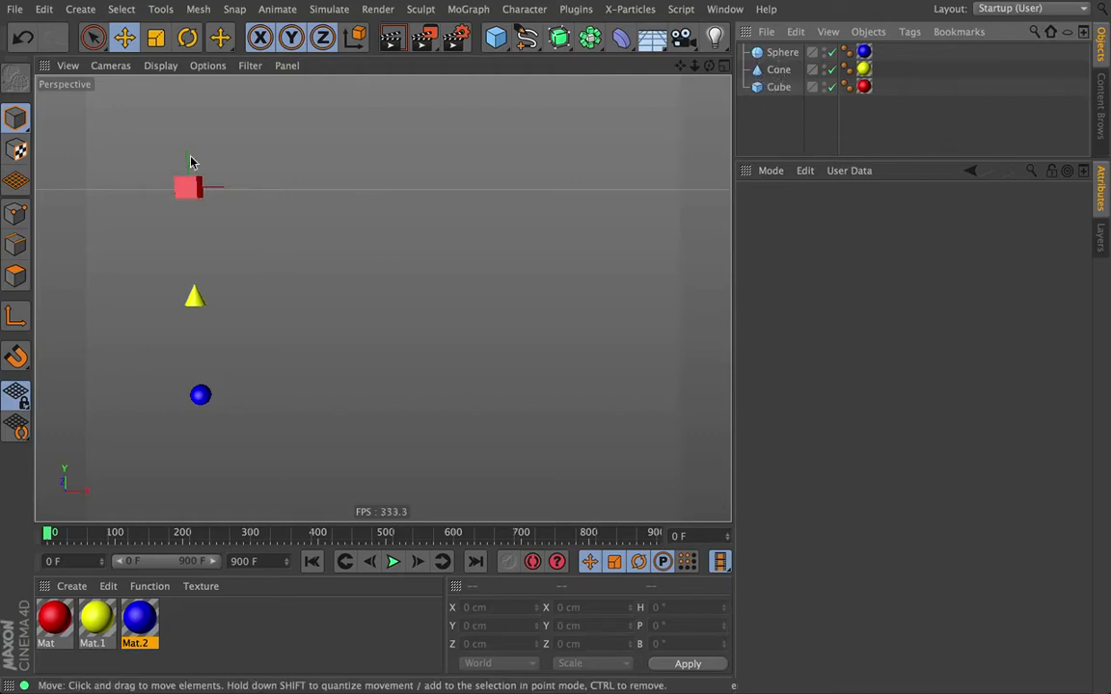
mouse_move(596, 125)
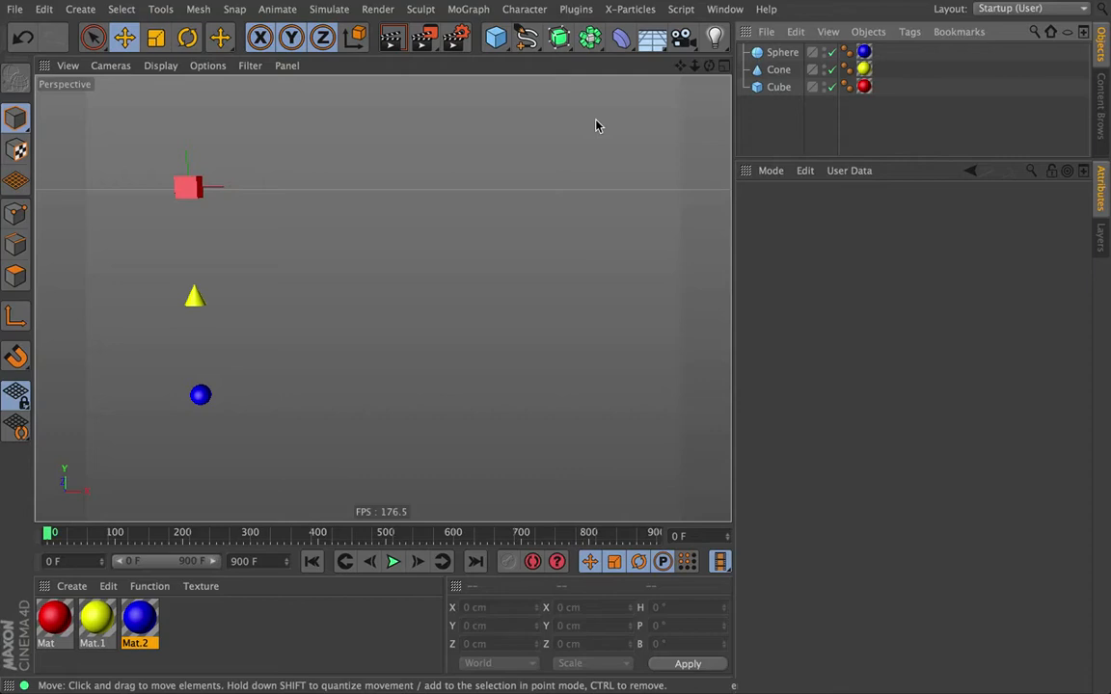
mouse_move(605, 81)
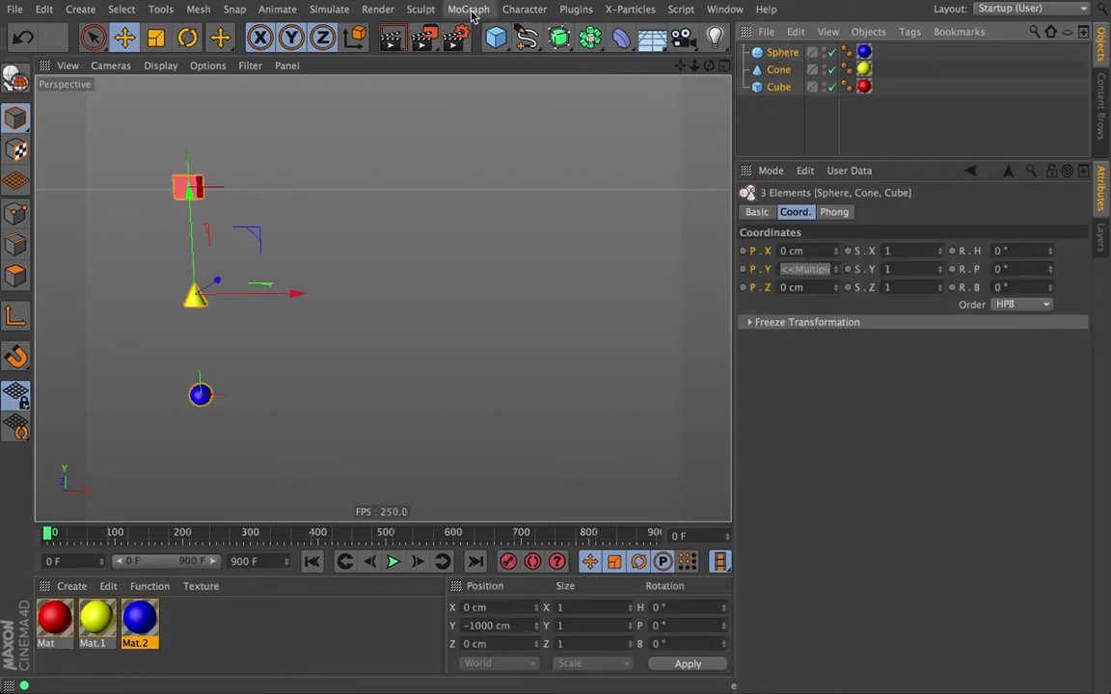
Create a MoGraph Tracer for the three selected objects with Trace Vertices unchecked
click(468, 9)
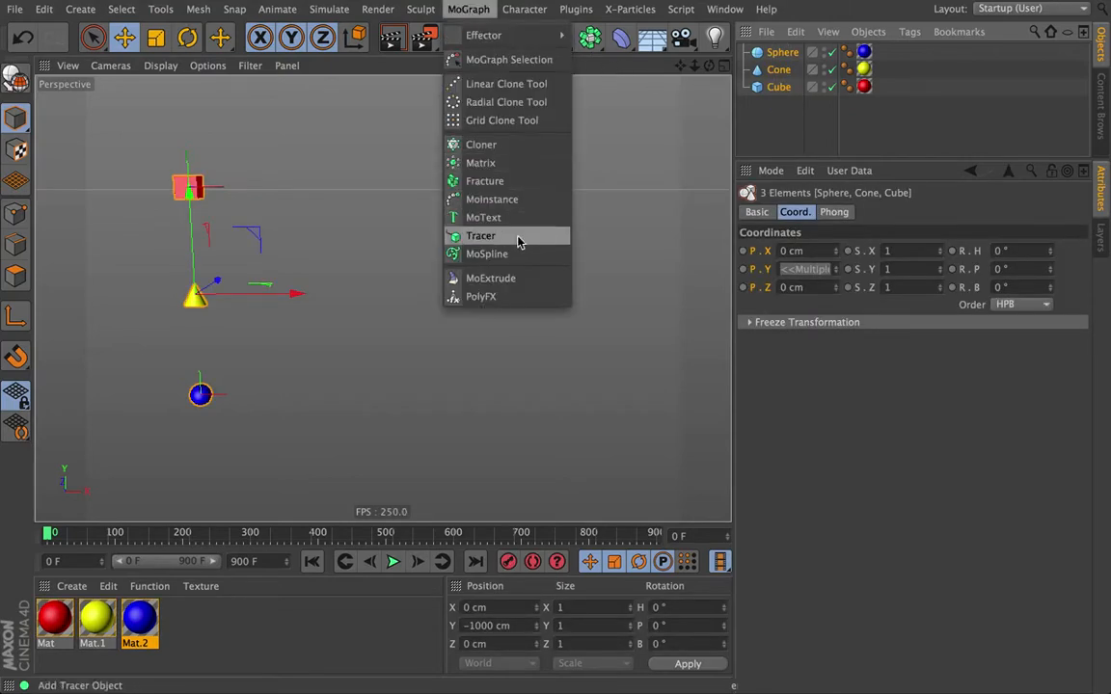
click(480, 236)
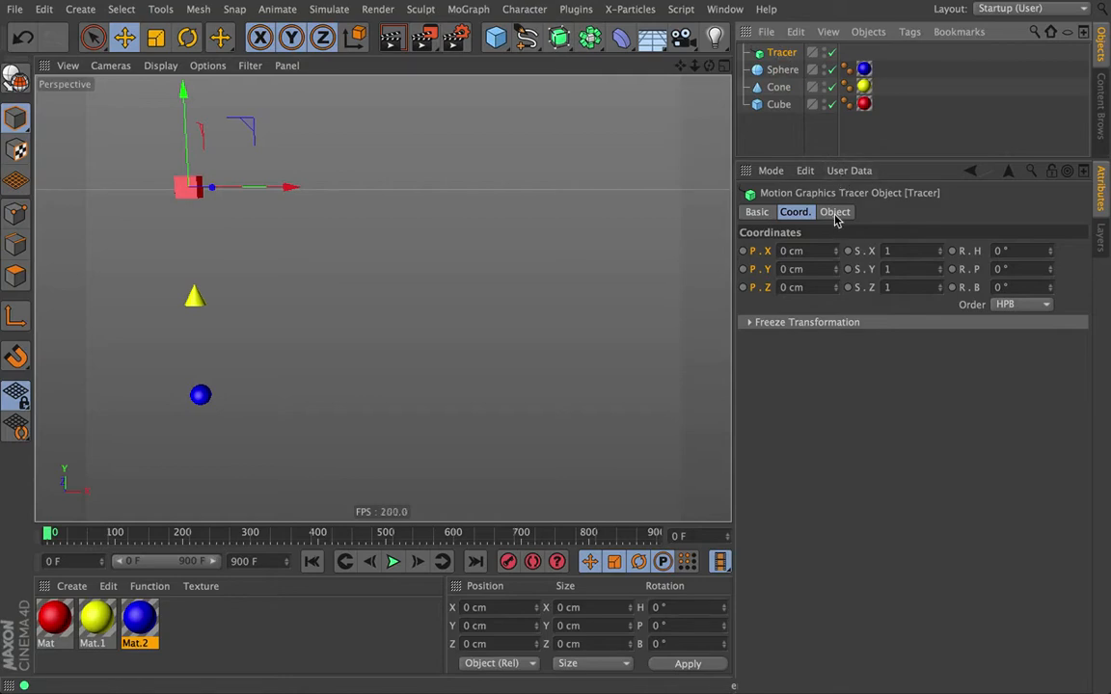
click(834, 211)
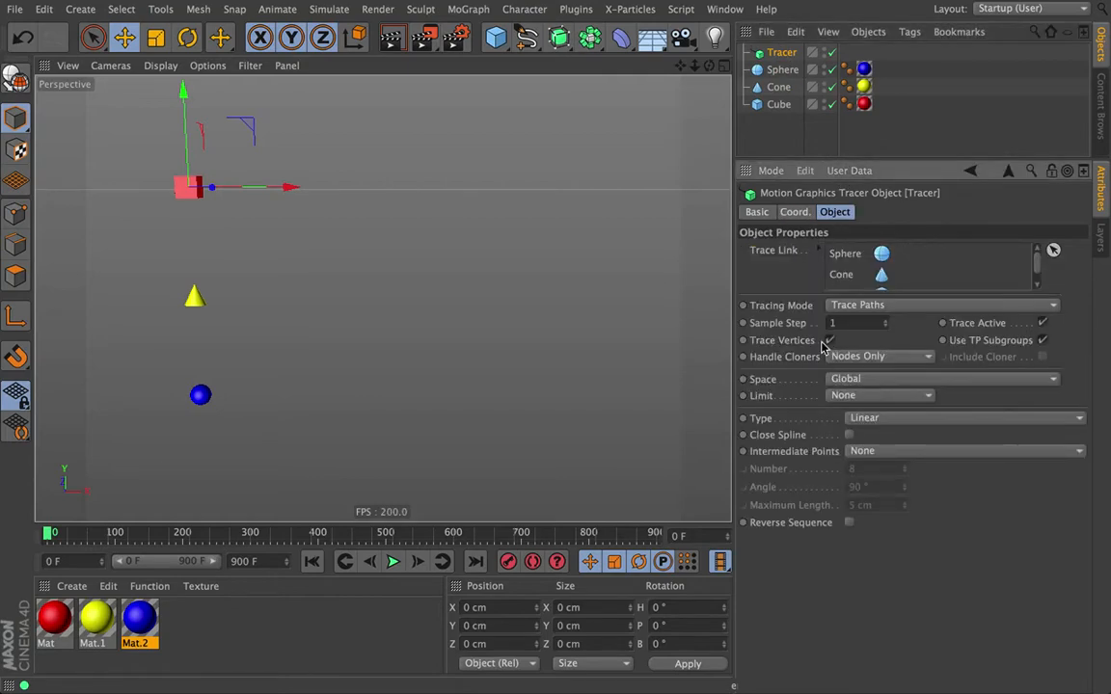
click(829, 341)
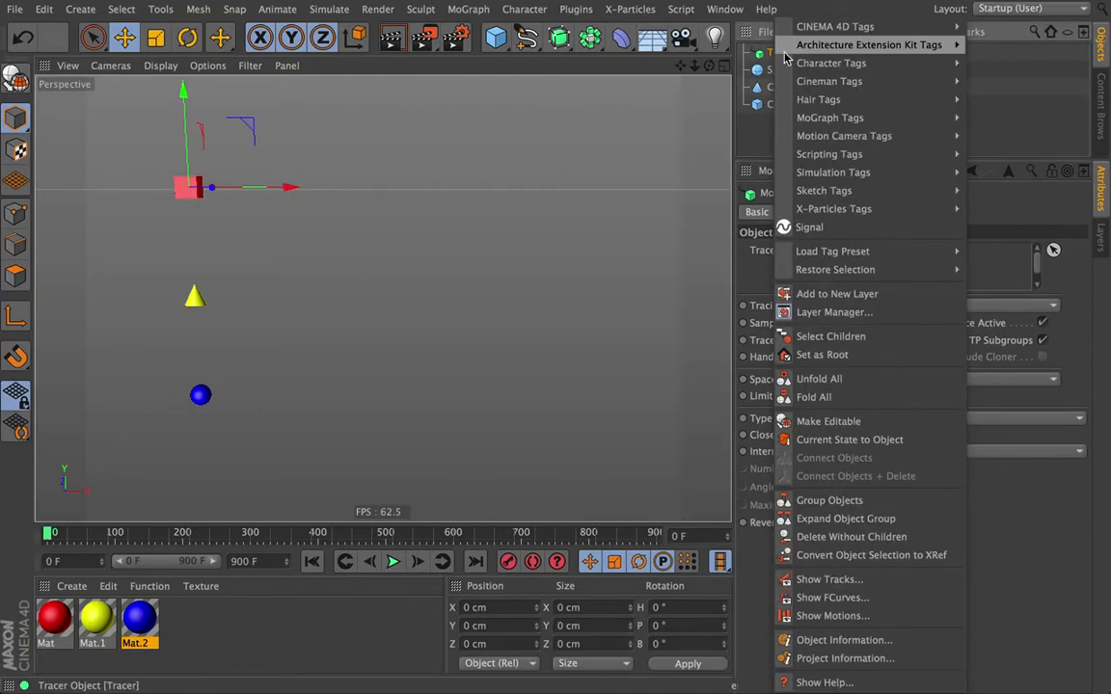
Add a Signal tag to the Tracer, link its P.X position, and play the animation
click(809, 227)
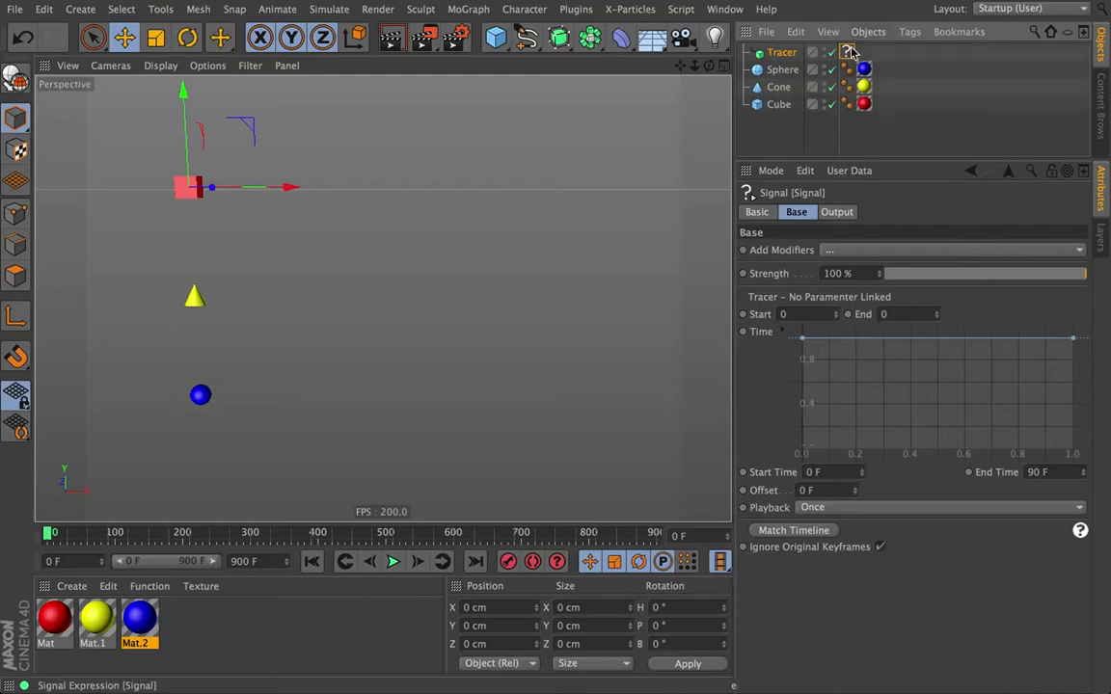
mouse_move(818, 54)
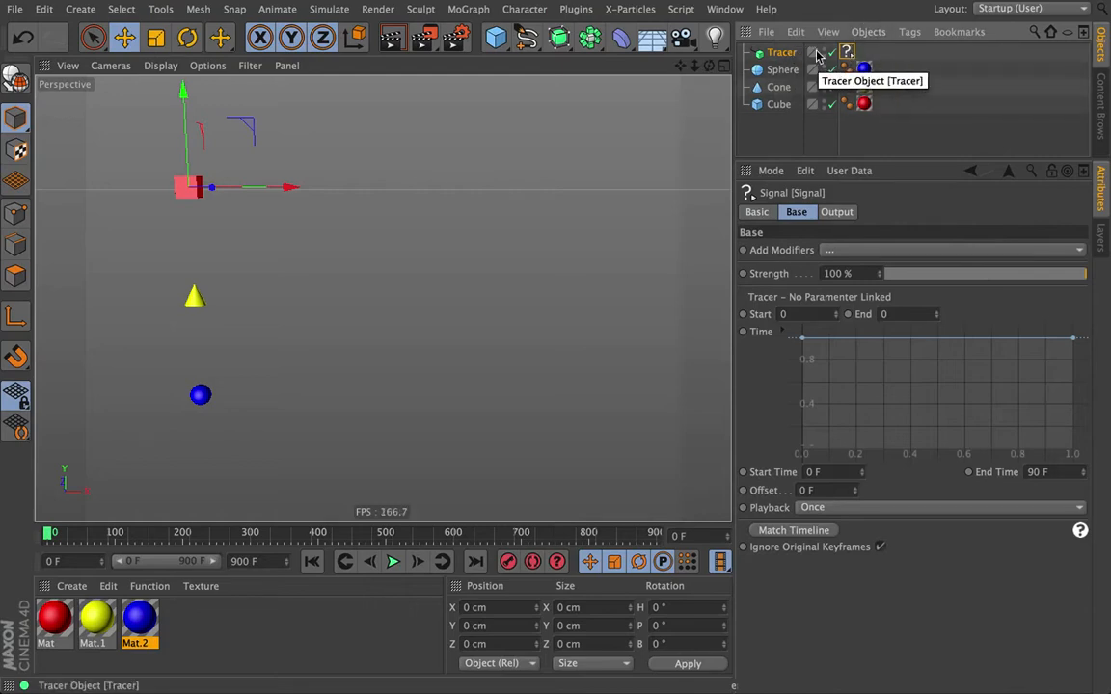
click(782, 52)
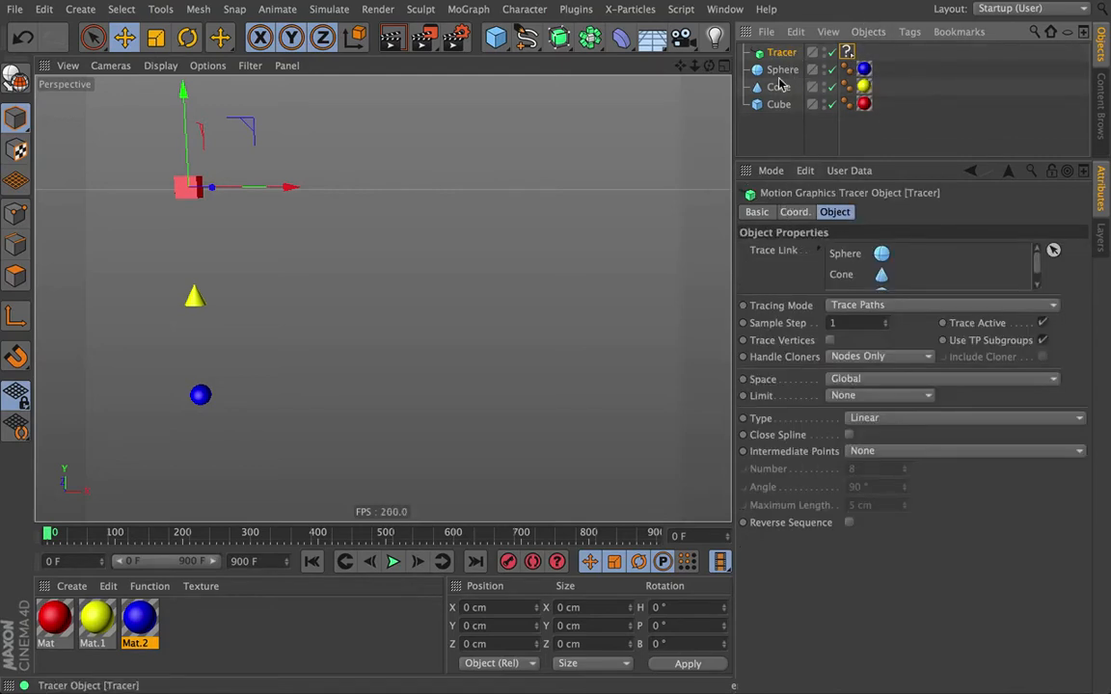
click(794, 211)
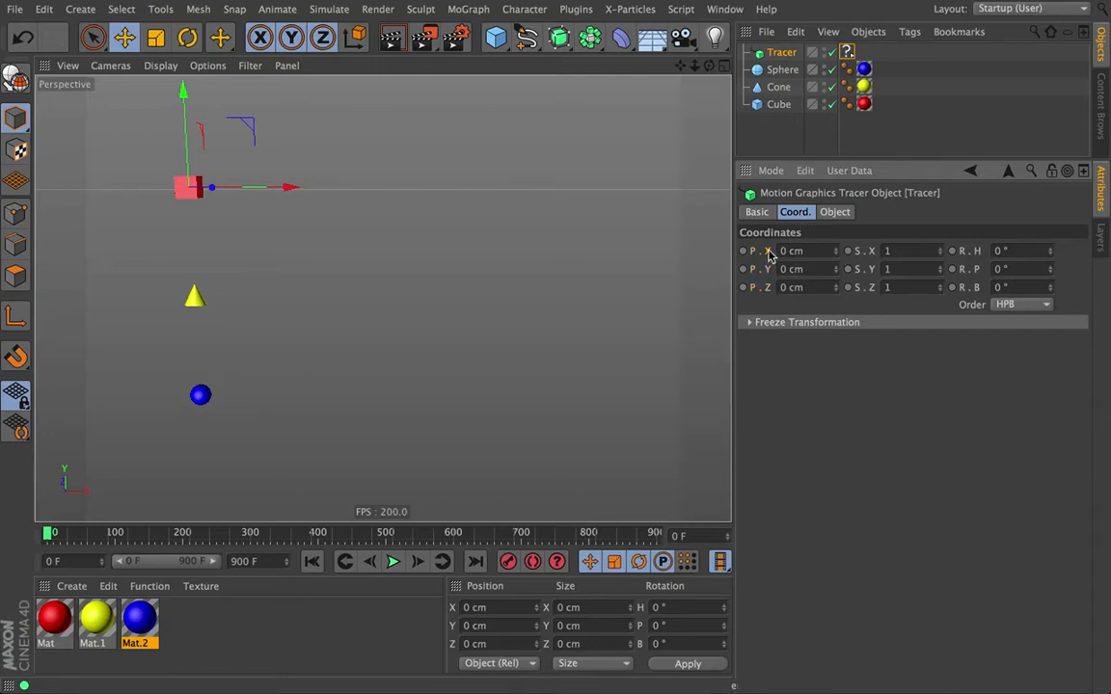
click(846, 51)
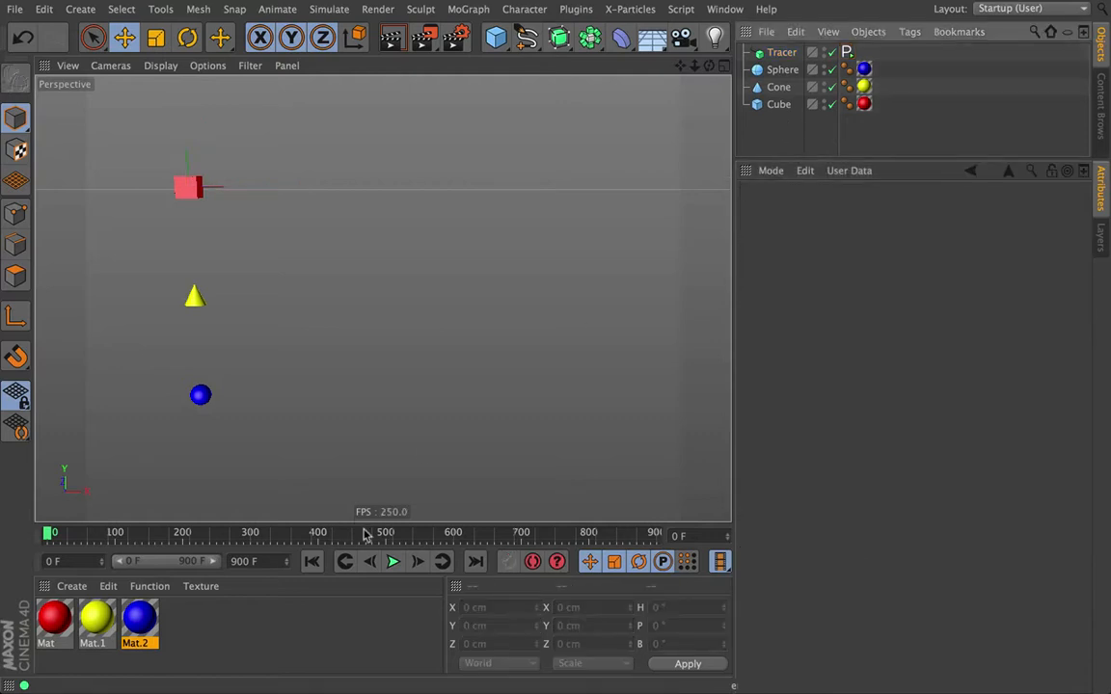
click(392, 561)
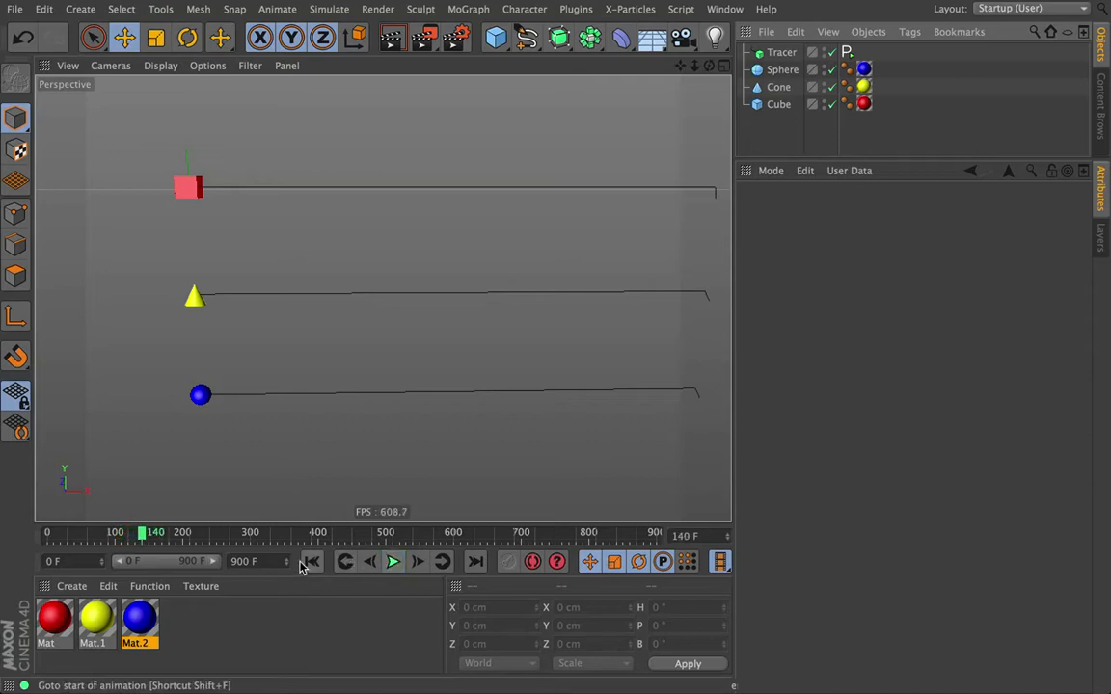
mouse_move(311, 562)
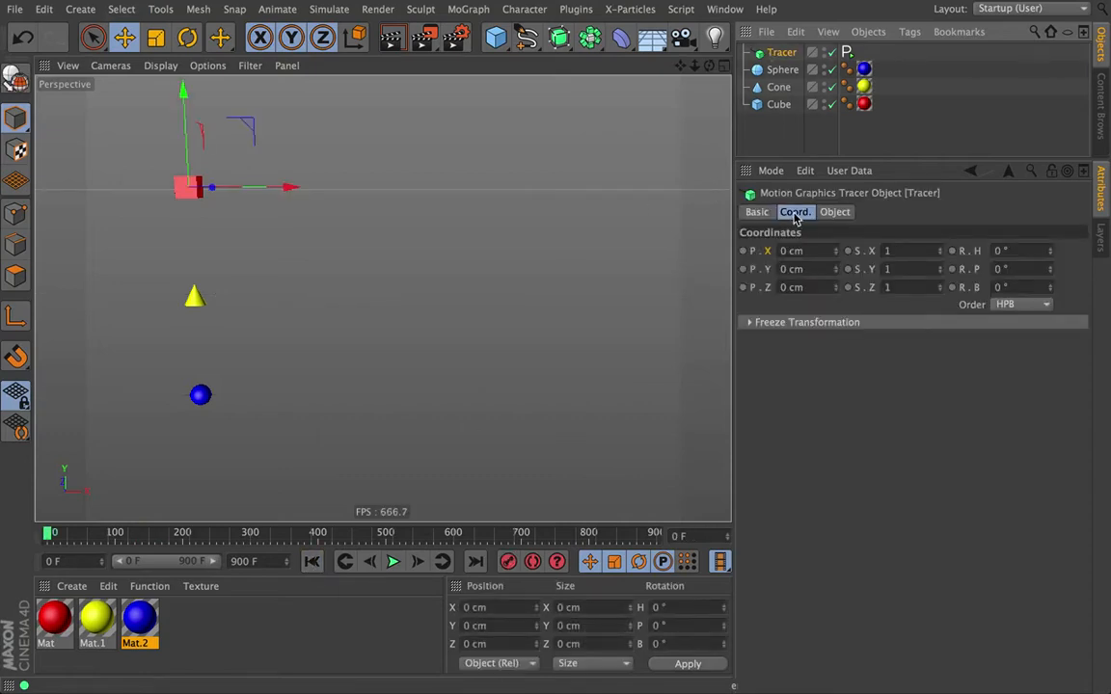
Put the Cube first under the Tracer, then Cone and Sphere, and save in the newer format
click(757, 211)
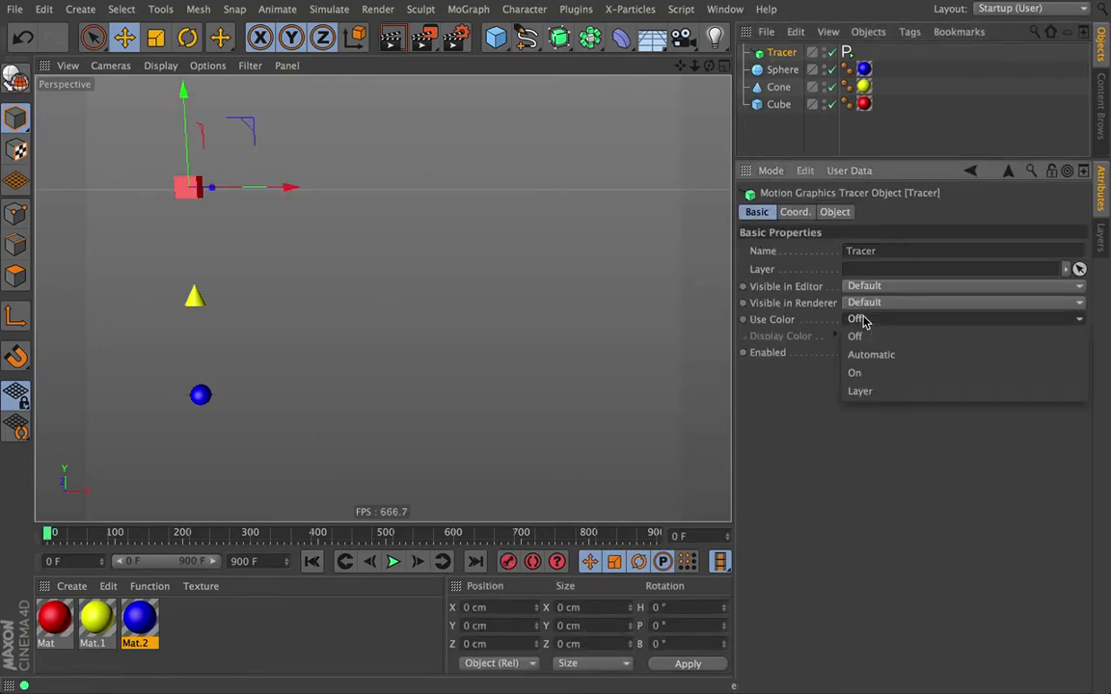
click(855, 372)
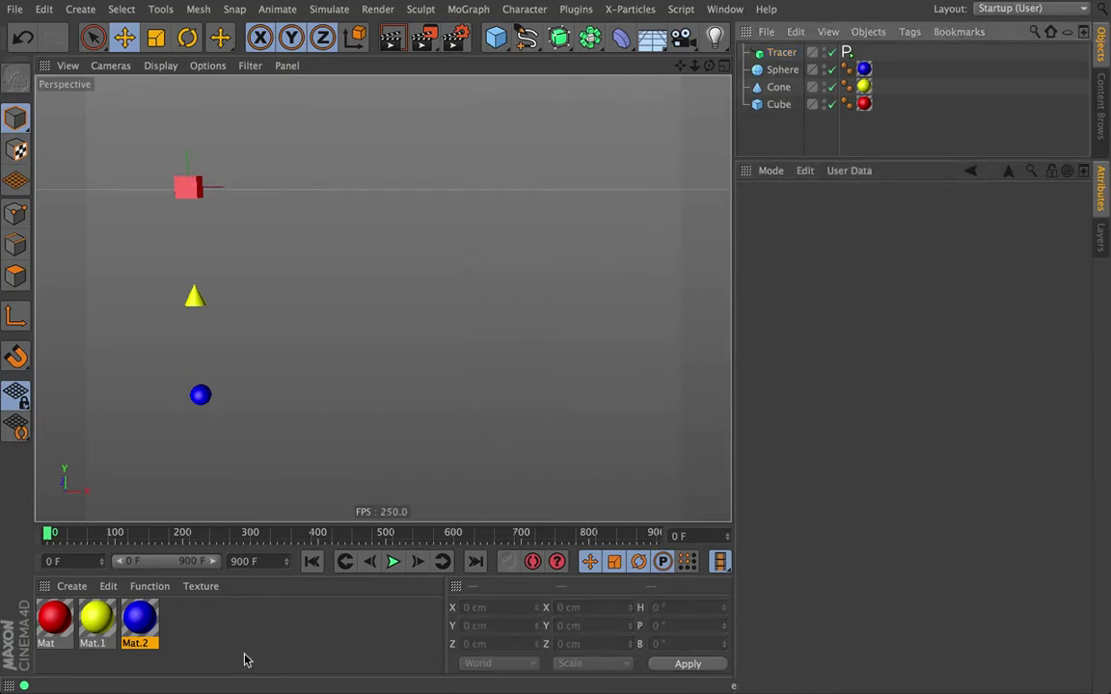
mouse_move(780, 131)
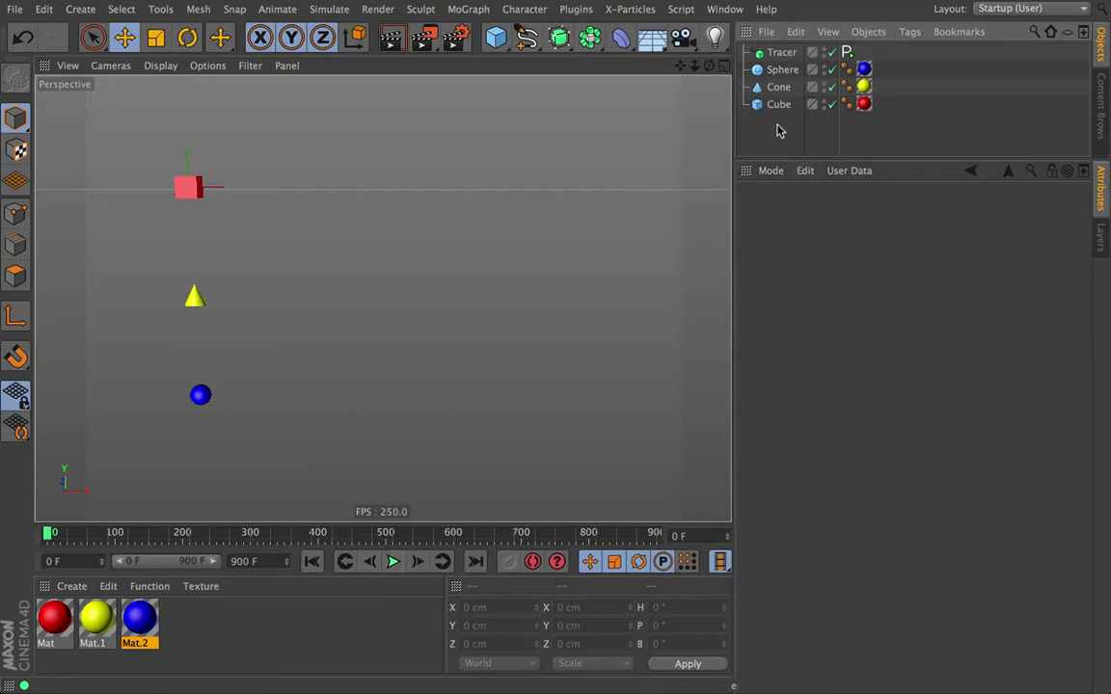
click(779, 104)
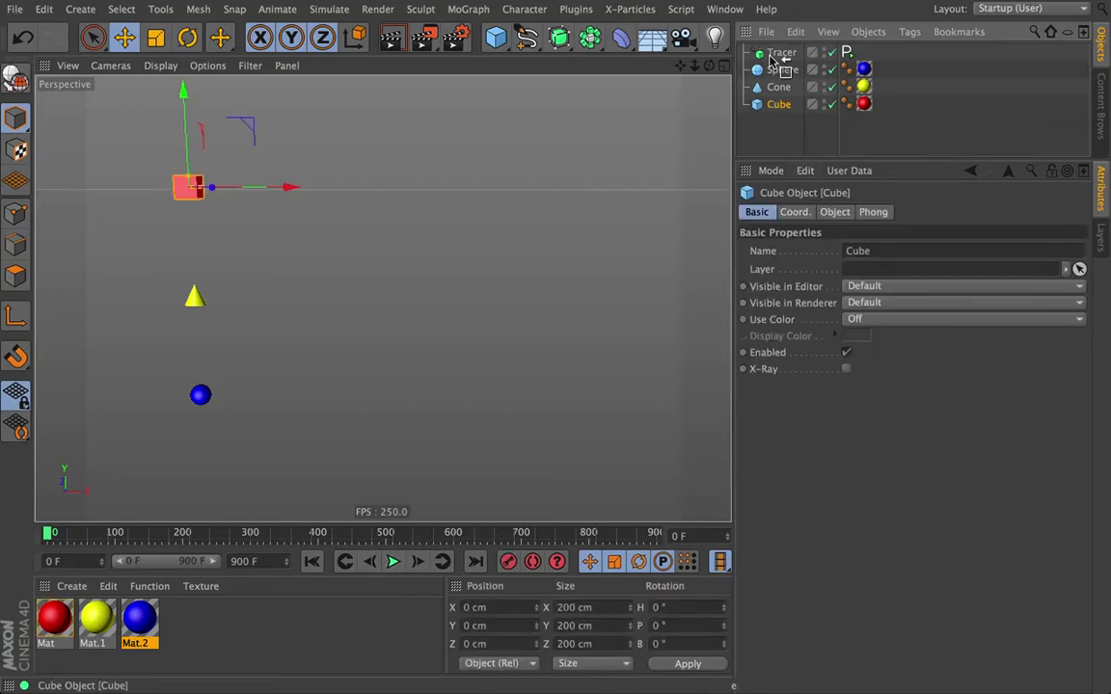
click(778, 87)
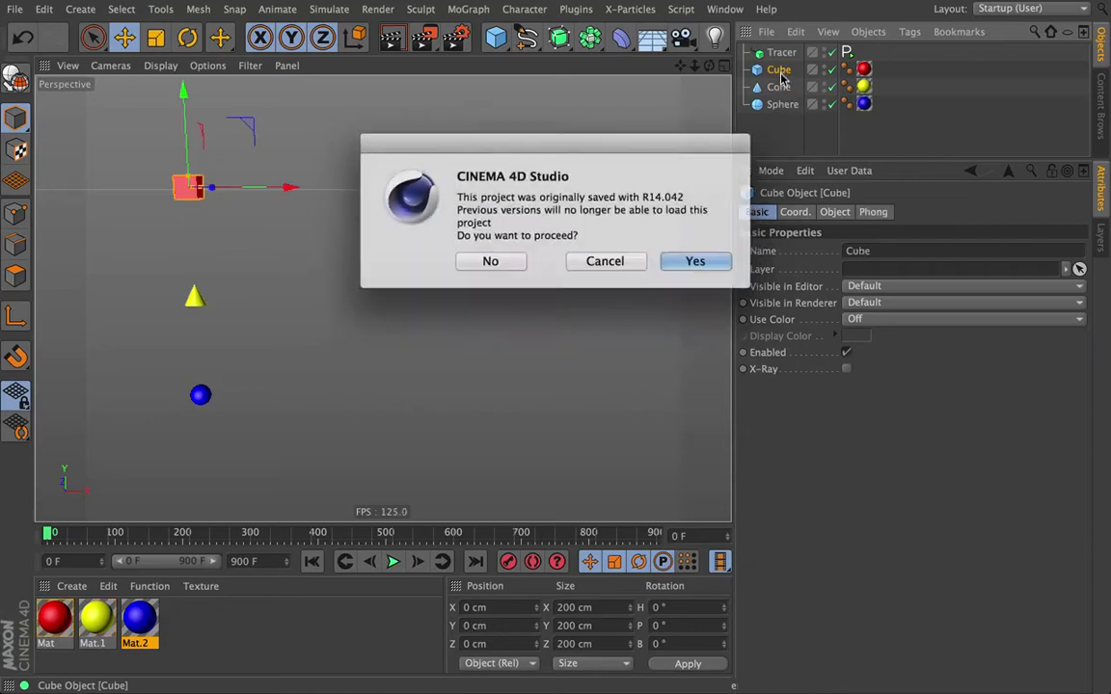
click(696, 260)
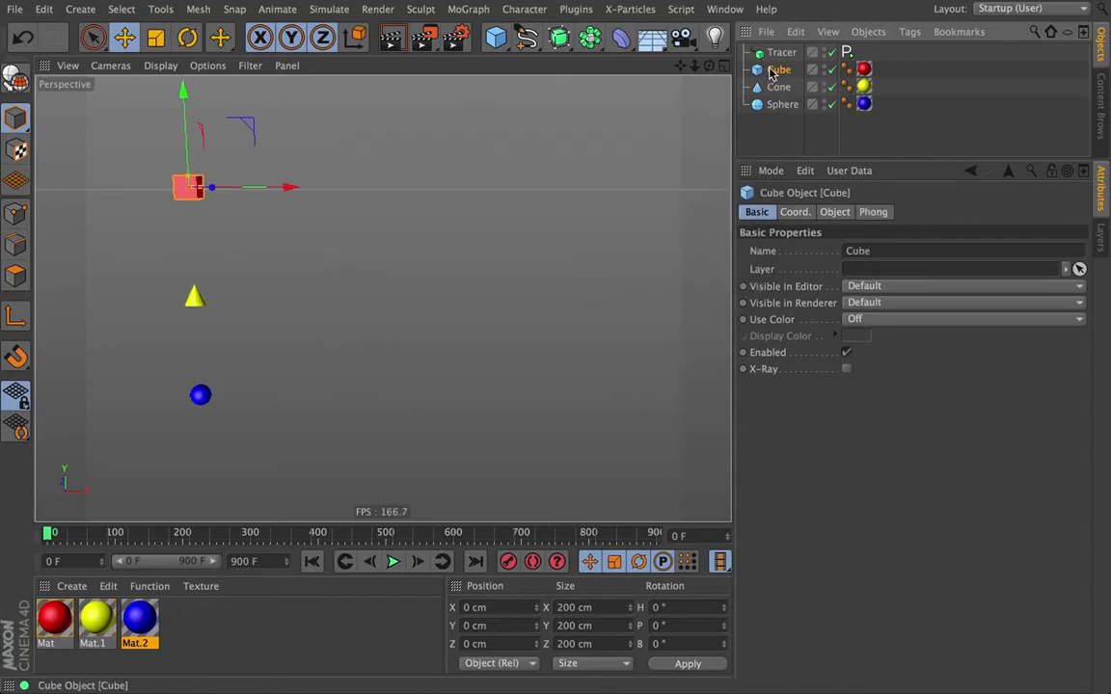
click(778, 87)
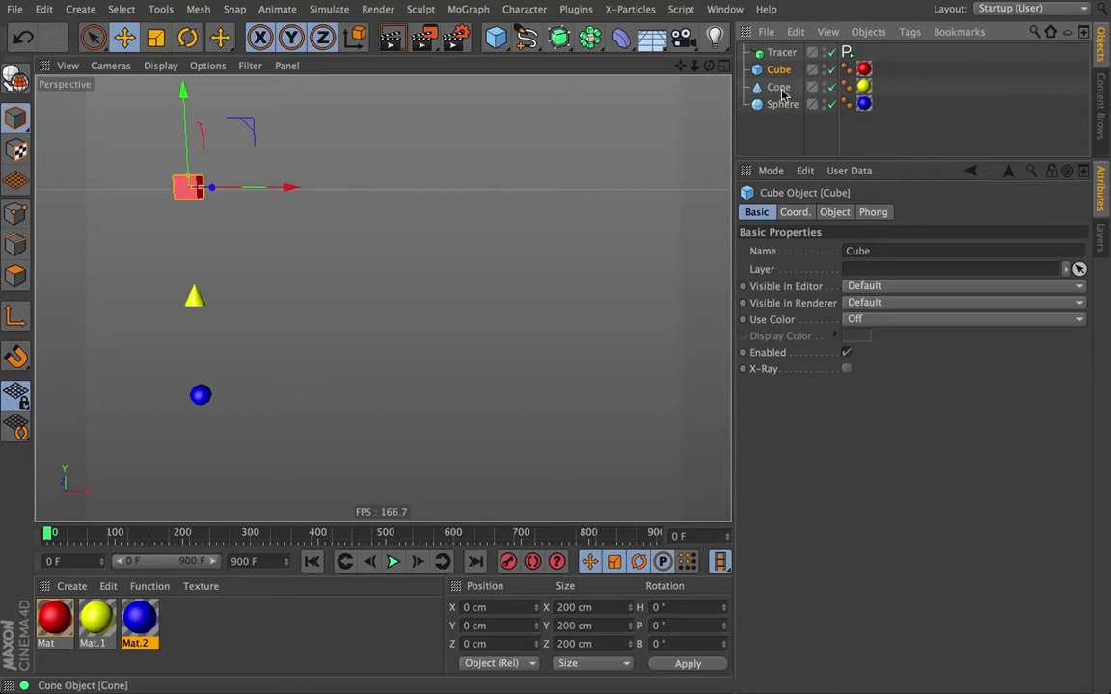
Add a Signal tag to the Cube, link a position value, and show the tag's settings
right_click(778, 70)
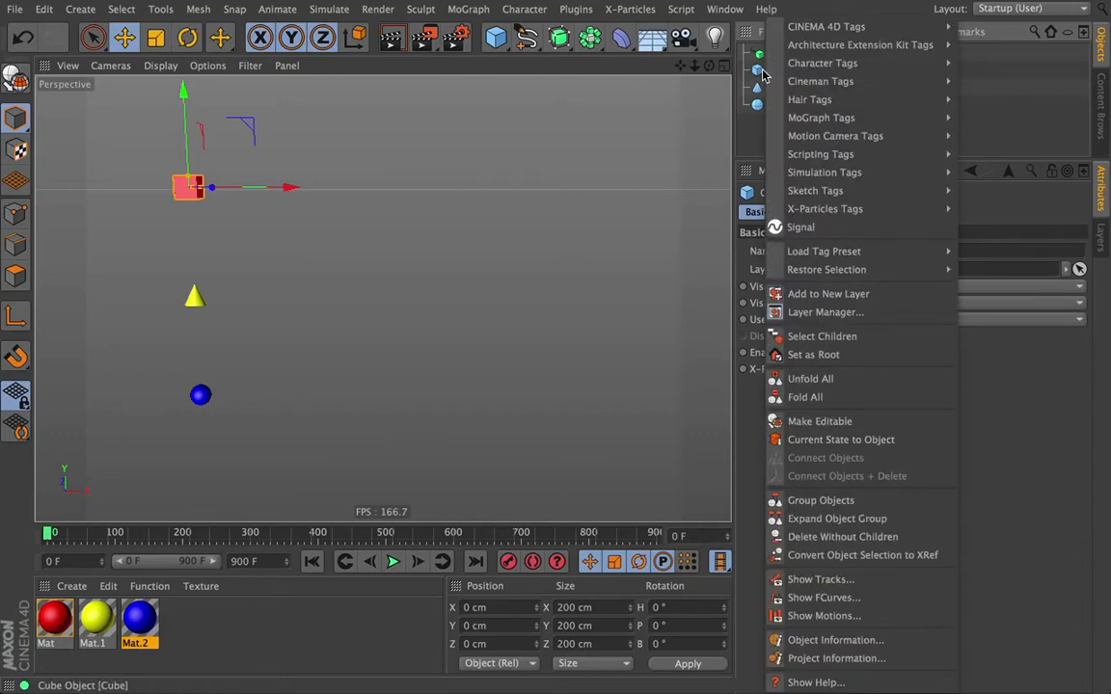
click(800, 227)
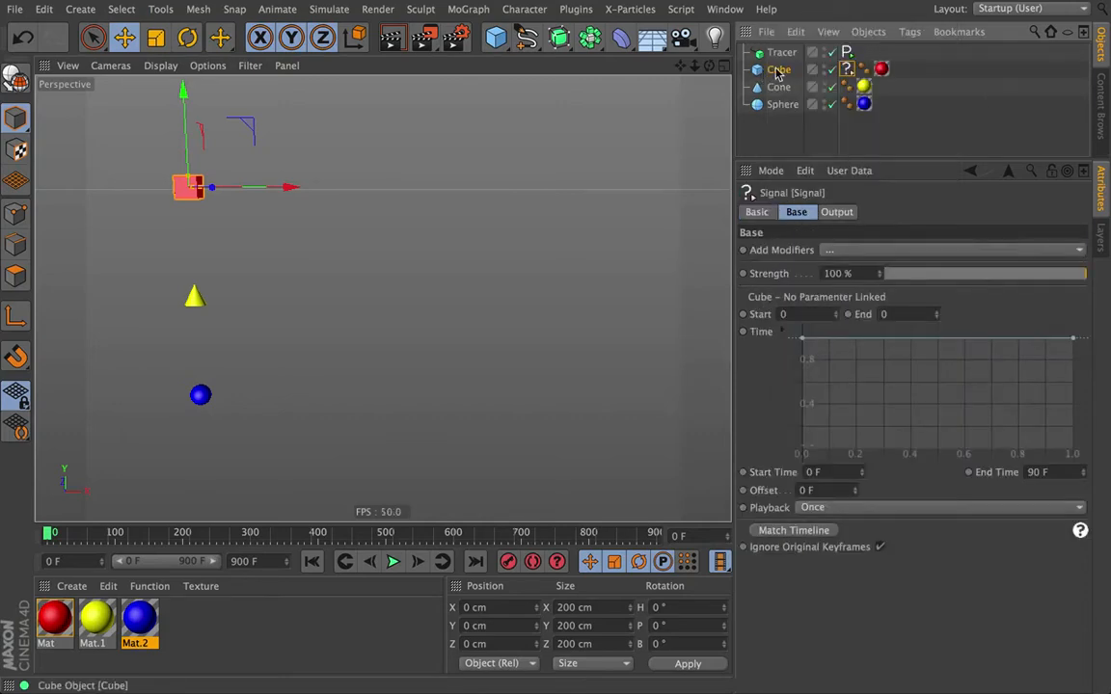
click(778, 69)
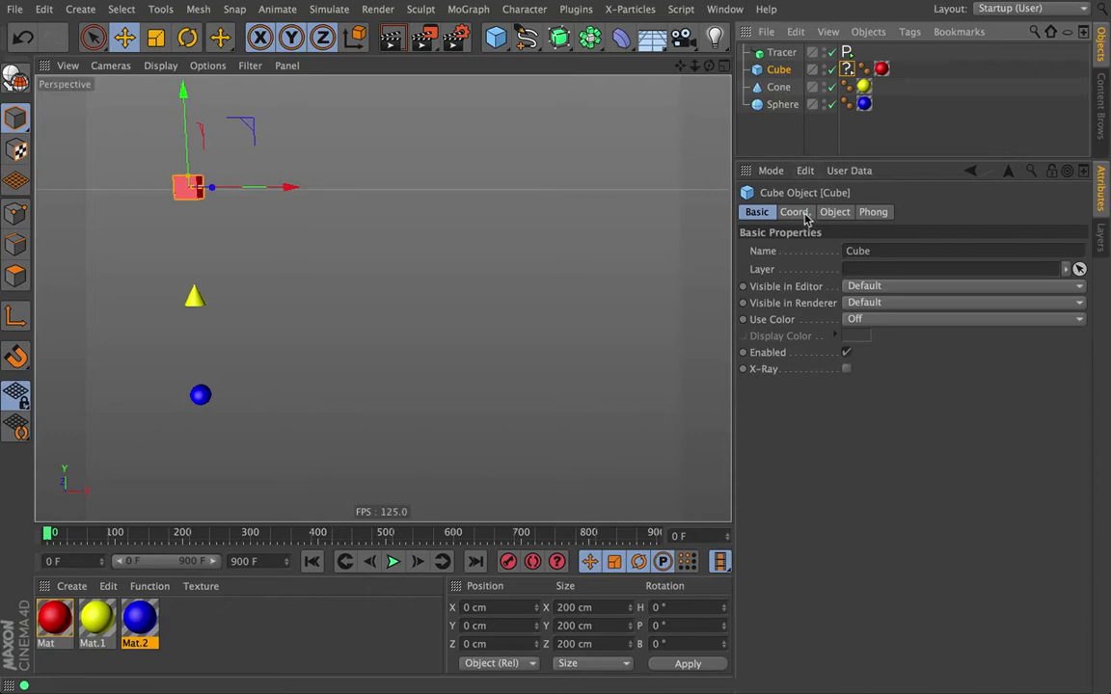
click(795, 211)
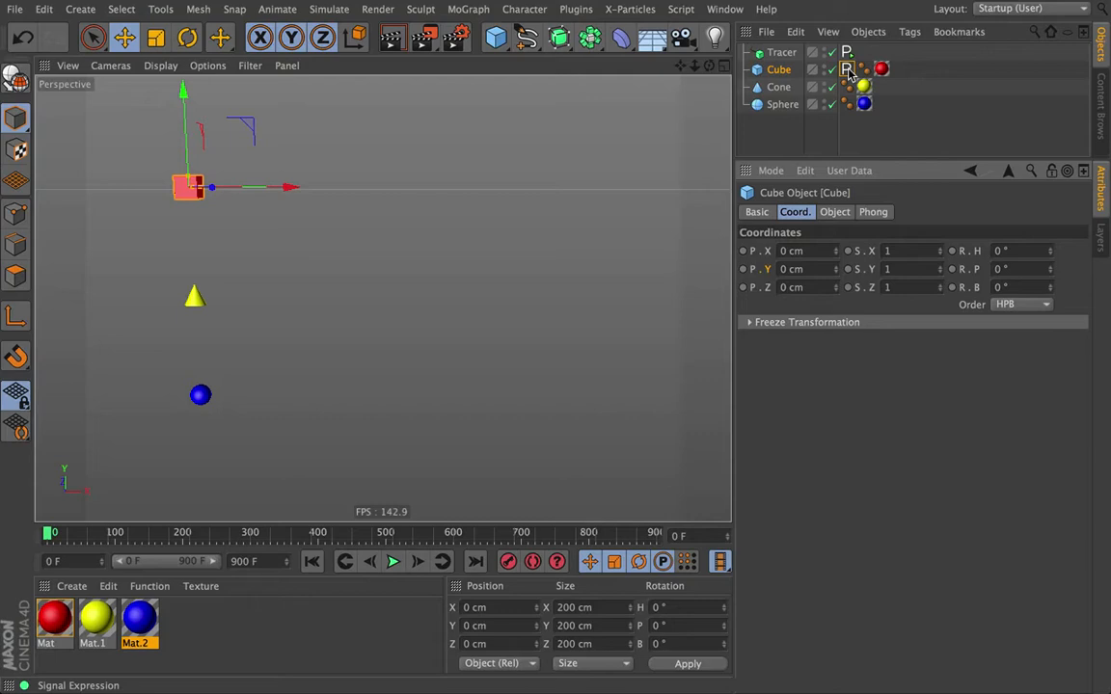
click(847, 69)
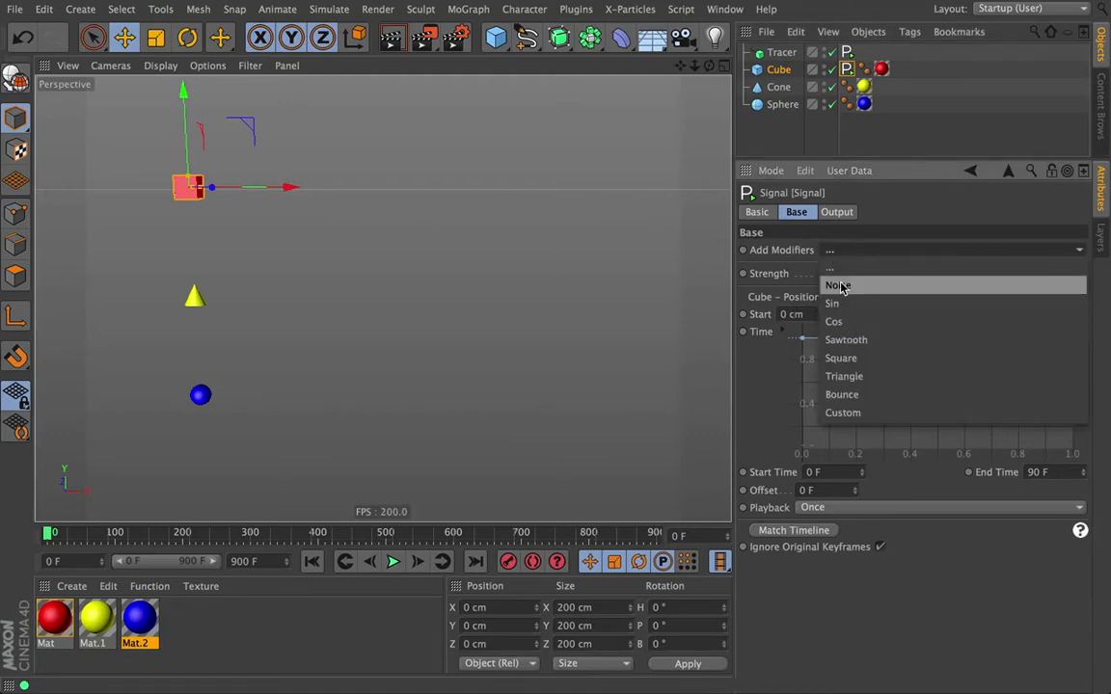
Add a Noise modifier to the Cube's signal and compare its base and noise settings
click(837, 284)
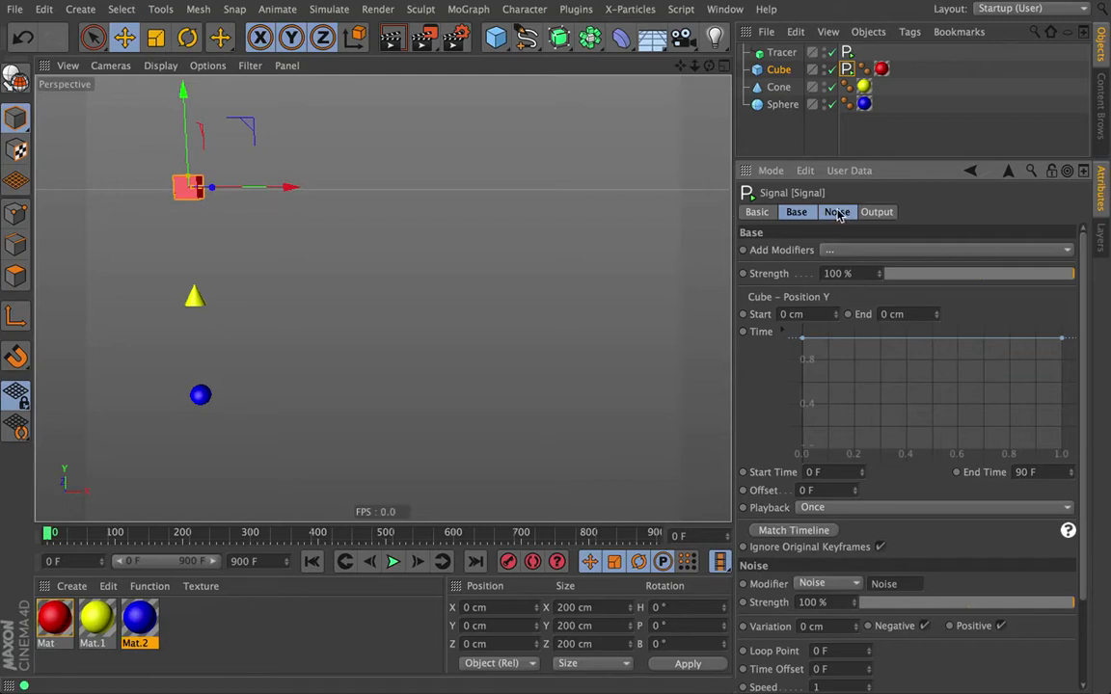
click(836, 212)
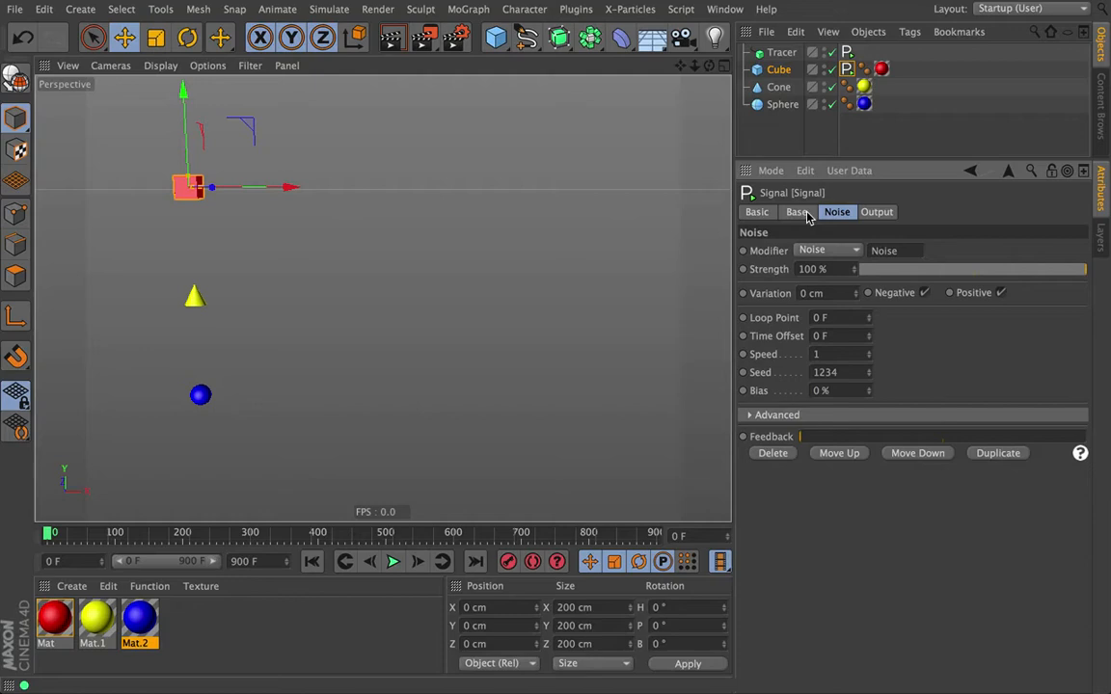
click(797, 212)
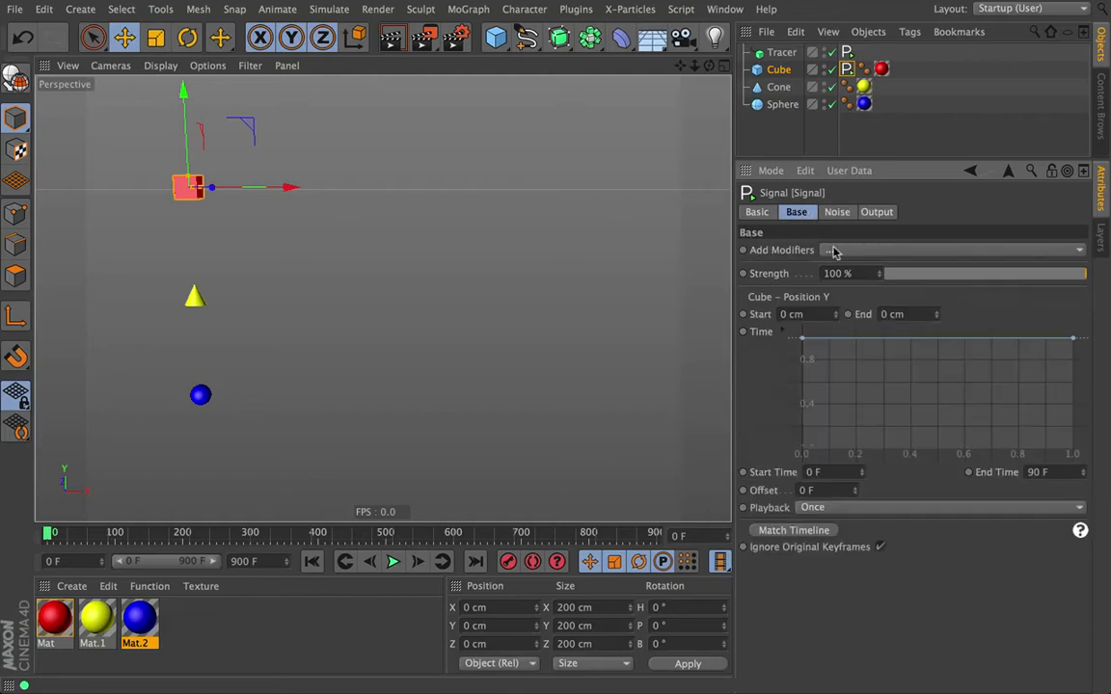
mouse_move(971, 236)
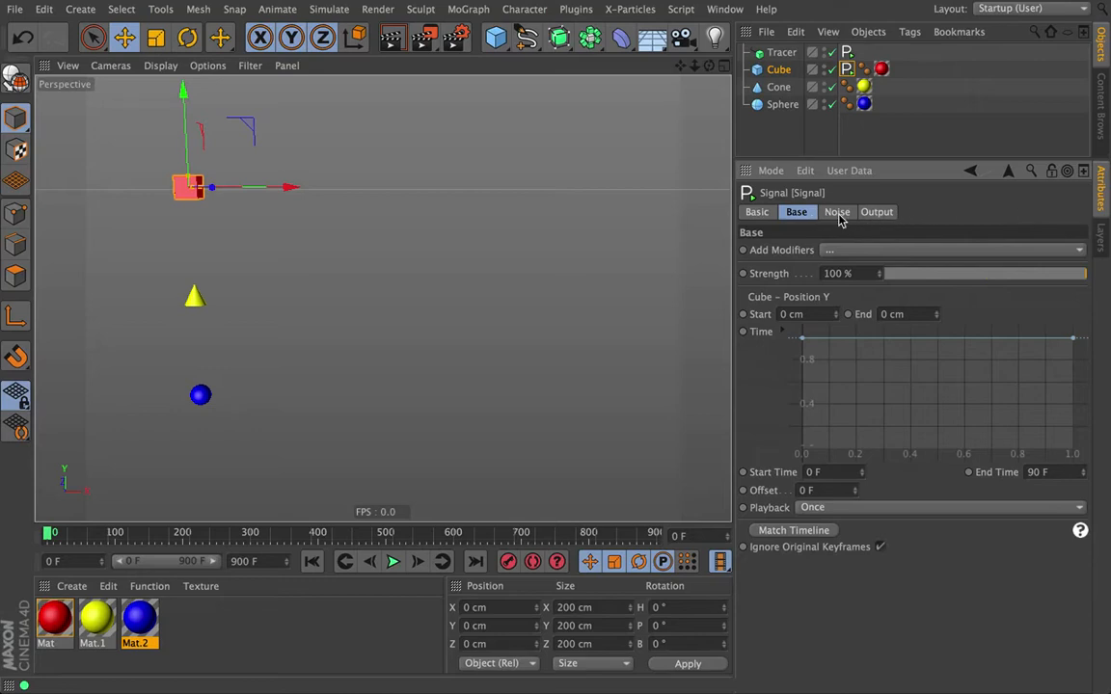
click(836, 211)
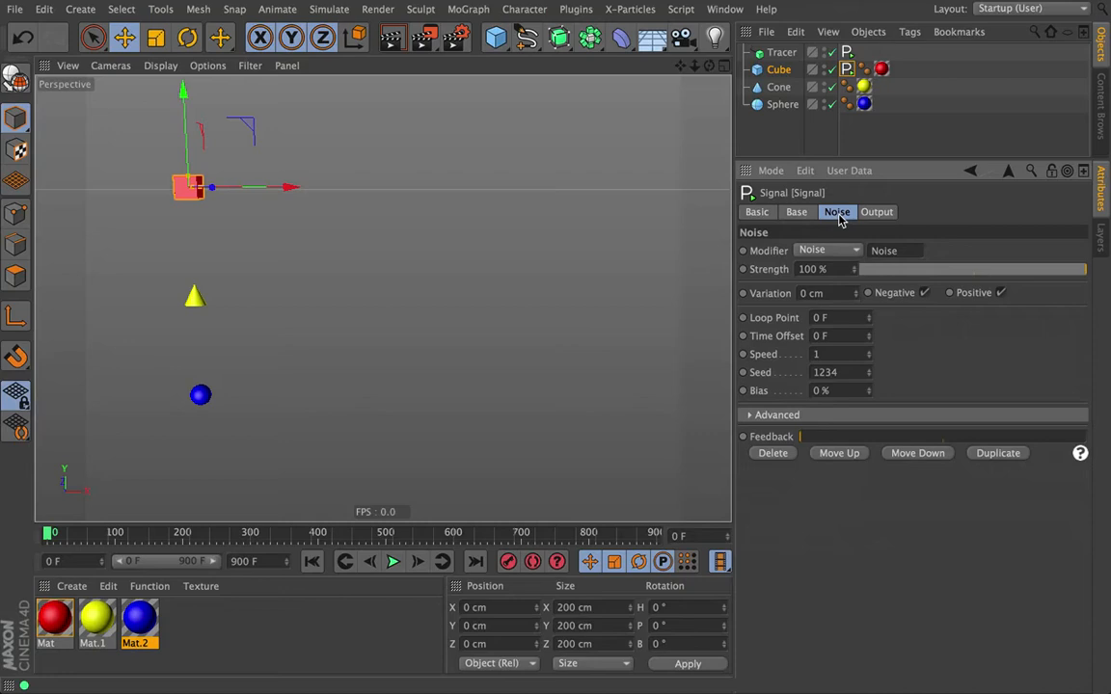
mouse_move(744, 256)
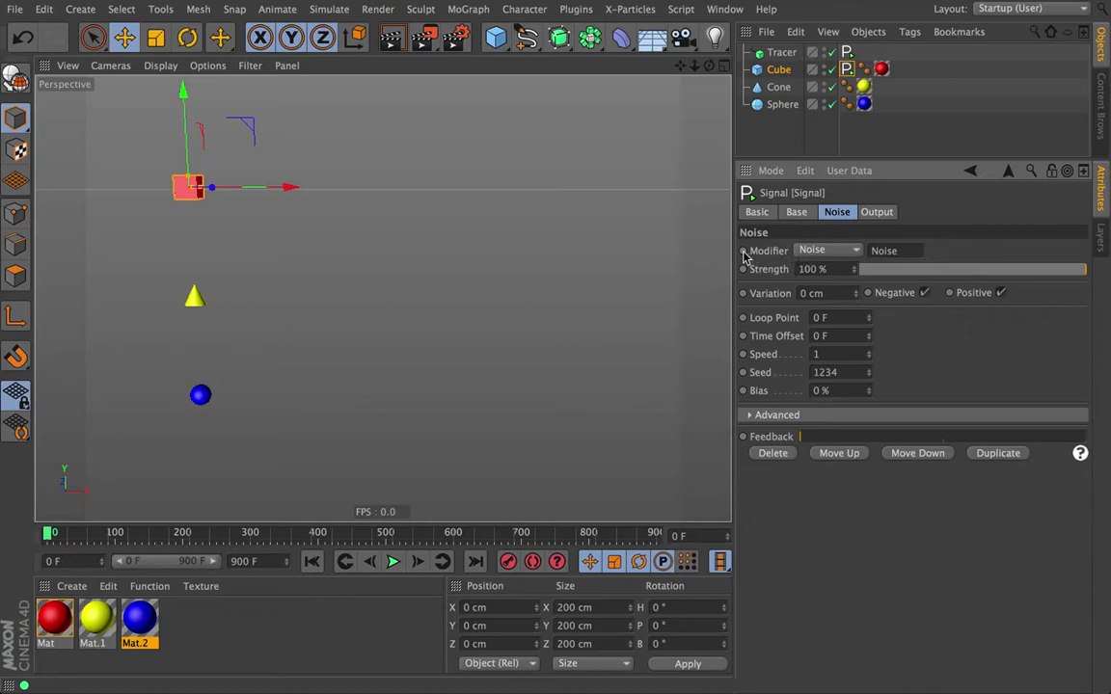
mouse_move(831, 251)
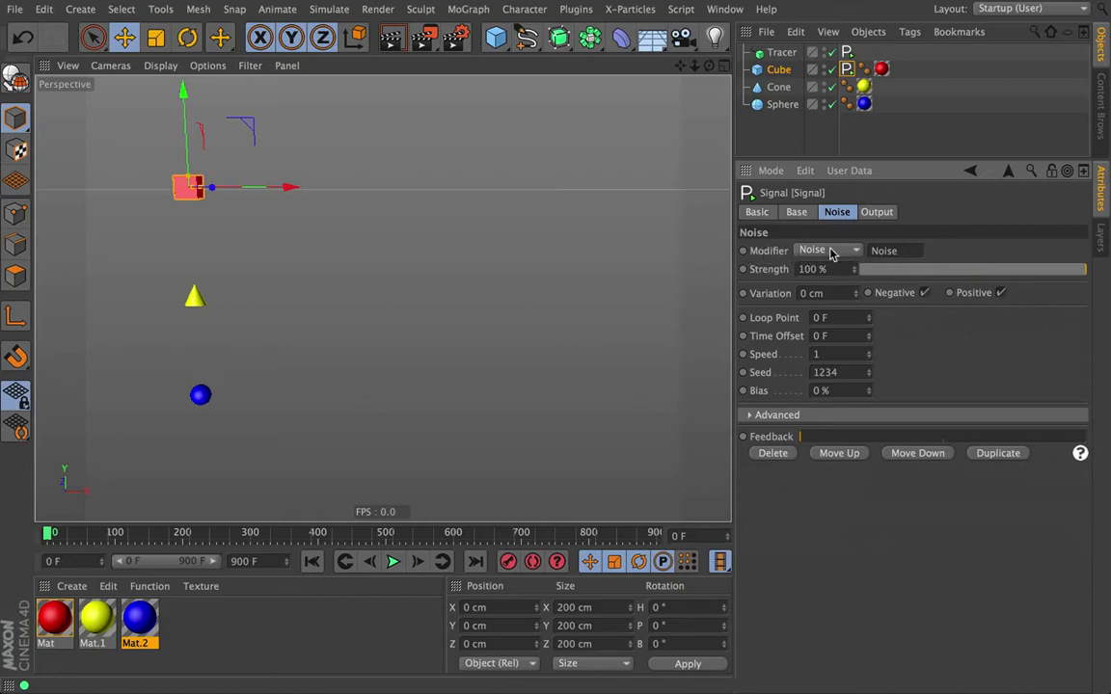
Keep Noise as the modifier type, try renaming it 'Noise 2', then restore the name
click(827, 250)
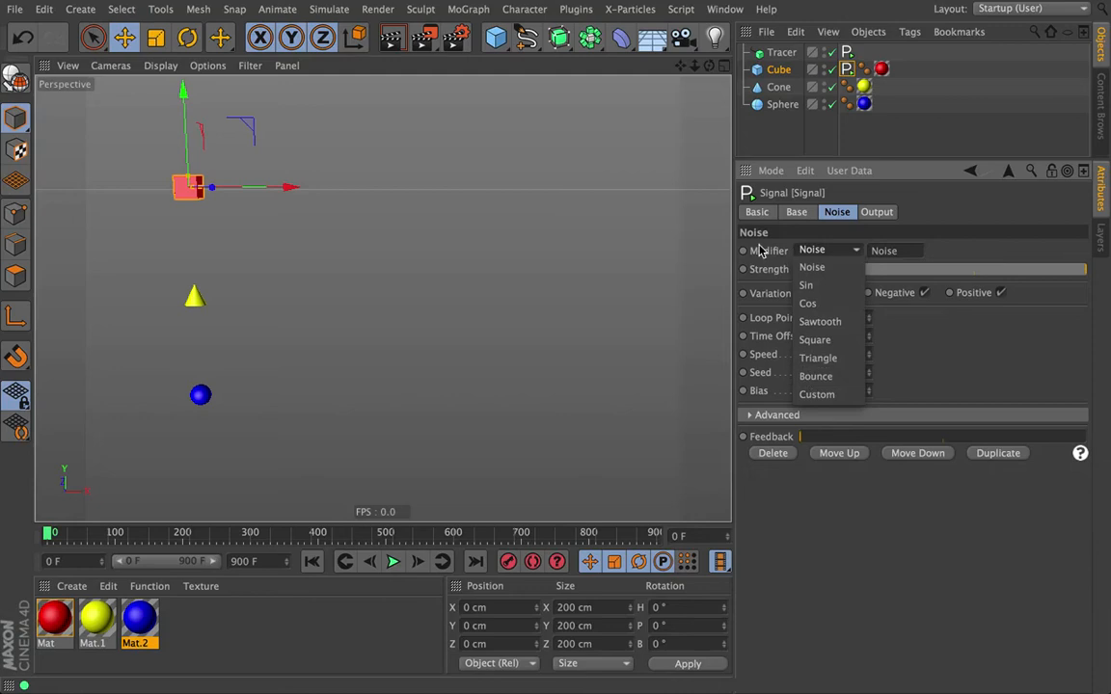
click(812, 267)
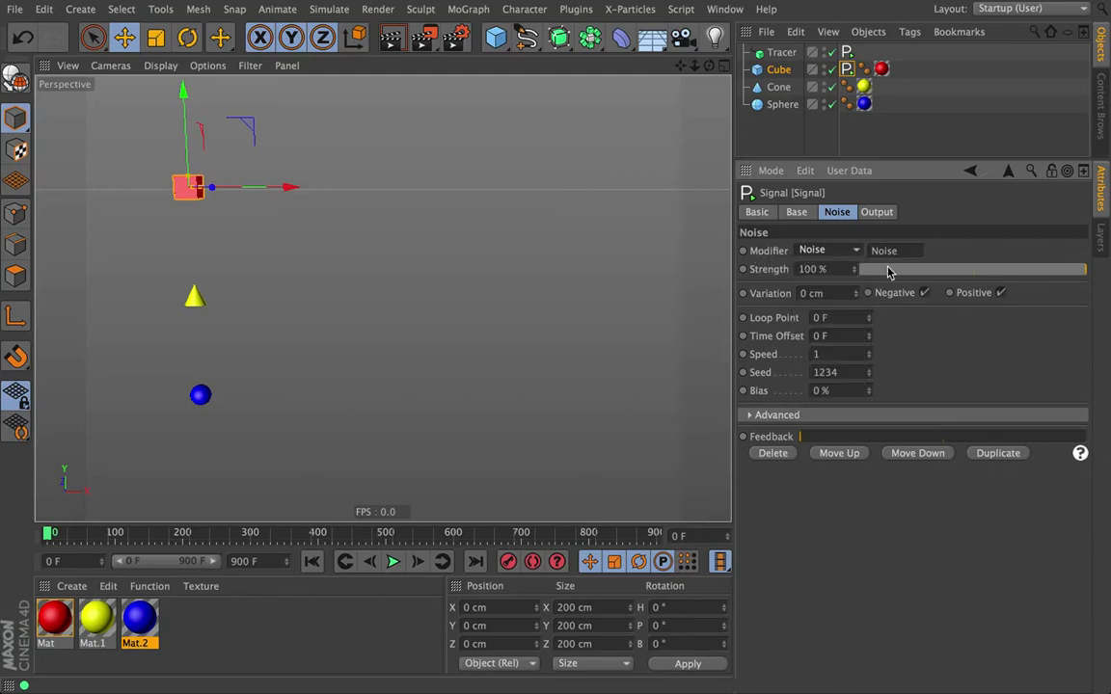
click(882, 251)
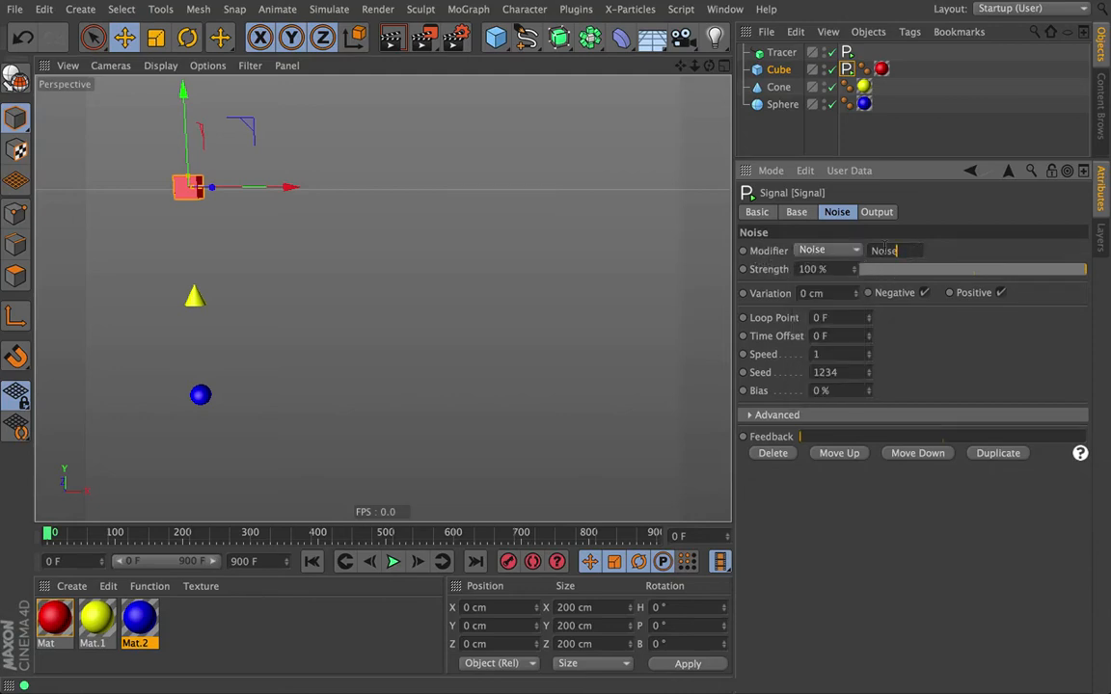
text(2)
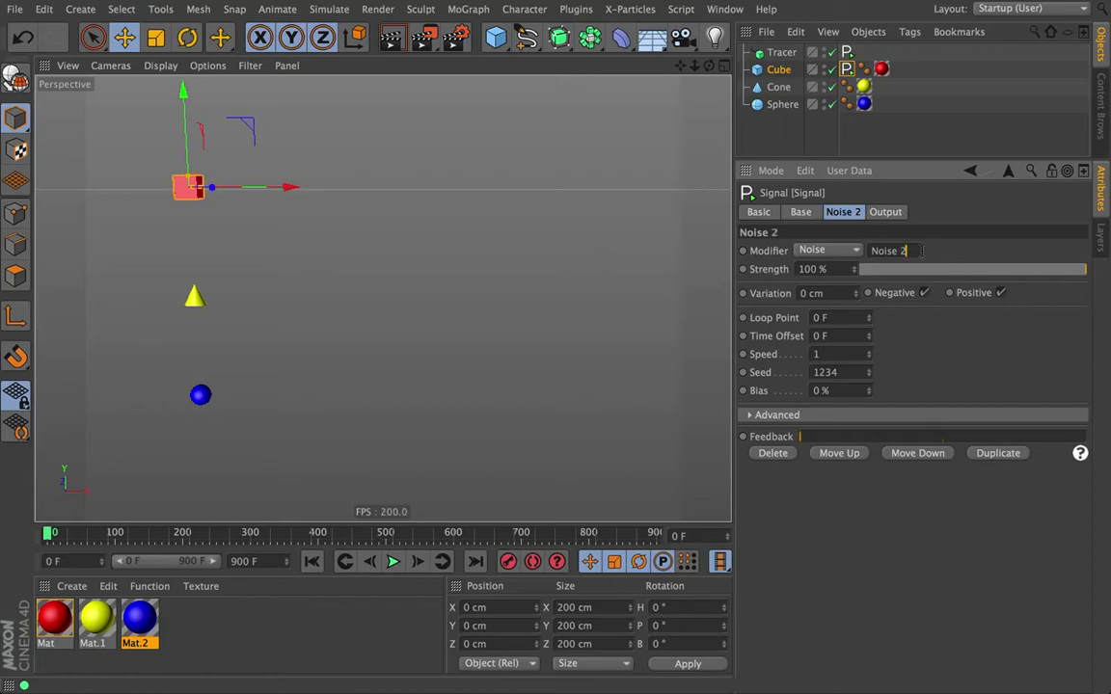
click(837, 211)
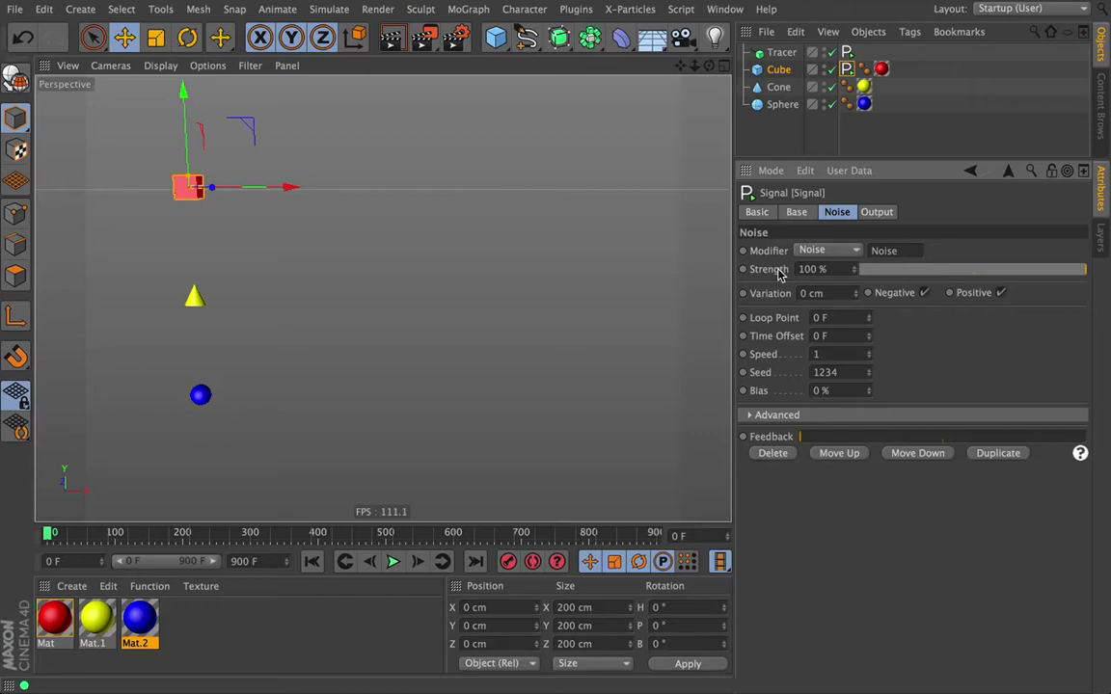
mouse_move(995, 280)
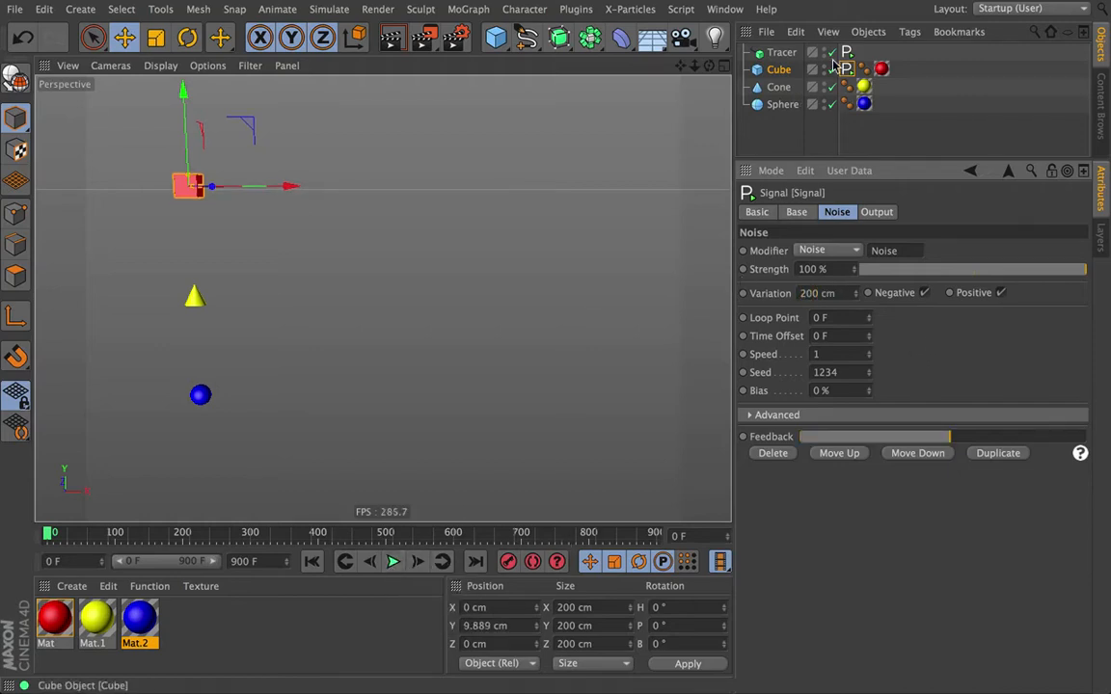
Toggle the Tracer off to clear trails and play the 1000 cm variation animation
click(393, 561)
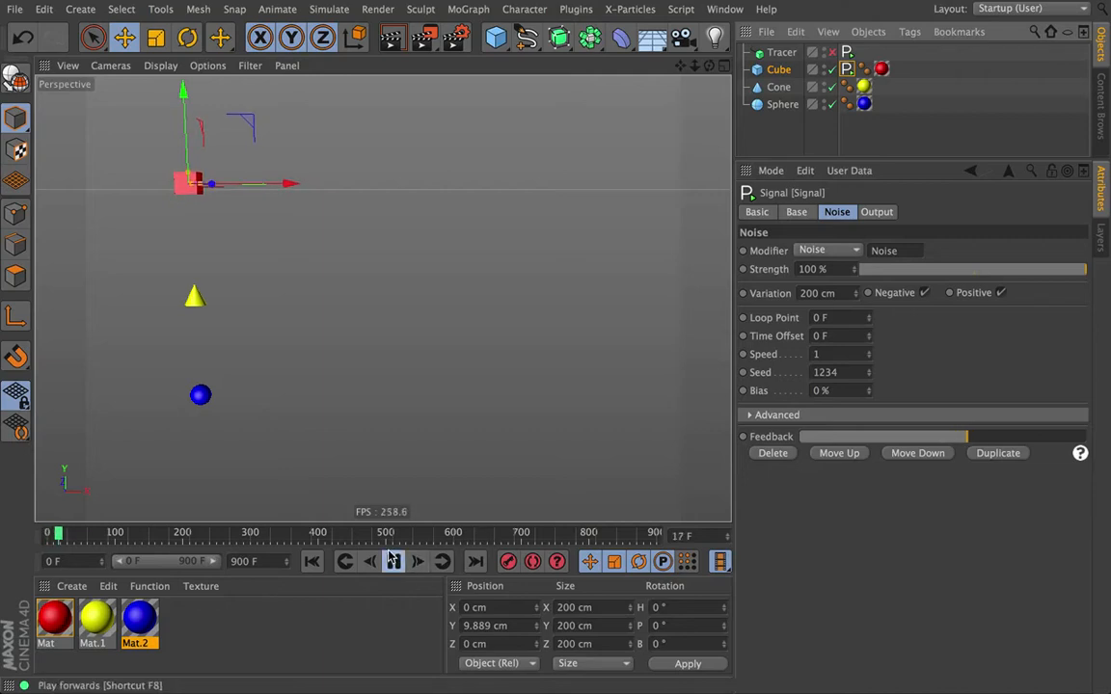
click(394, 561)
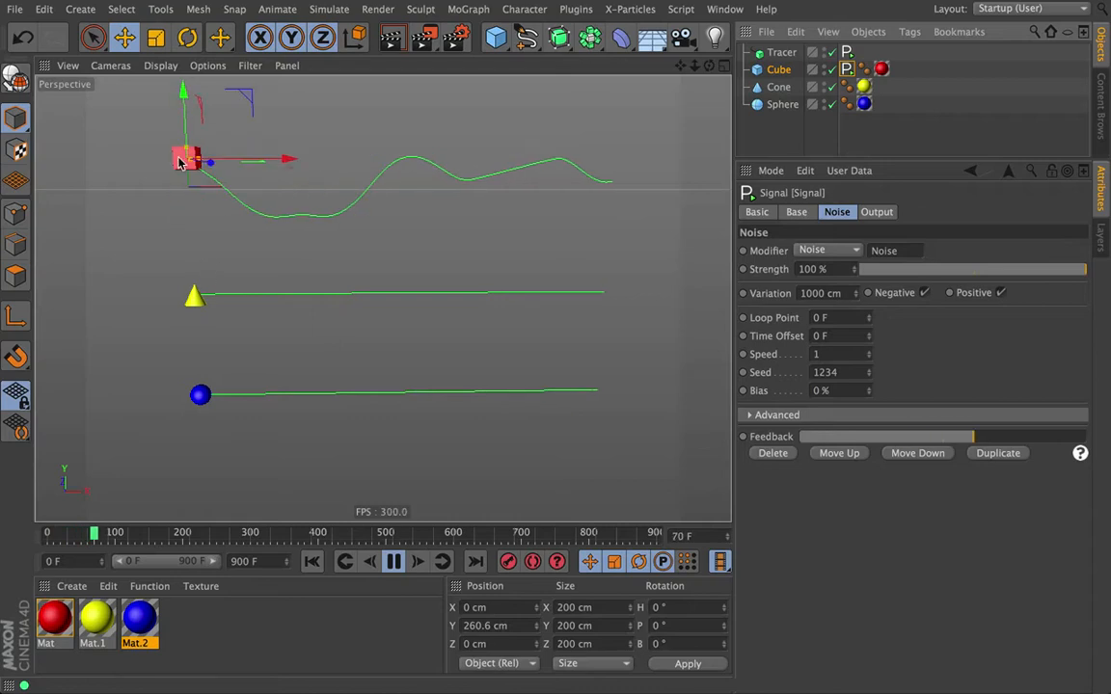
Set the Tracer's Signal tag Playback to Additive
click(394, 561)
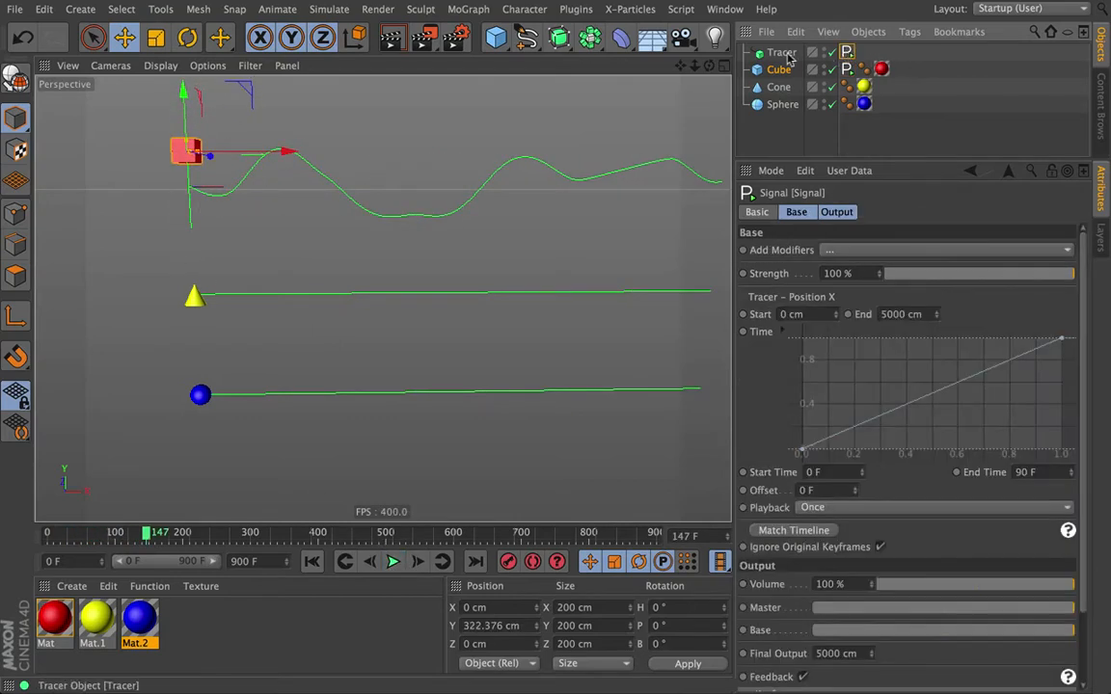
click(926, 507)
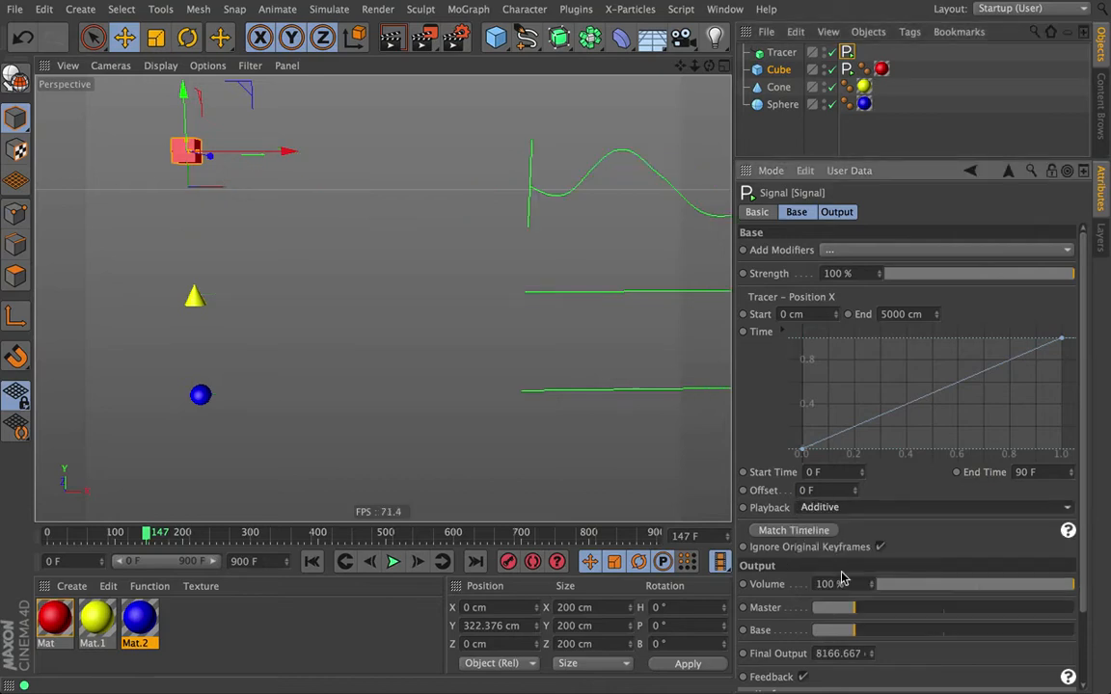
click(393, 561)
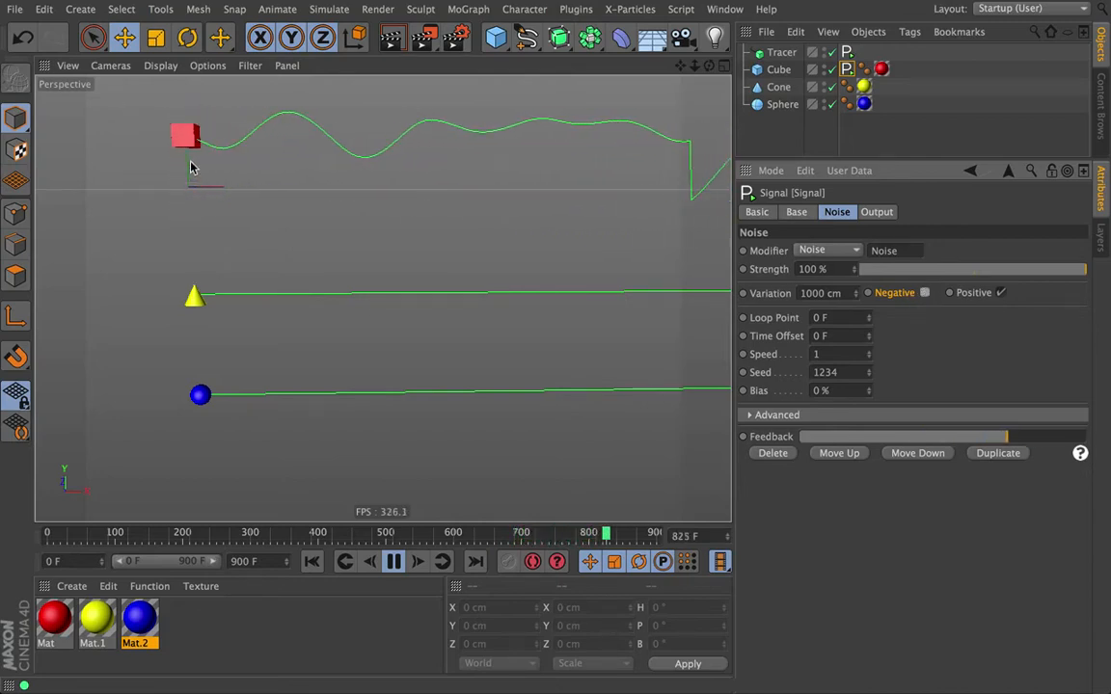
Untick Positive in the Cube's noise, then re-enable Negative and Positive values
click(796, 211)
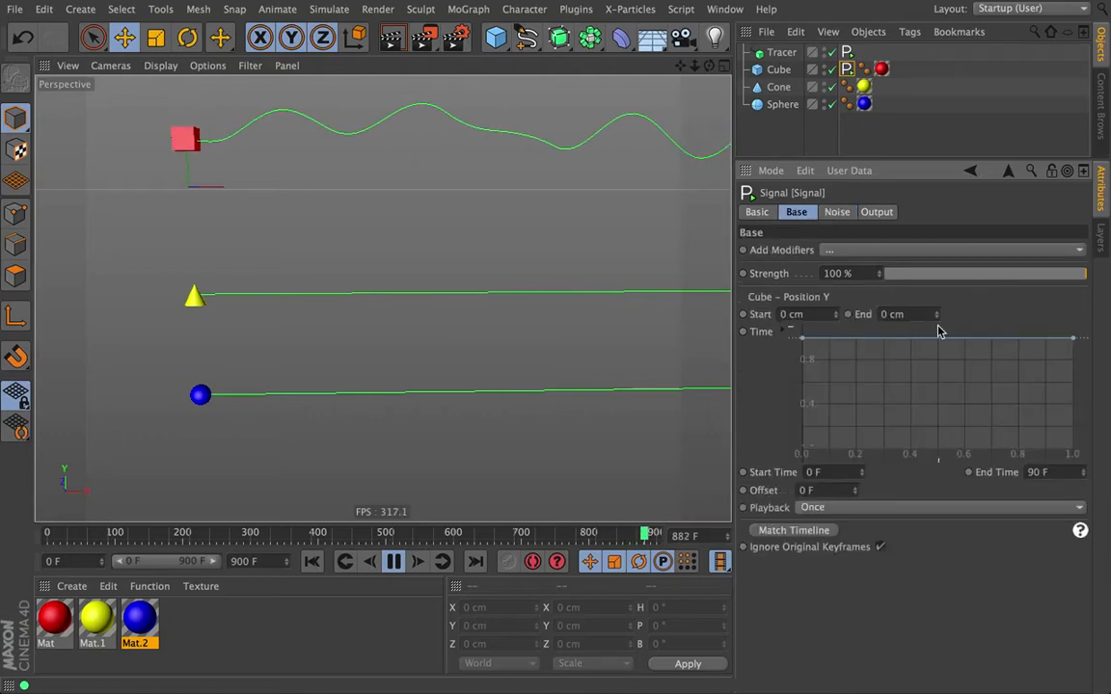
click(836, 211)
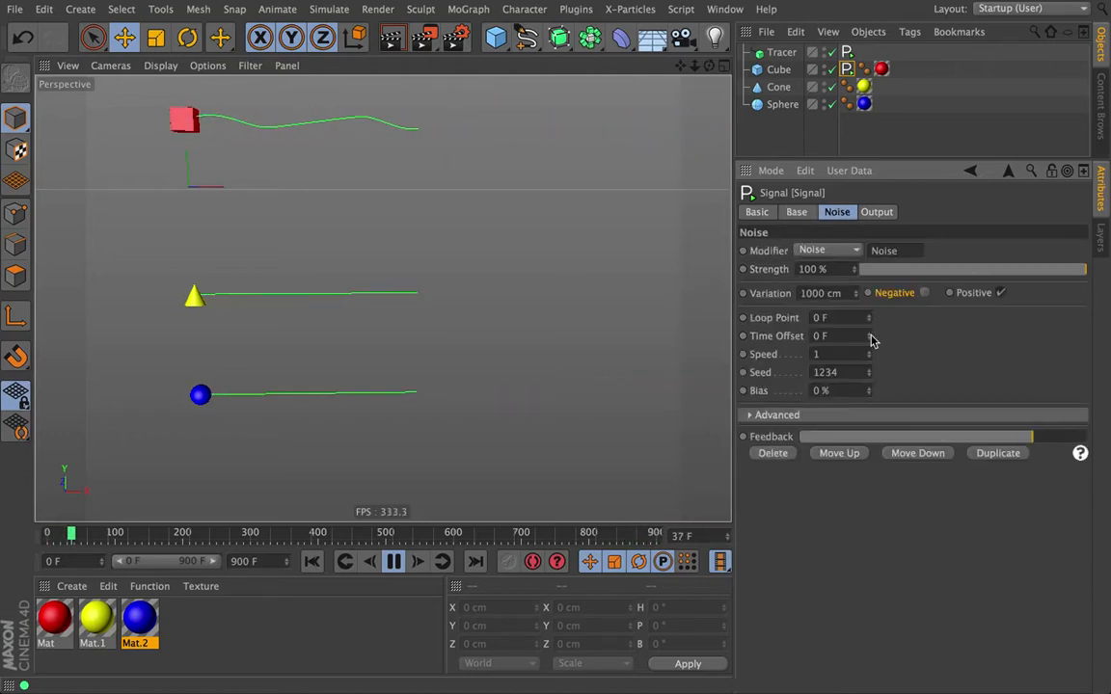
click(924, 293)
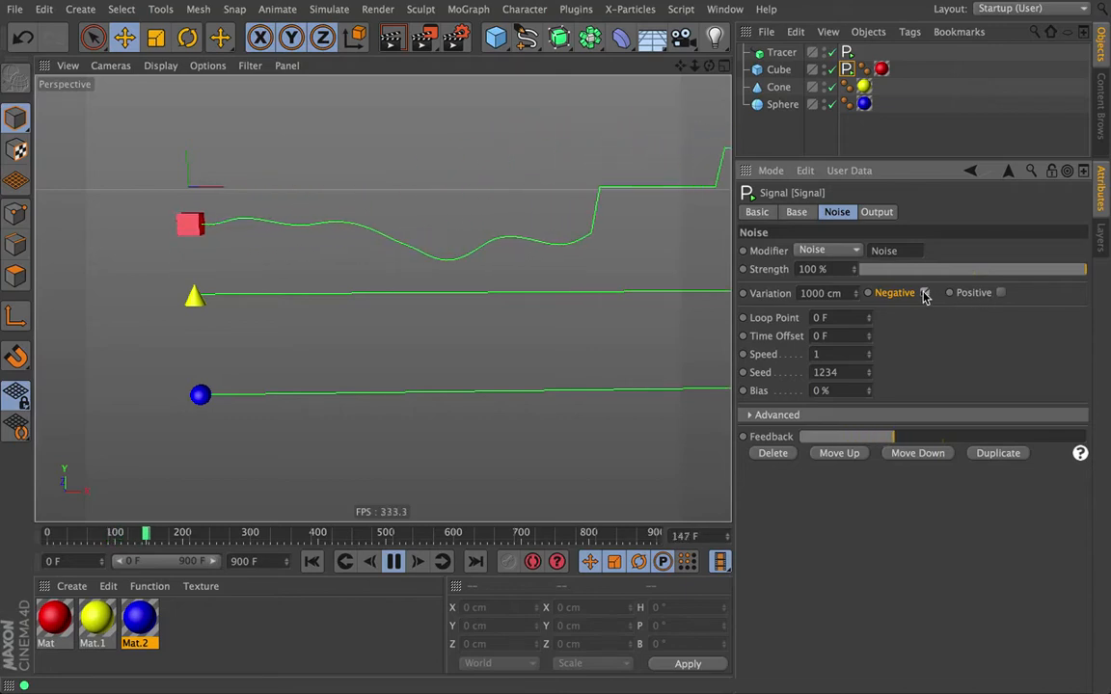
click(1000, 292)
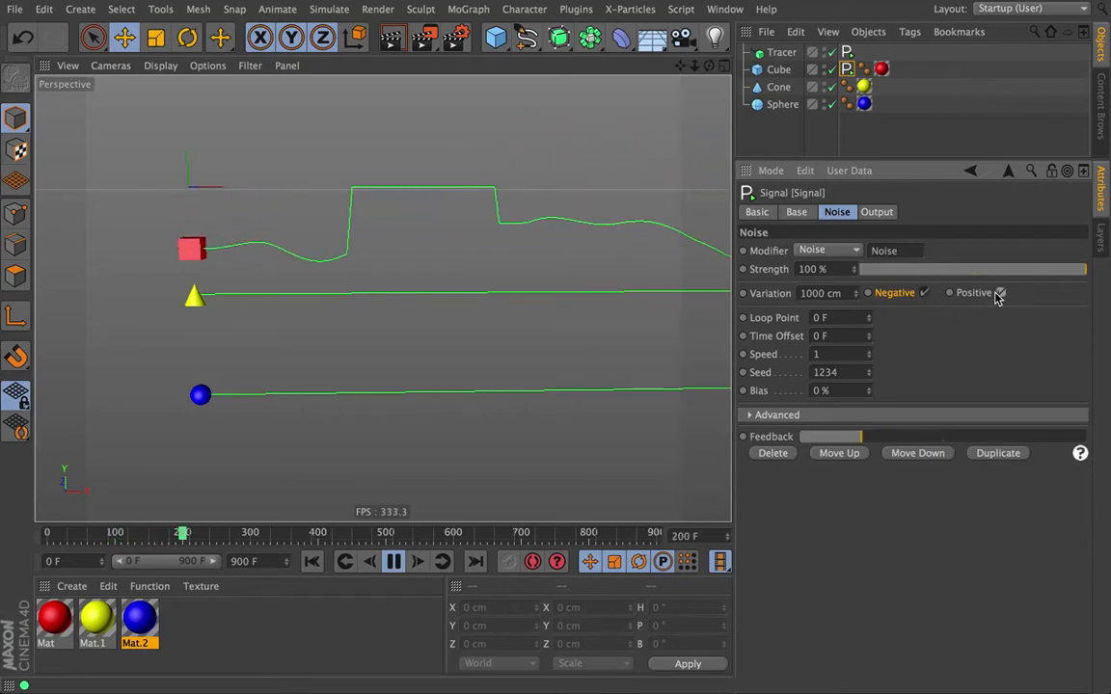
click(1000, 292)
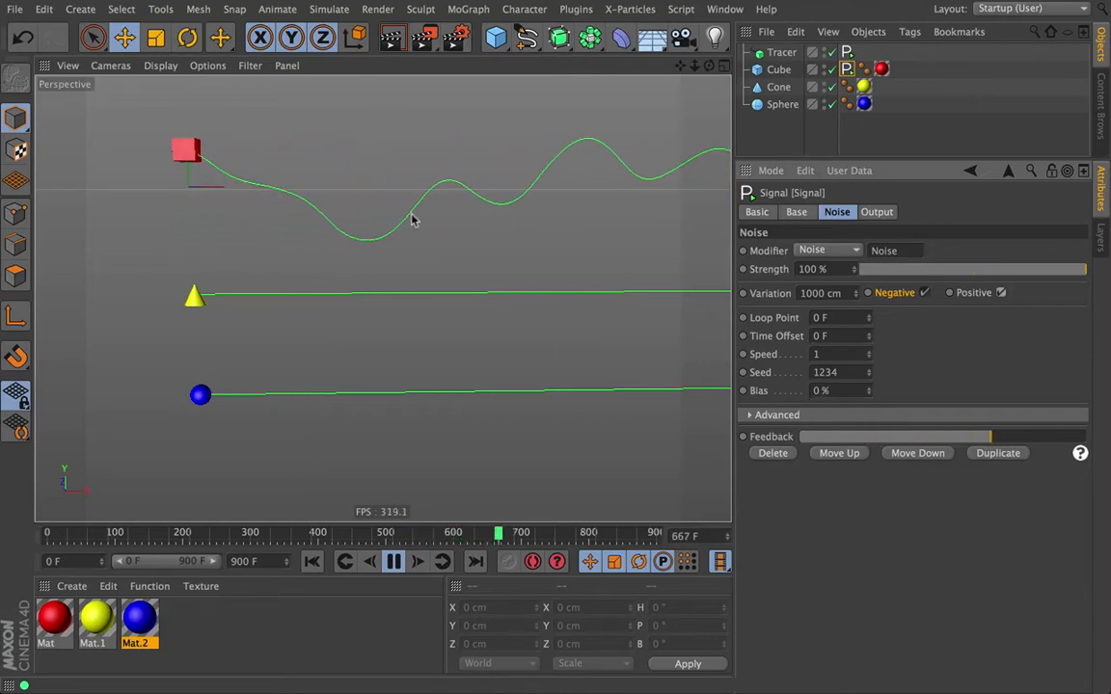
Set the Cube's noise Loop Point to 35 F and Seed to 1235
click(312, 561)
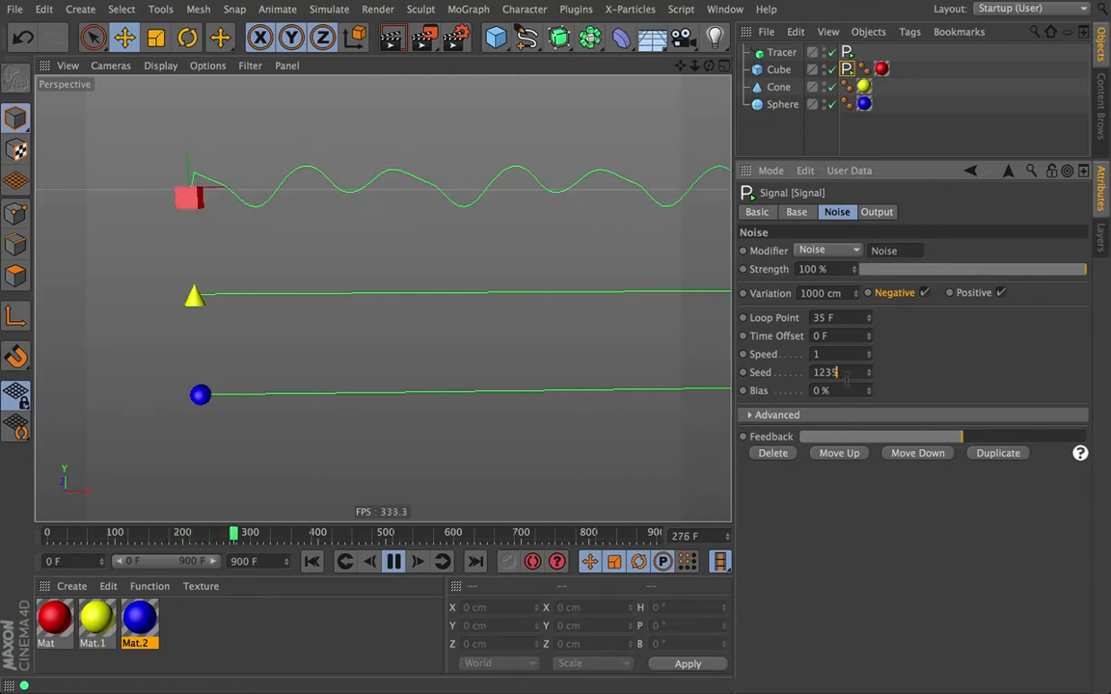
Confirm the new seed 1357 with the Loop Point back at 0 F
click(311, 561)
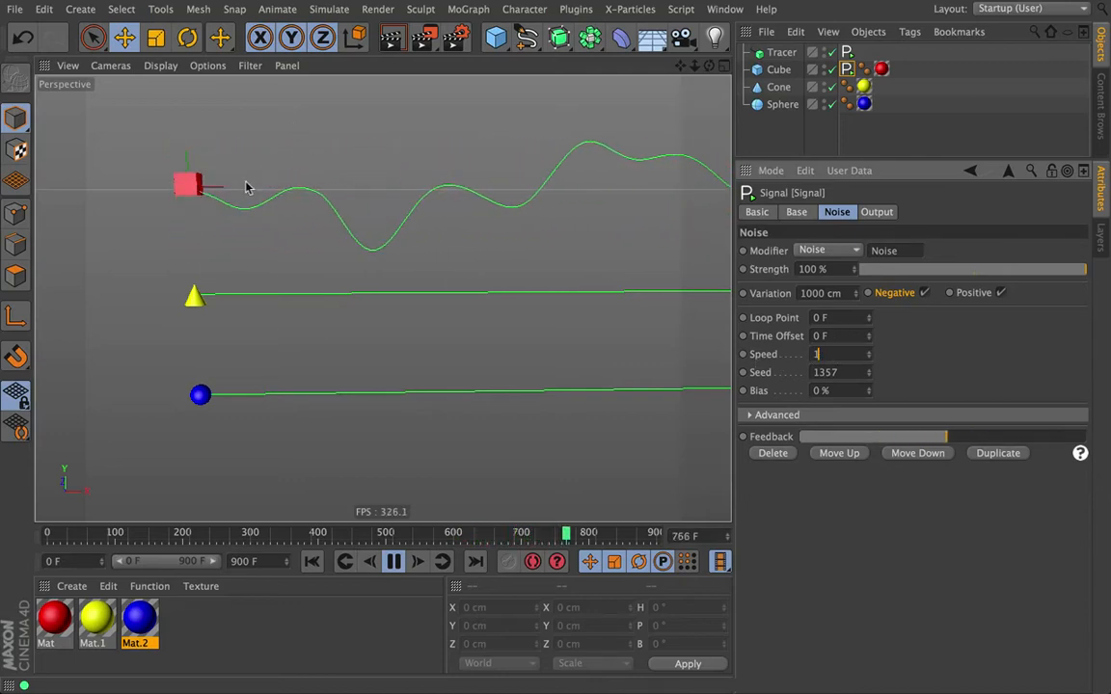
Try noise speed values 2 and 10 in the Signal tag's Speed field
text(2)
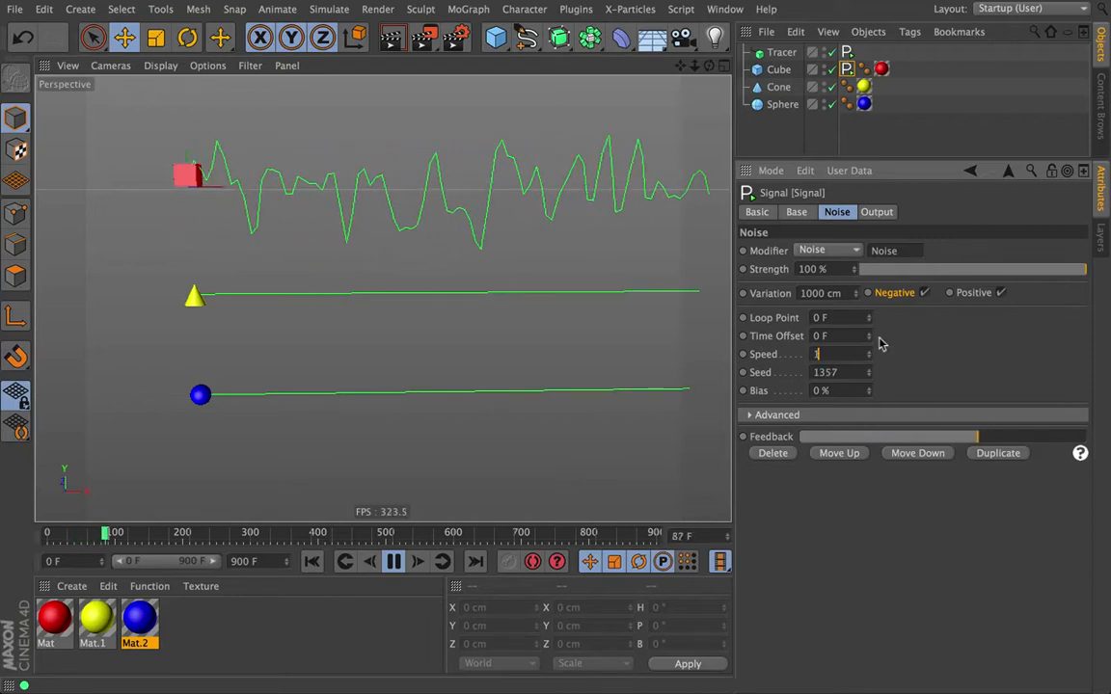
text(10)
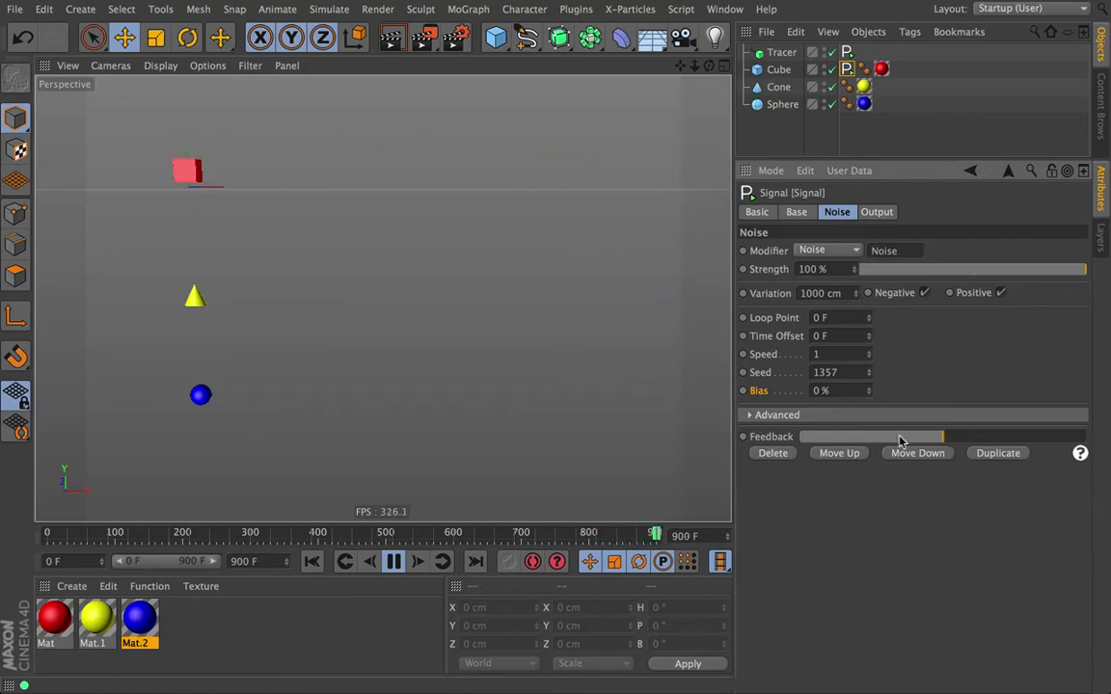
Enter a 25% noise Bias and rewind the timeline to frame 0
click(394, 561)
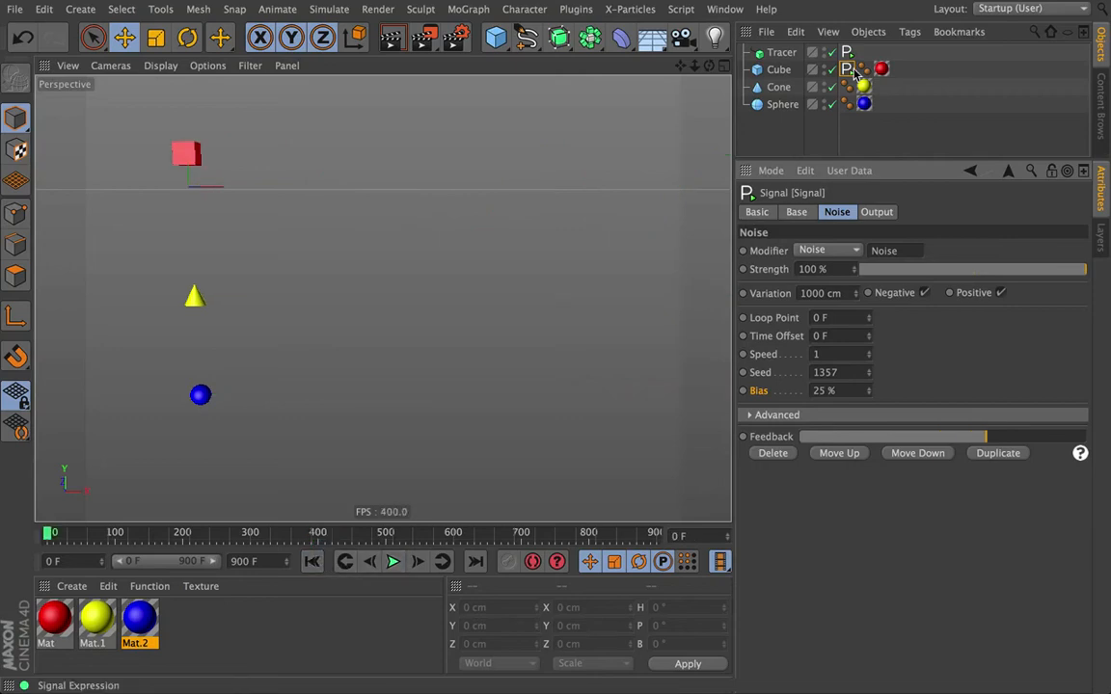
Copy the cube's Signal tag onto the Cone and Sphere, then play to compare paths
click(779, 70)
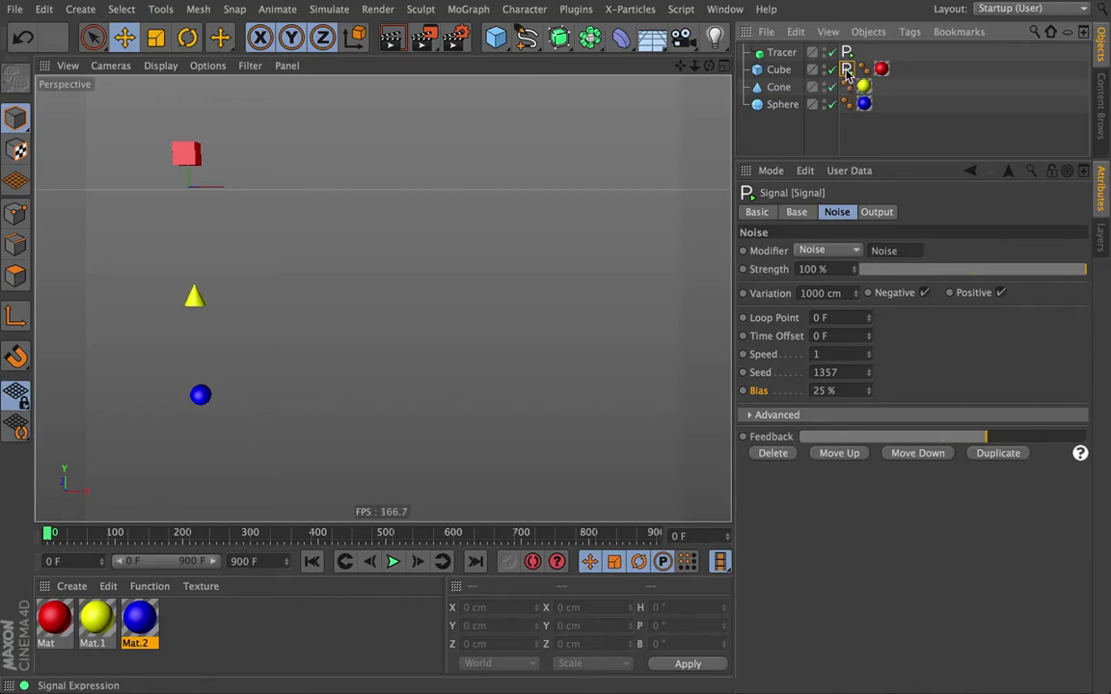
click(796, 211)
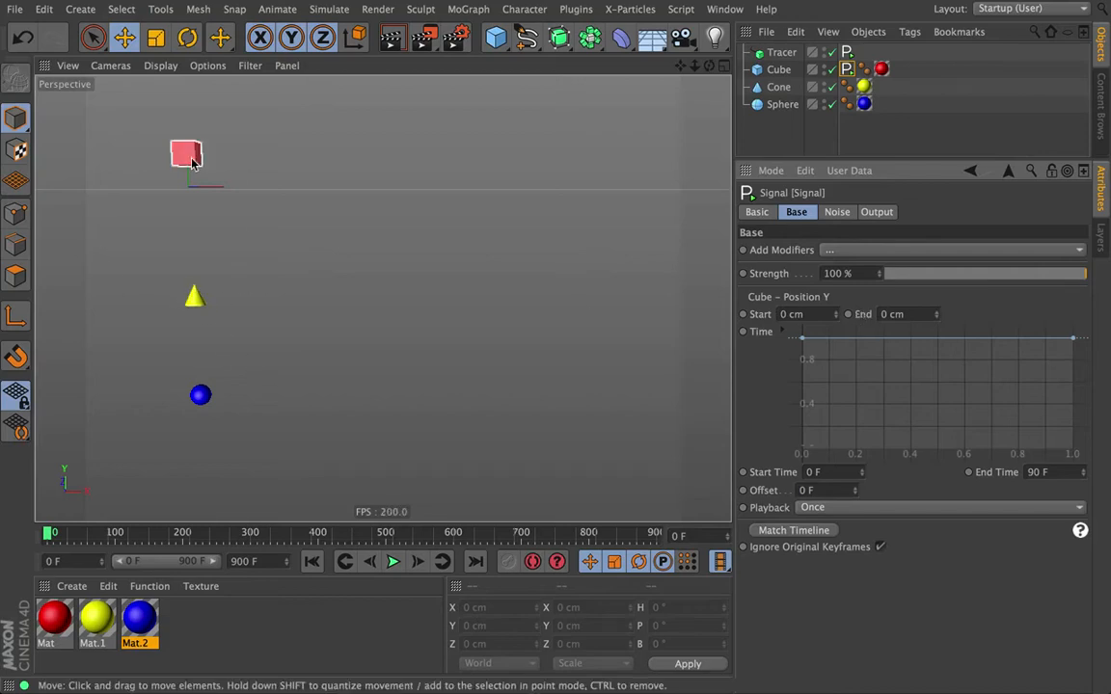
click(846, 86)
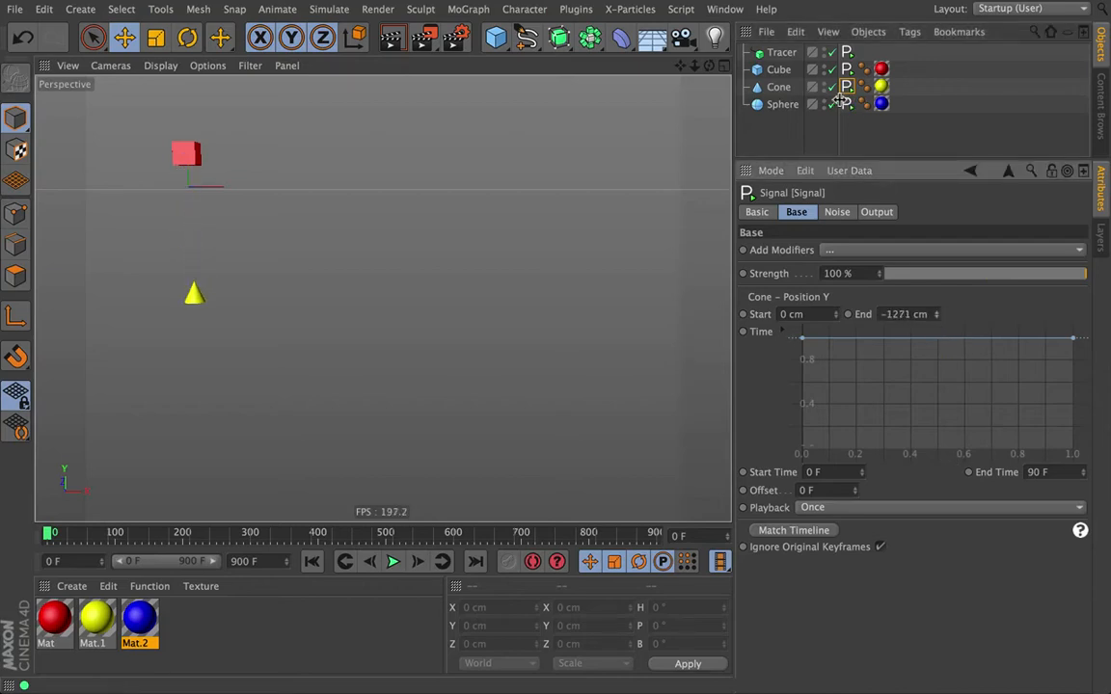
click(846, 103)
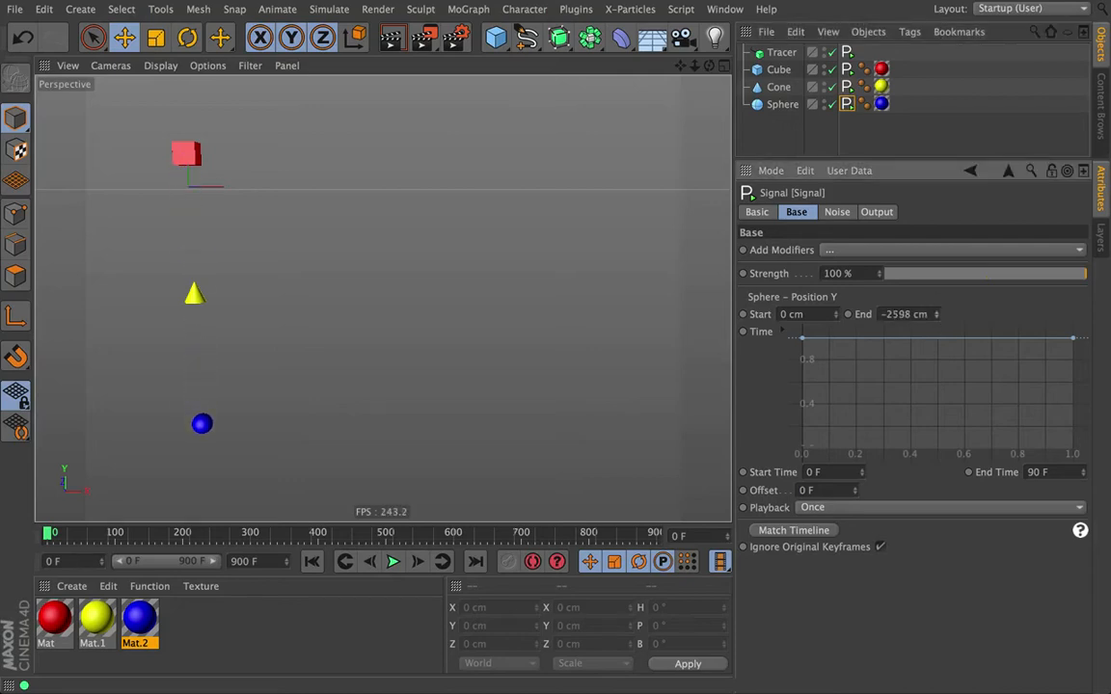
mouse_move(593, 344)
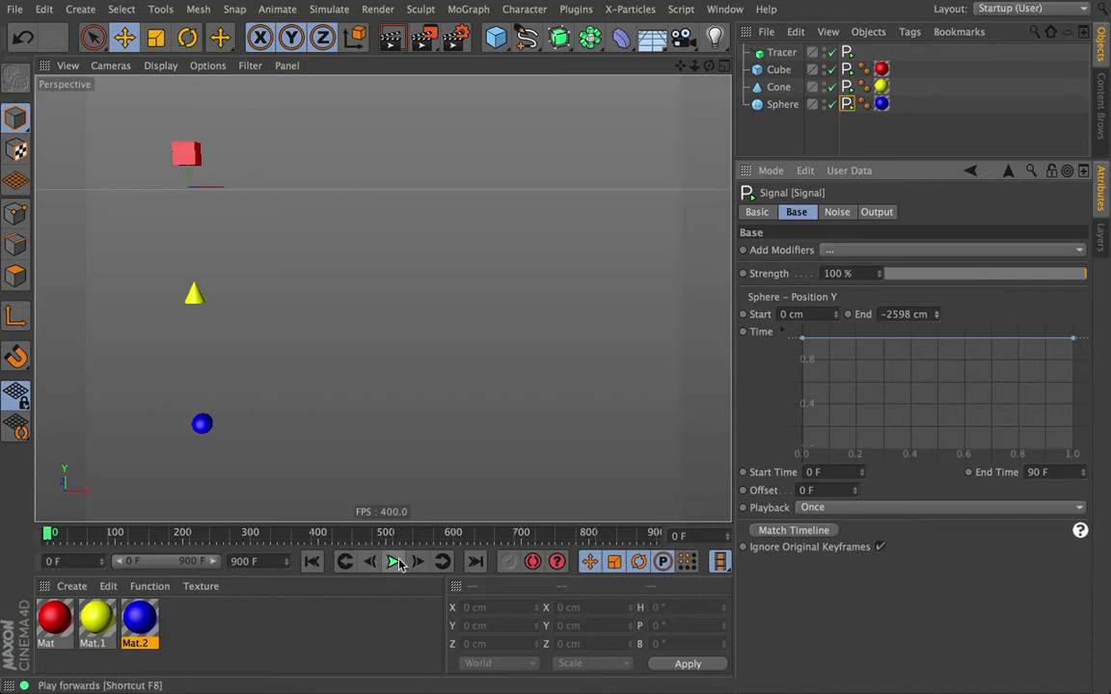
click(394, 562)
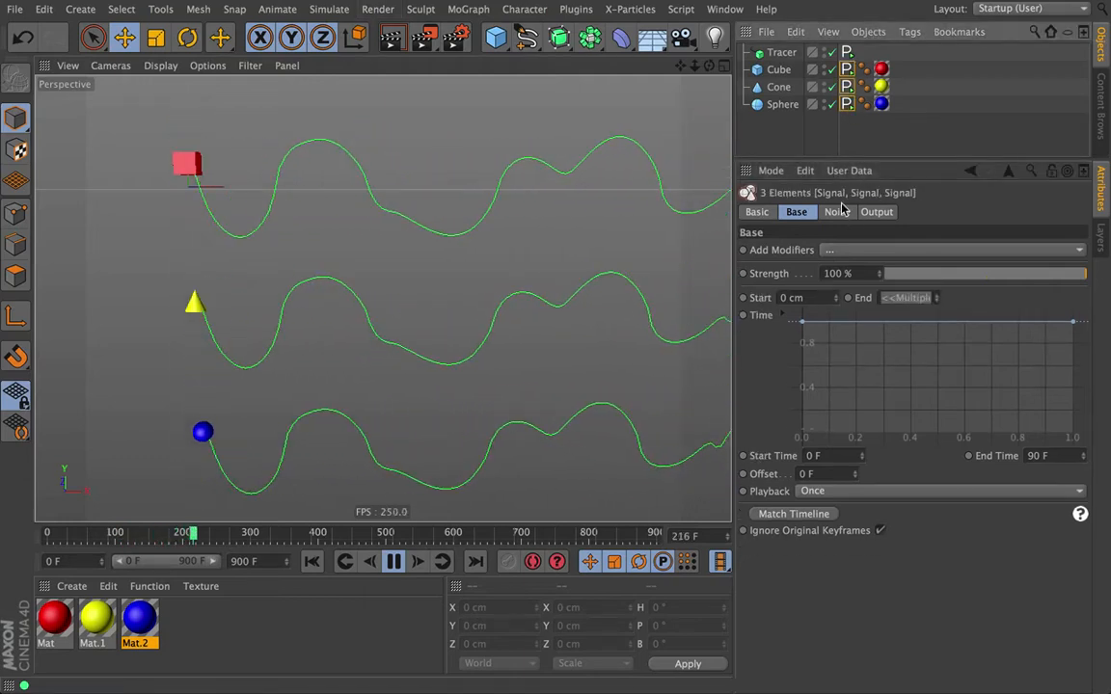
click(838, 212)
text(num)
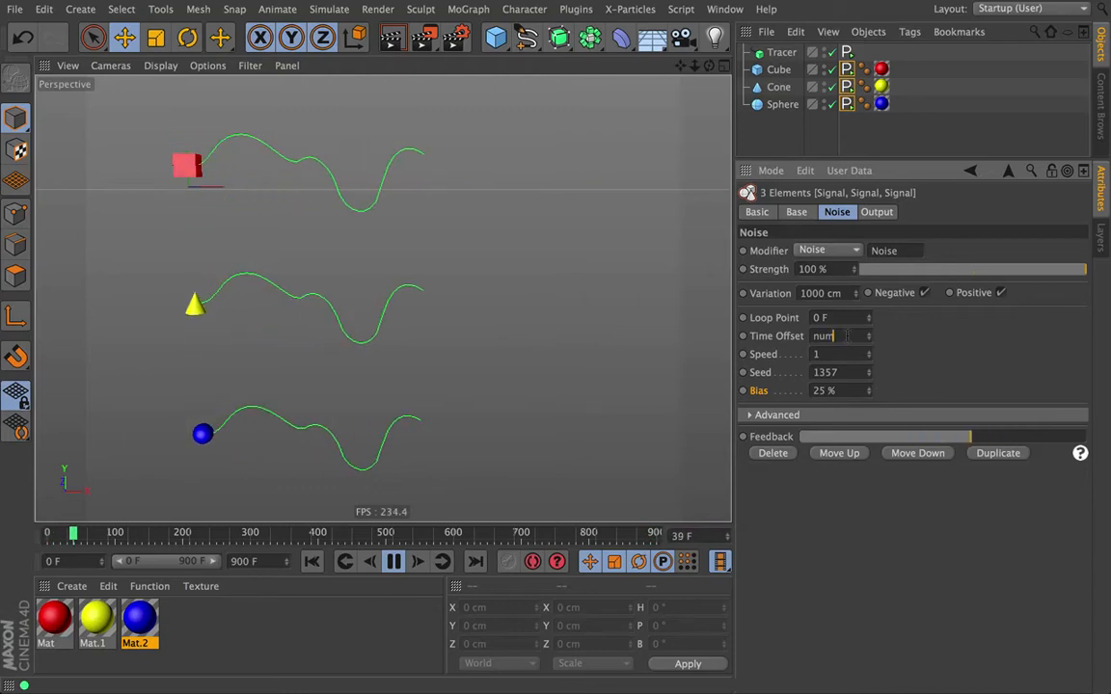
Finish the num-based Time Offset expression with *1 for the three selected tags
text(*1)
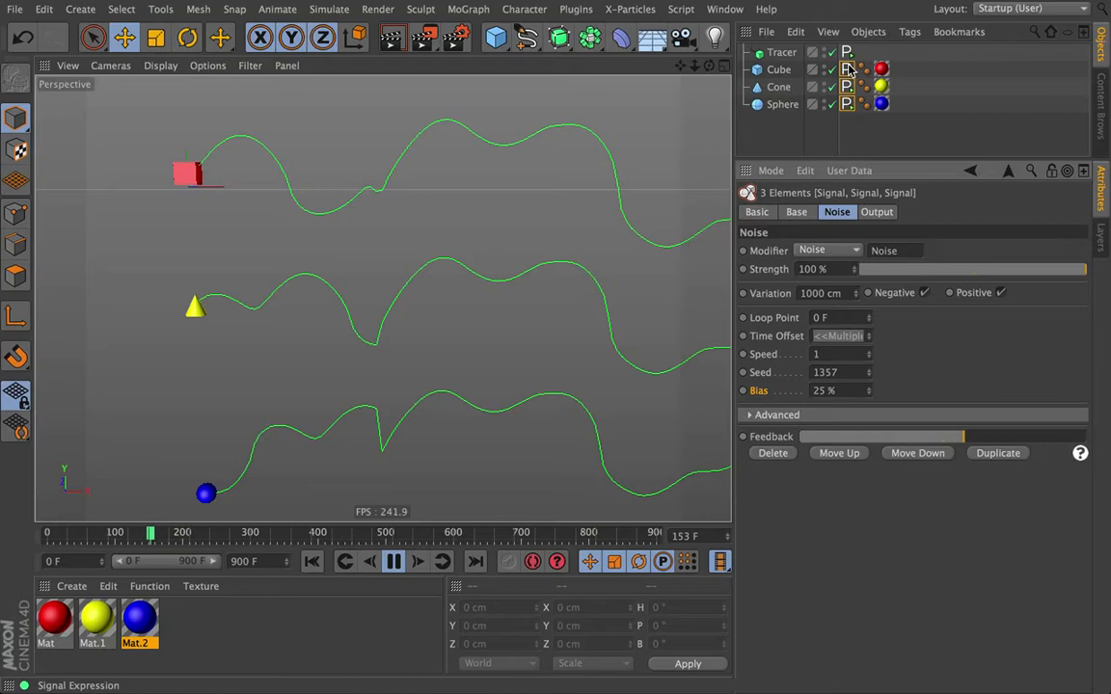
click(846, 87)
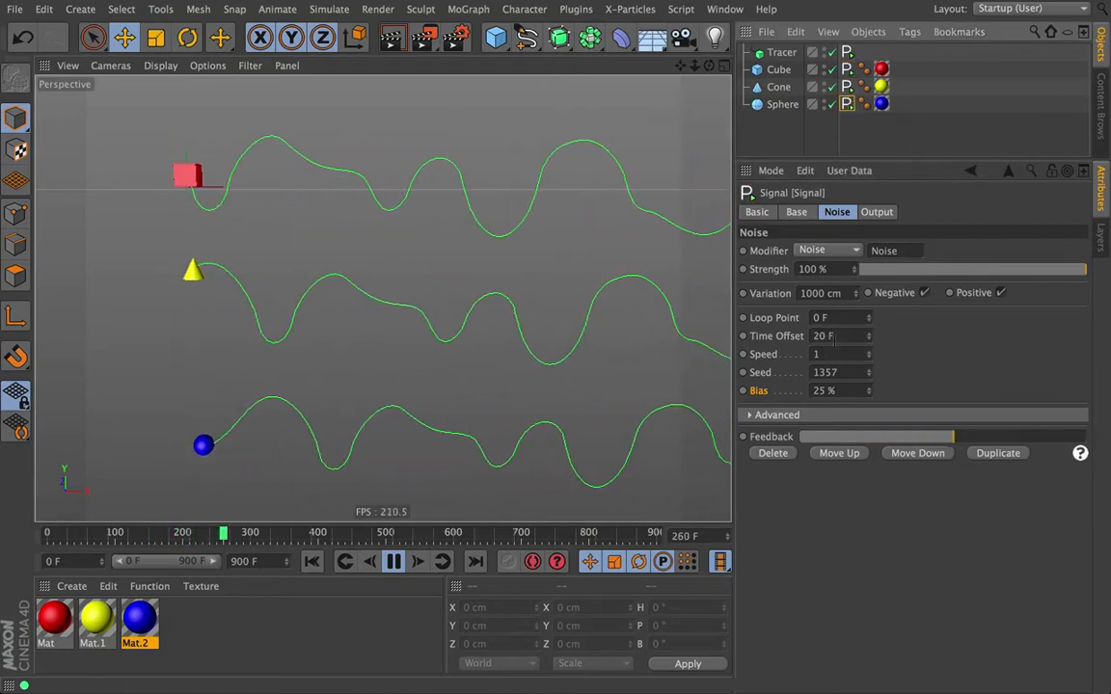
click(260, 531)
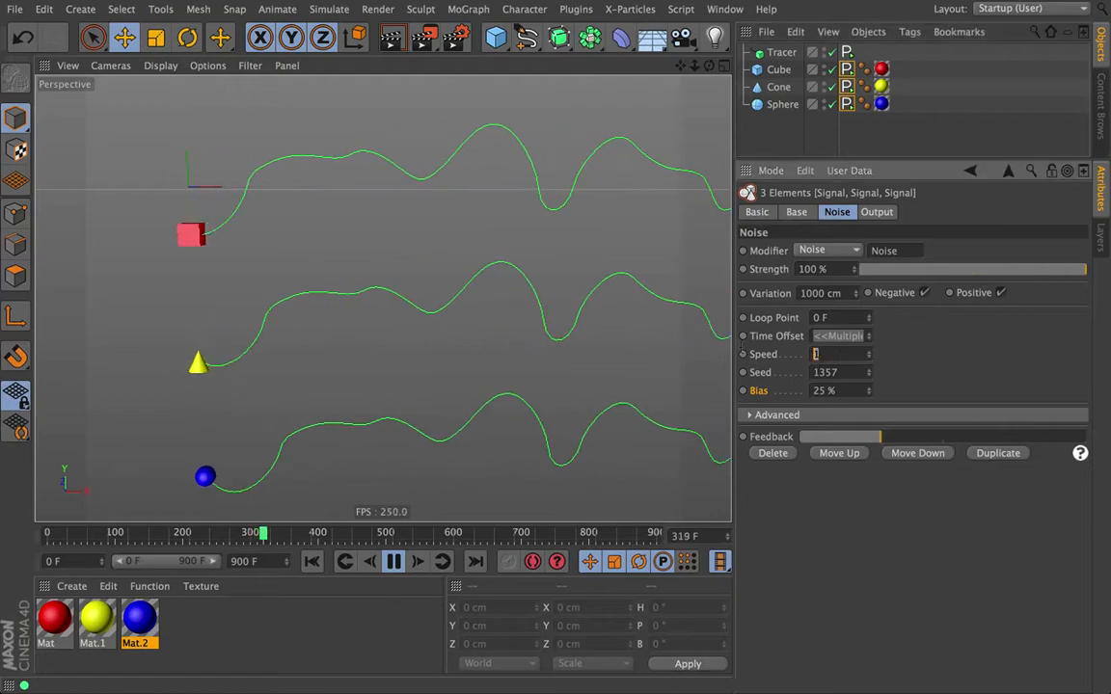
Enter a noise Speed of 4 for the three selected Signal tags
text(4)
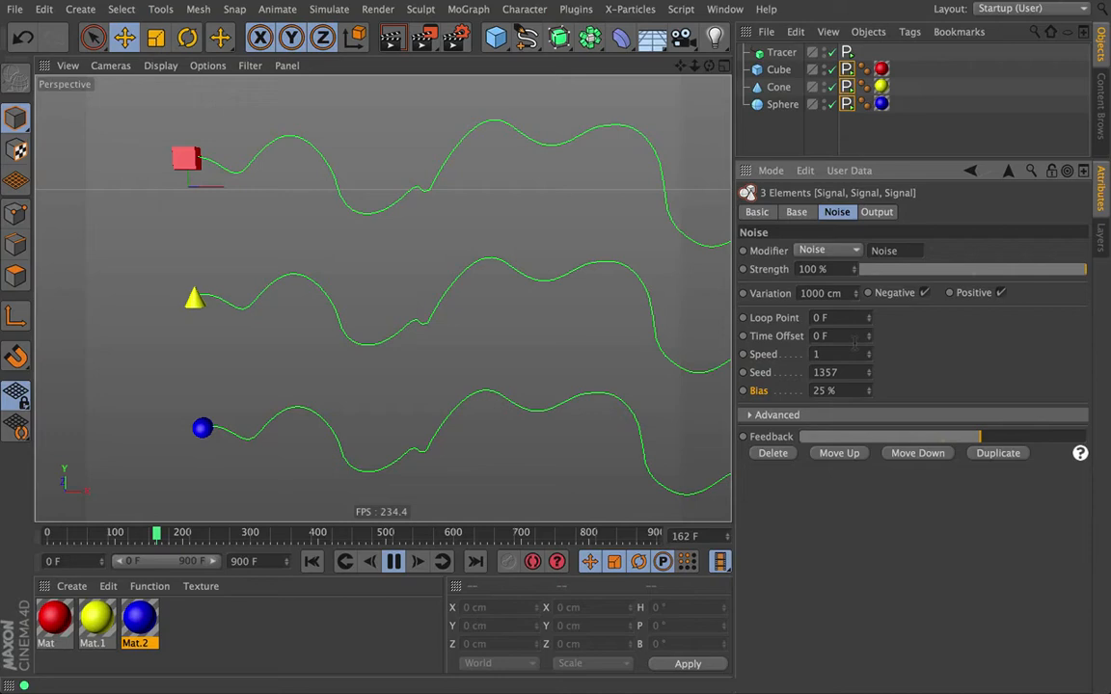
Give the three tags varying seeds, then duplicate the cube's noise into Noise 2
click(846, 86)
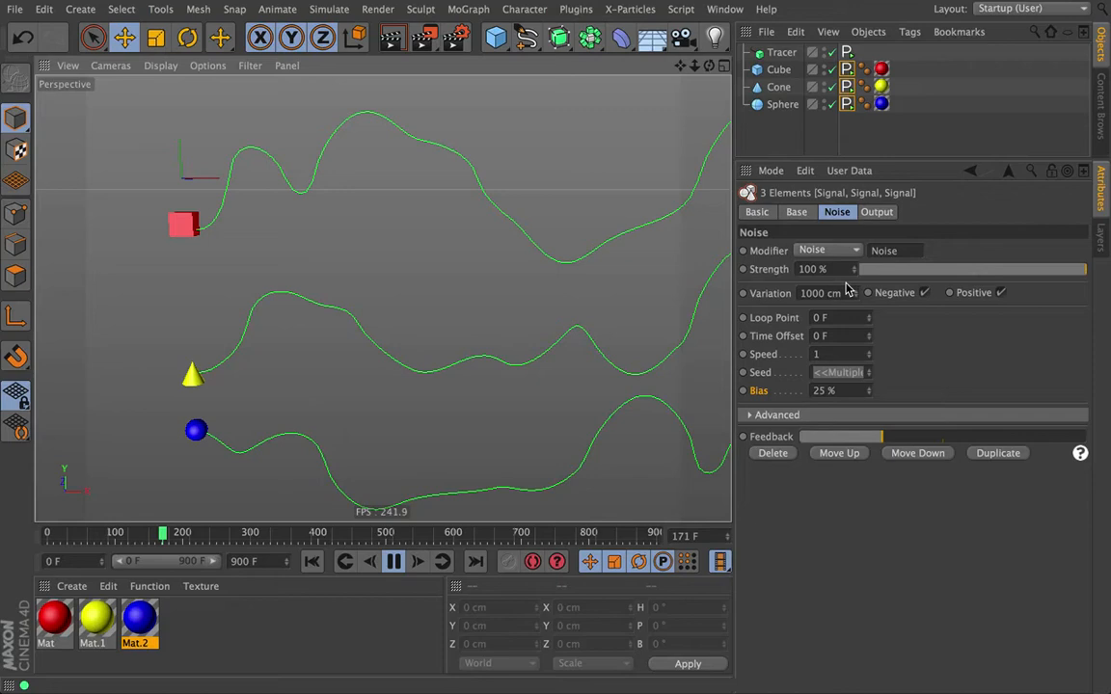
click(855, 250)
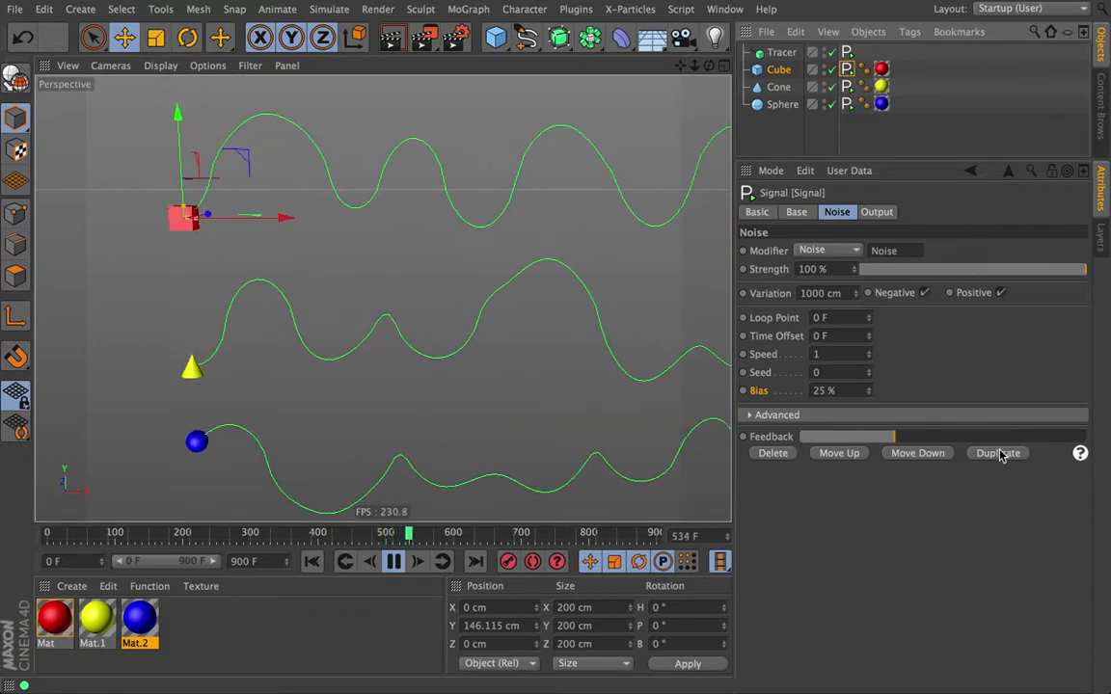
click(998, 453)
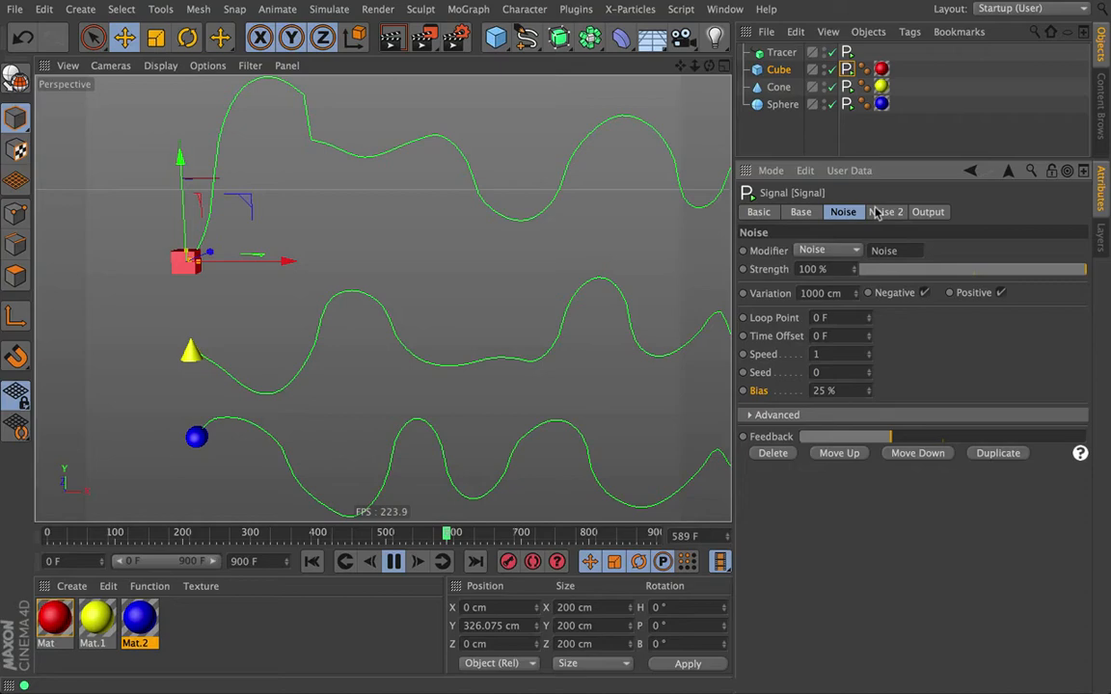
View the Noise 2 layer, at speed 2, on the cube's stacked Signal tag
click(885, 211)
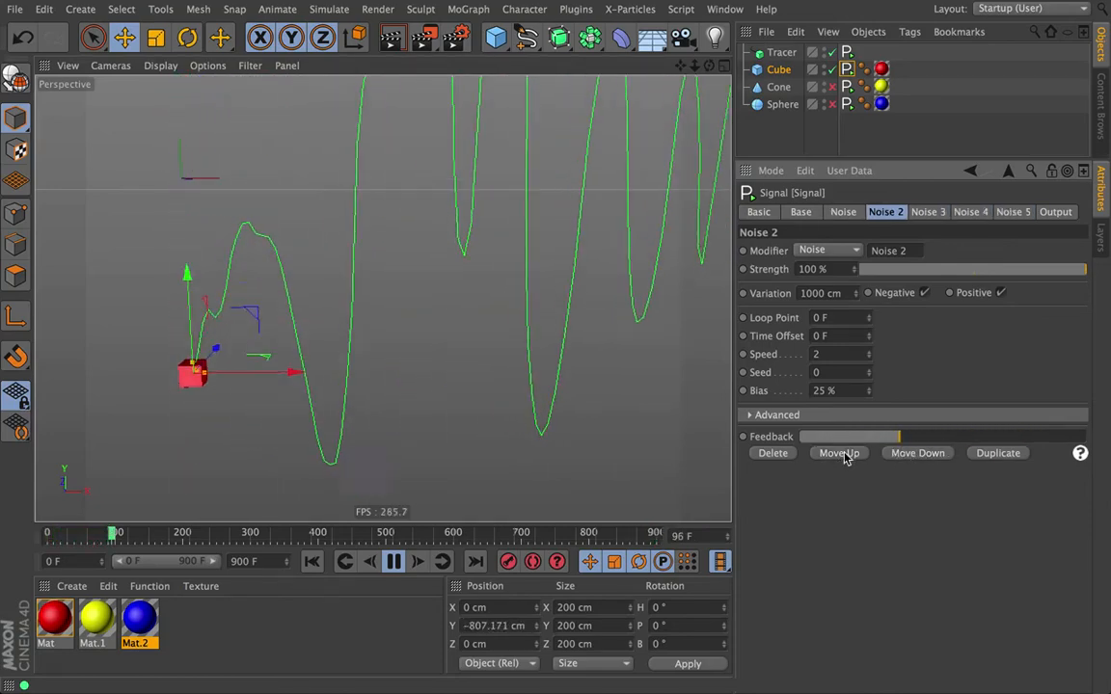
Open Noise 3 and delete the extra noise layers until only Noise remains
click(885, 211)
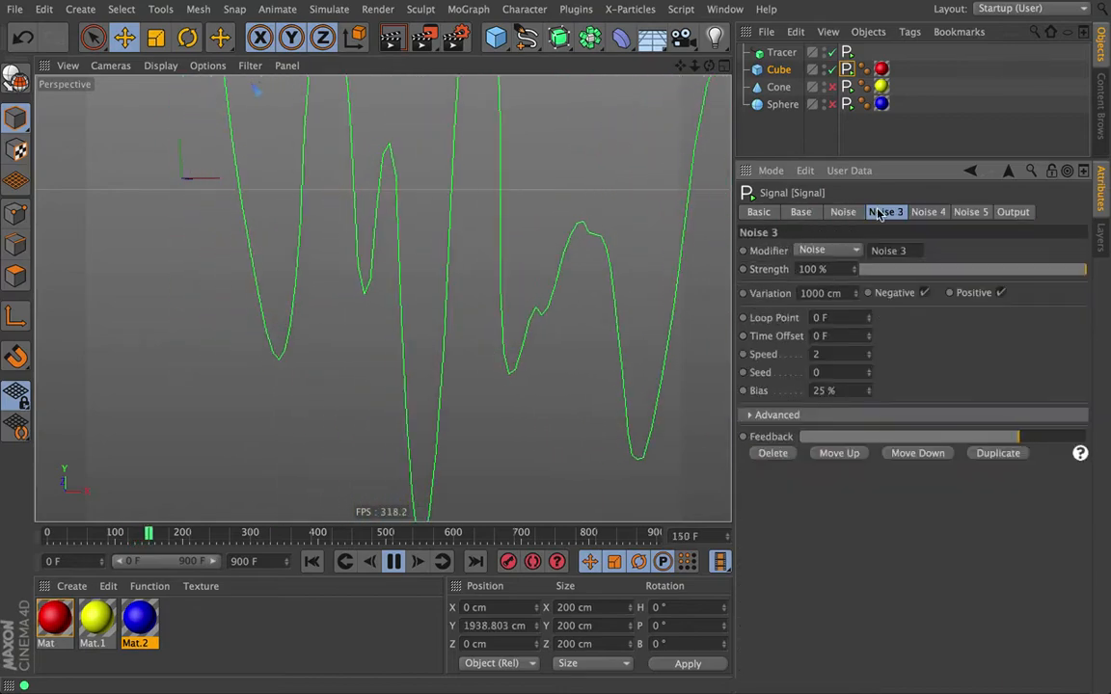
click(927, 211)
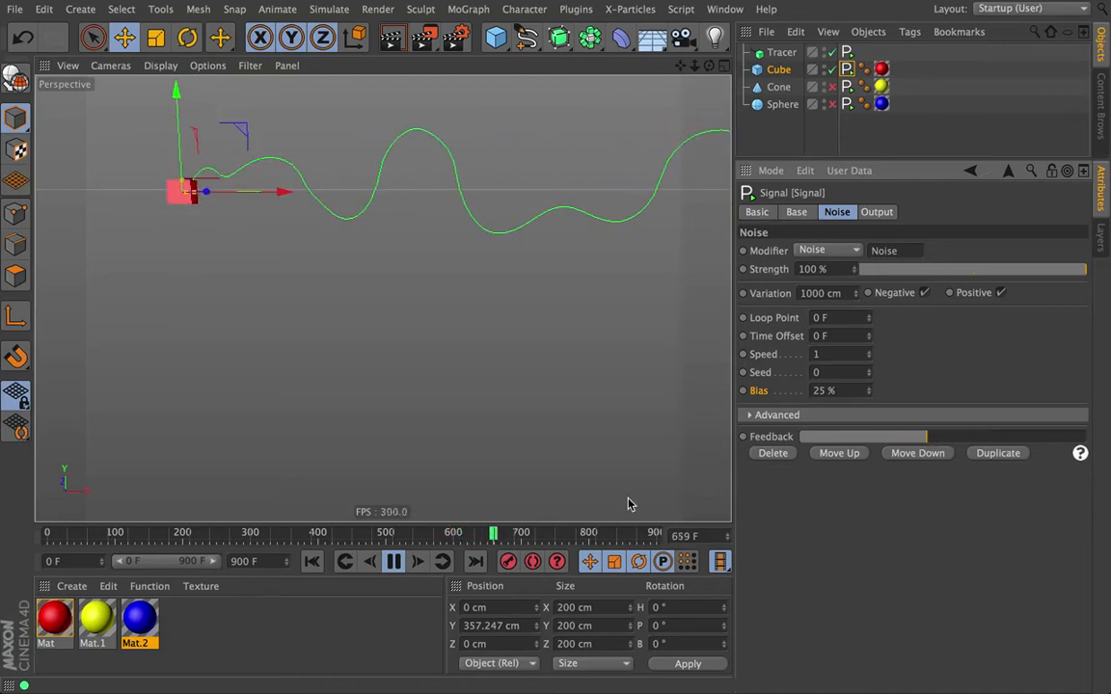
Expand Advanced, match the timeline to 90 F, and preview playback
click(776, 414)
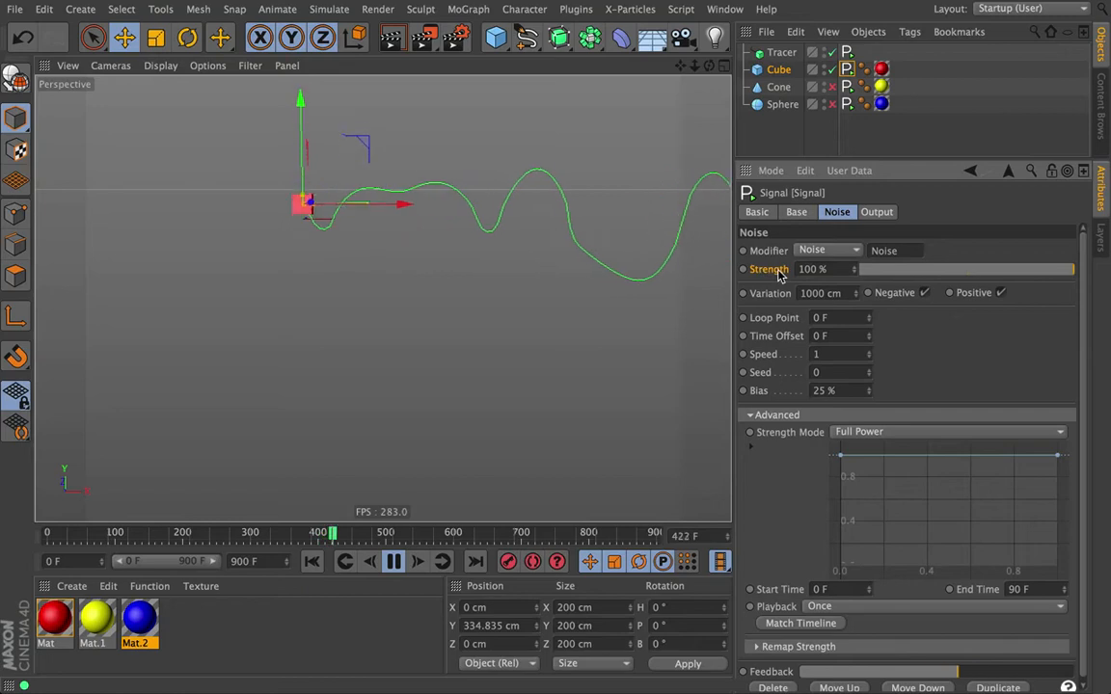
click(393, 562)
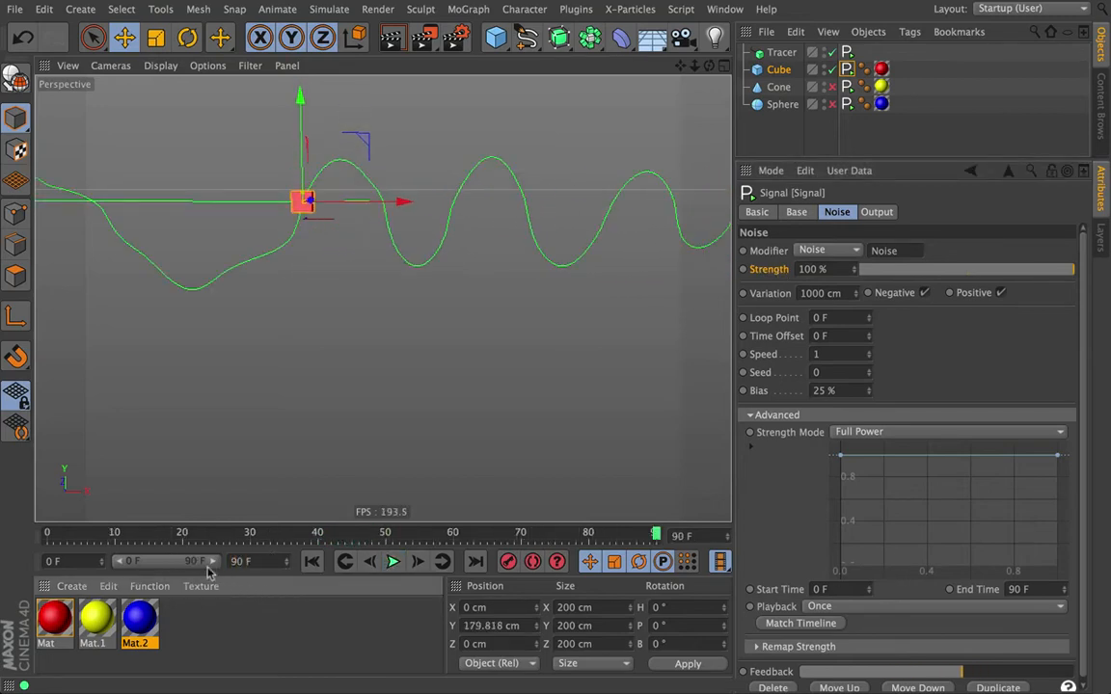
click(392, 562)
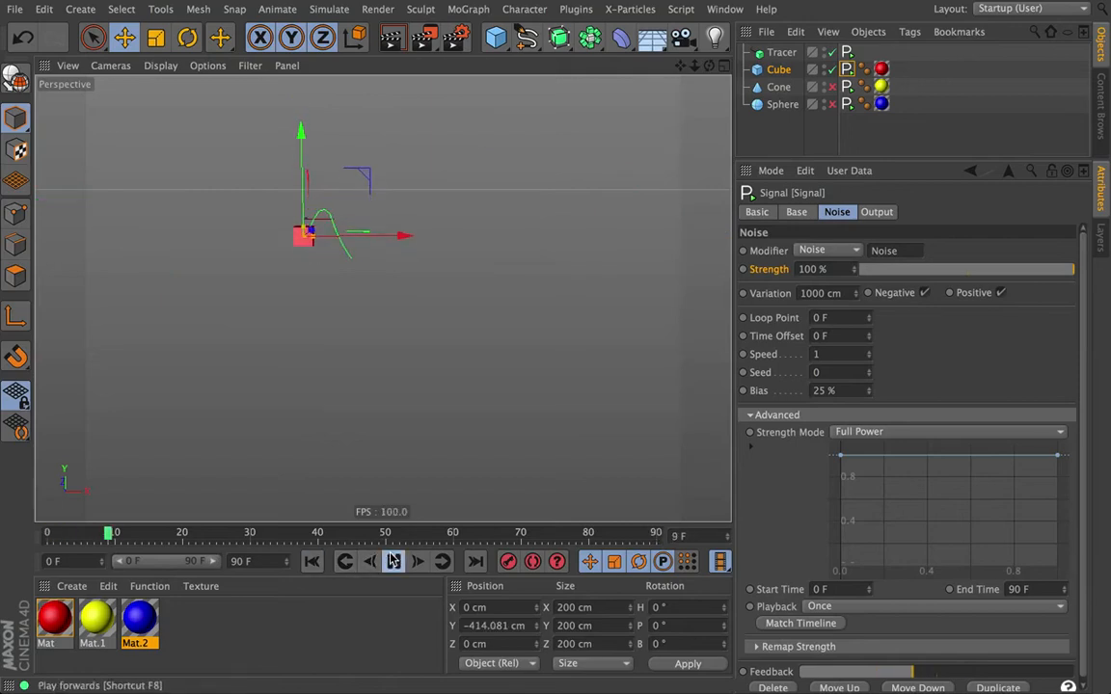
click(394, 562)
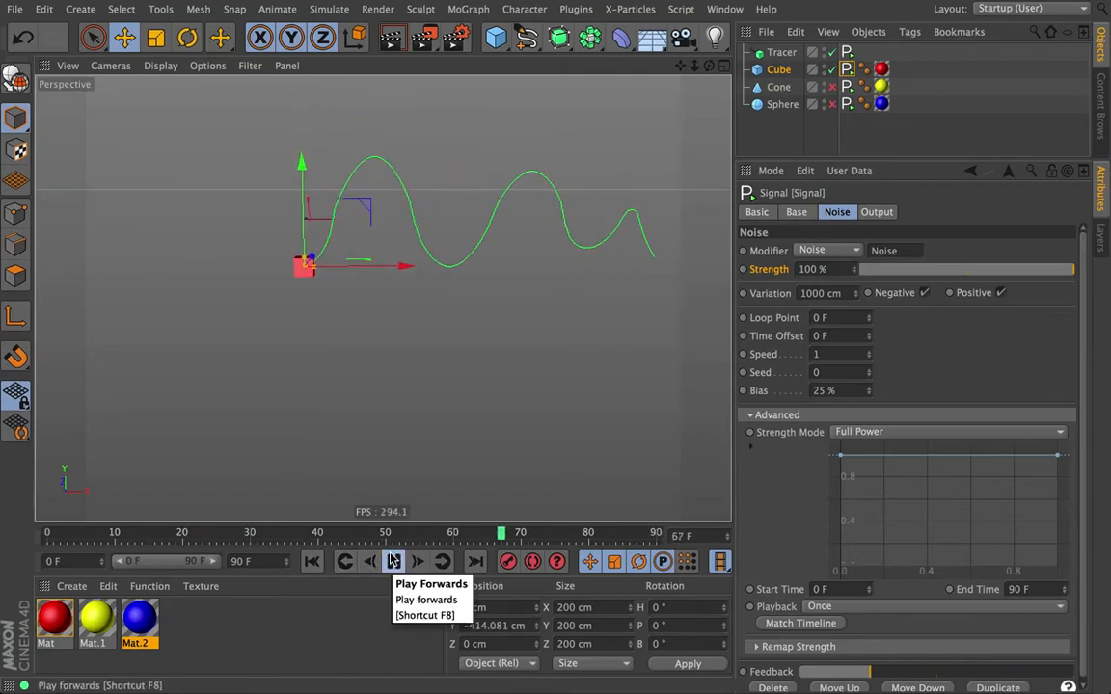
click(393, 562)
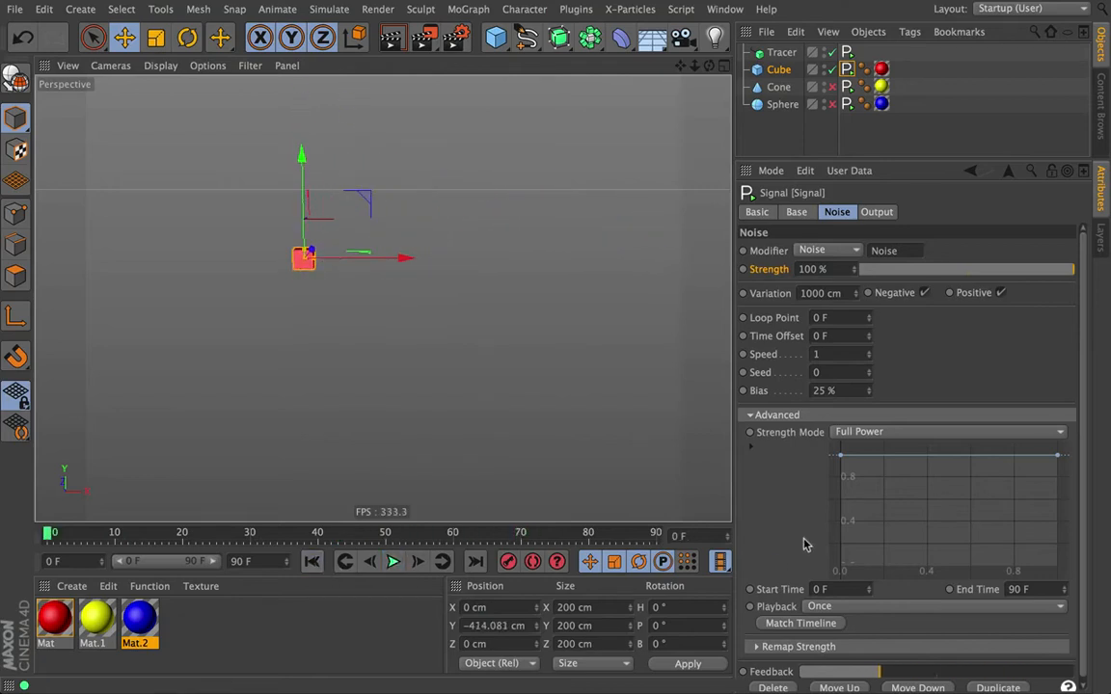
mouse_move(1034, 458)
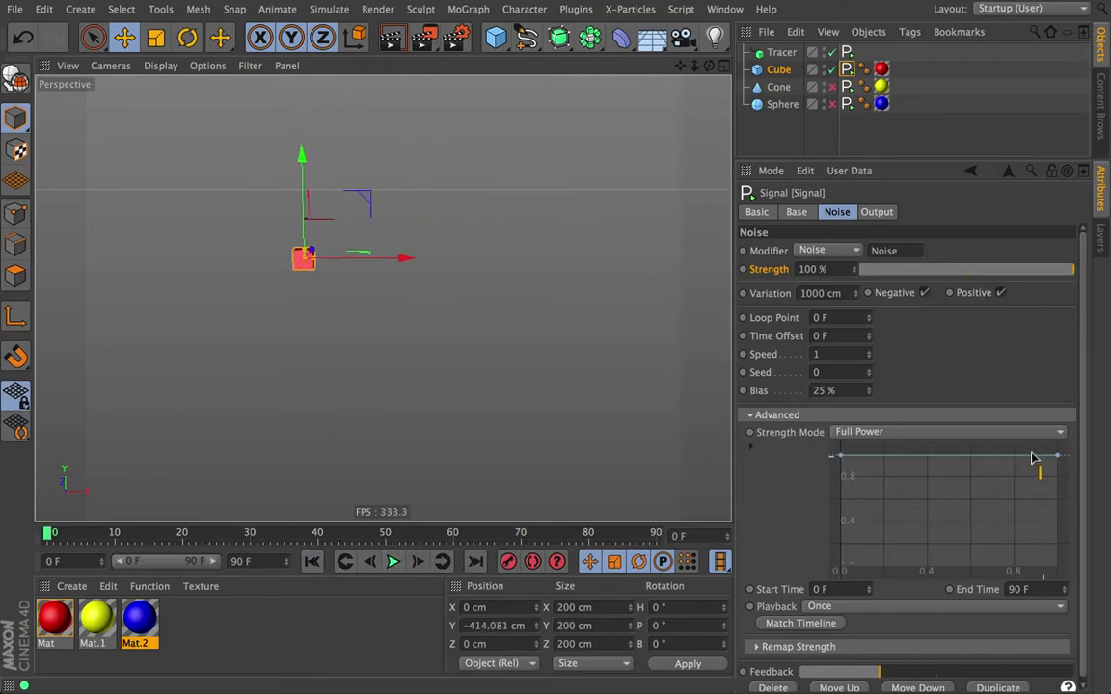
Make the noise strength fade out, then play and stop to preview the wiggle path
click(950, 431)
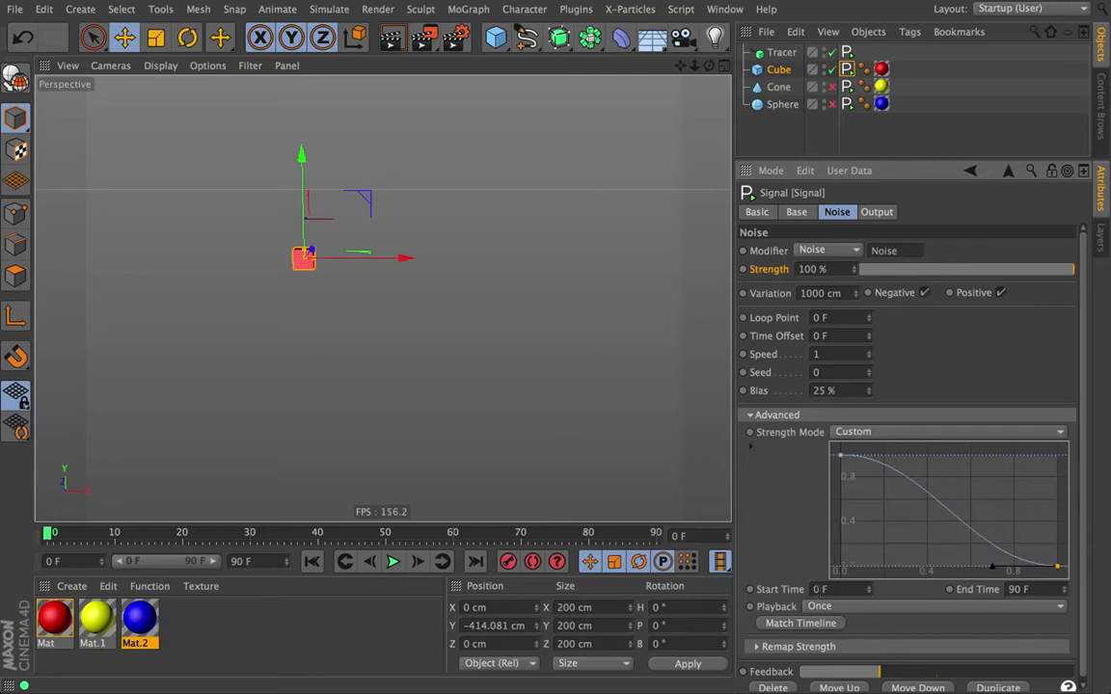
mouse_move(1056, 525)
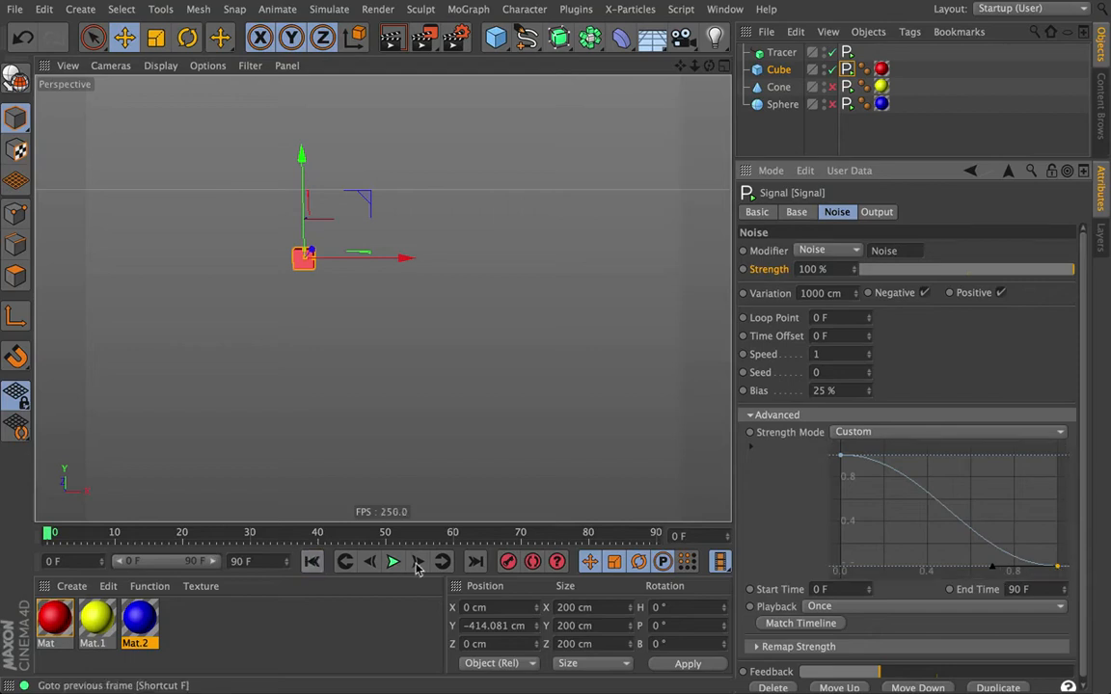
click(392, 562)
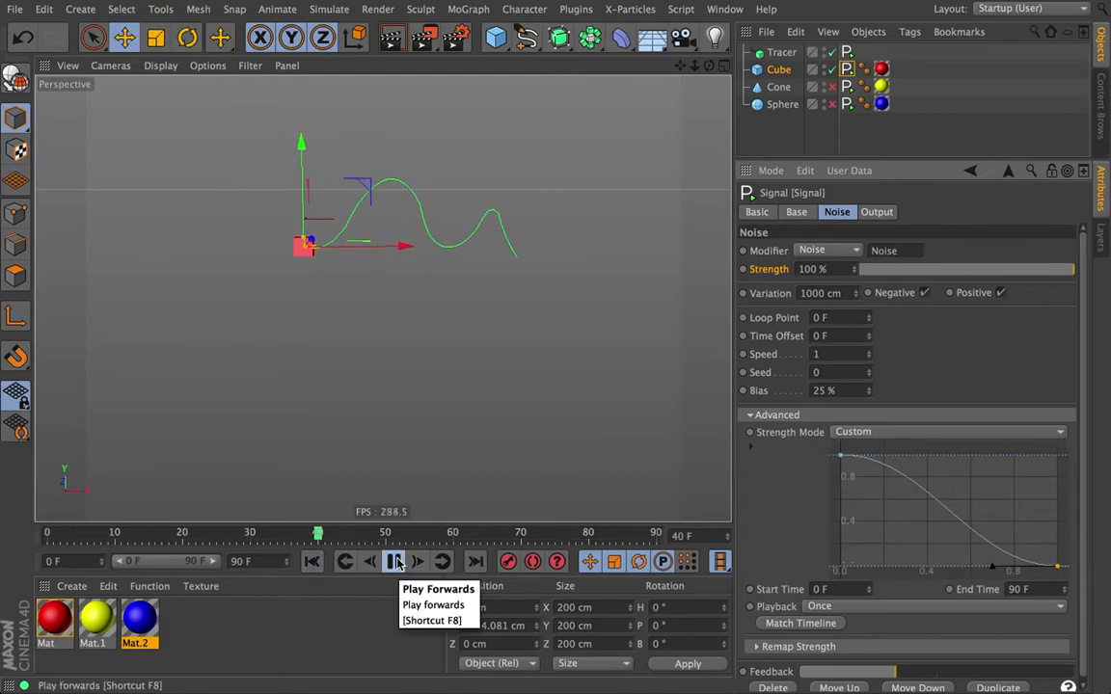
click(396, 561)
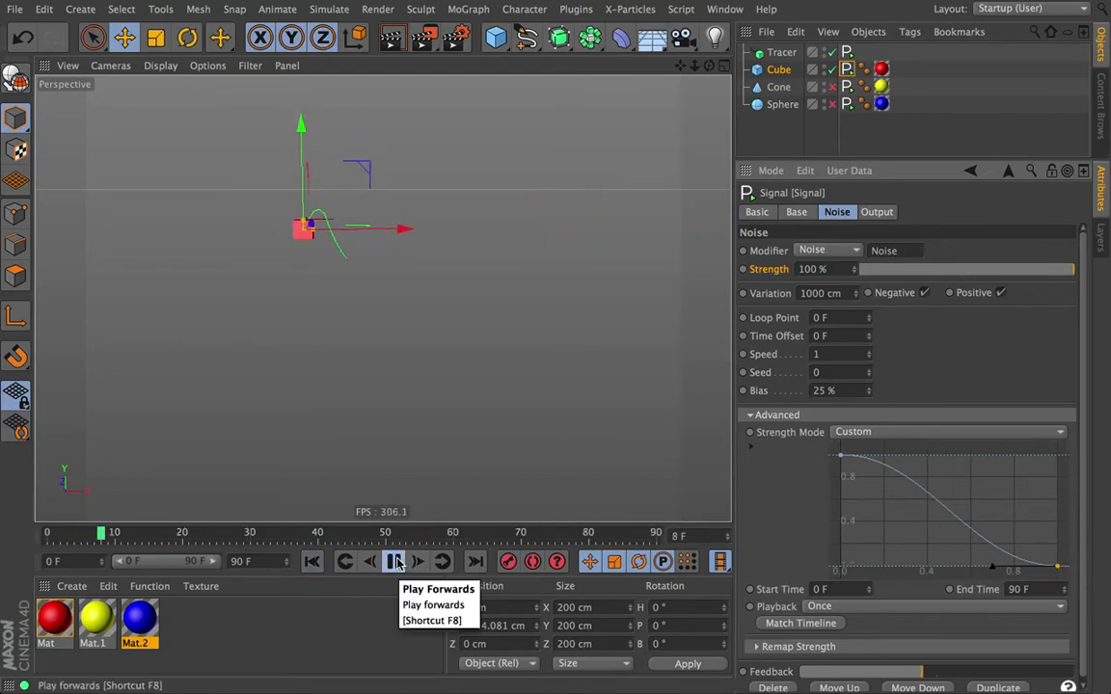
click(392, 561)
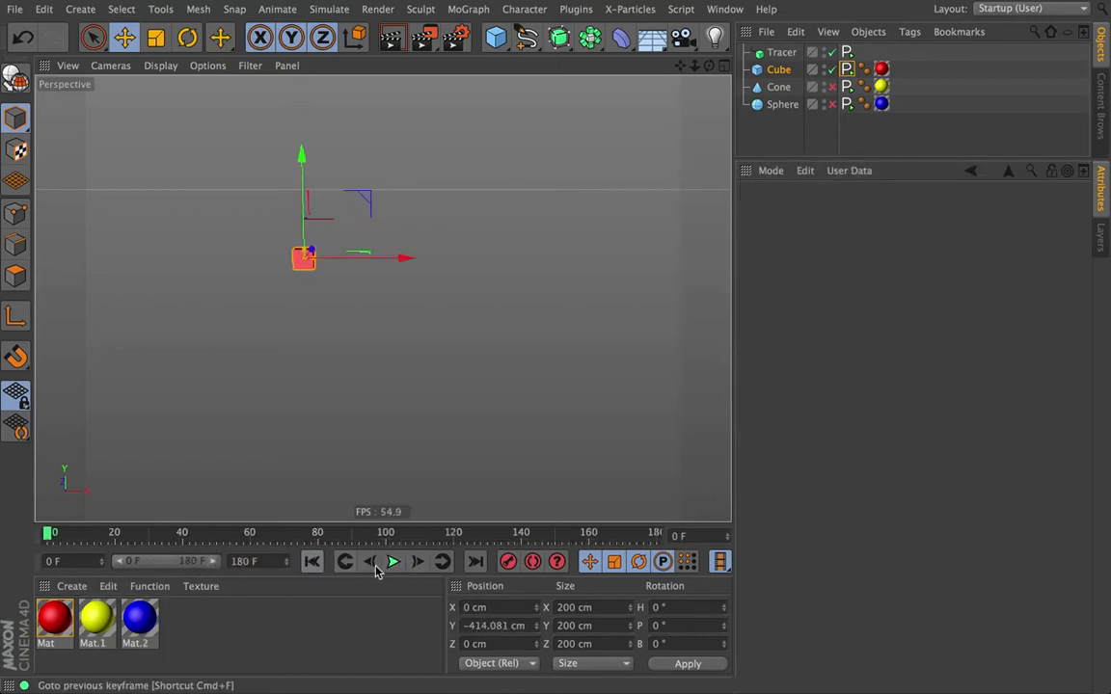
Preview the longer animation, then give the Signal tag Noise Speed 2 and End Time 180 F
click(392, 561)
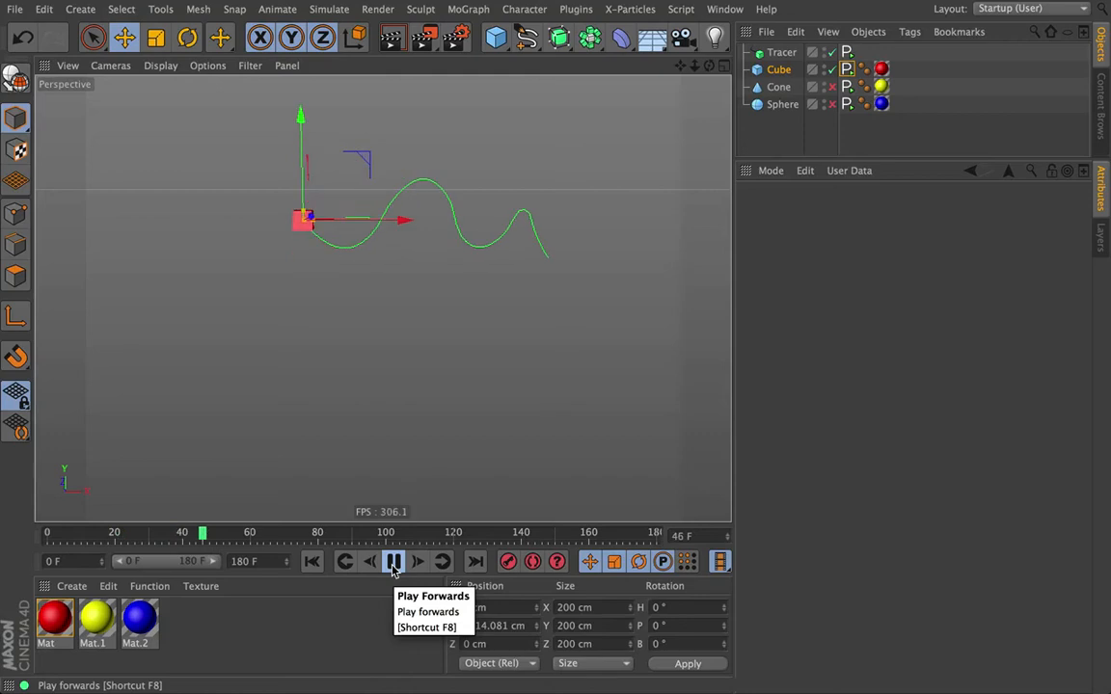
click(393, 561)
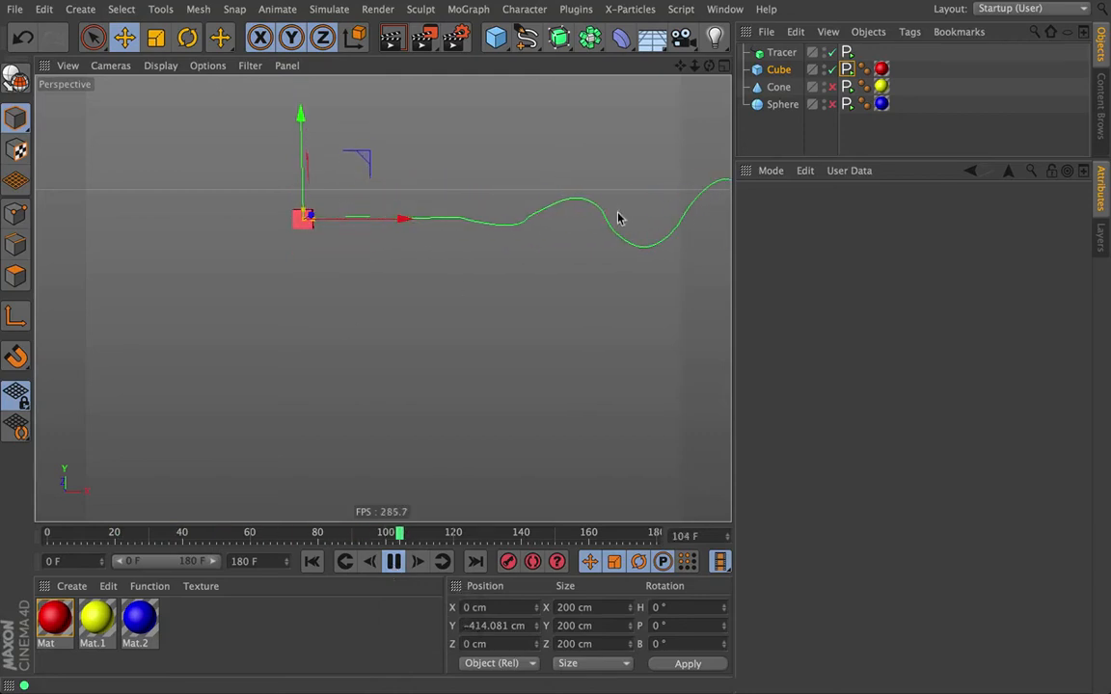
click(847, 69)
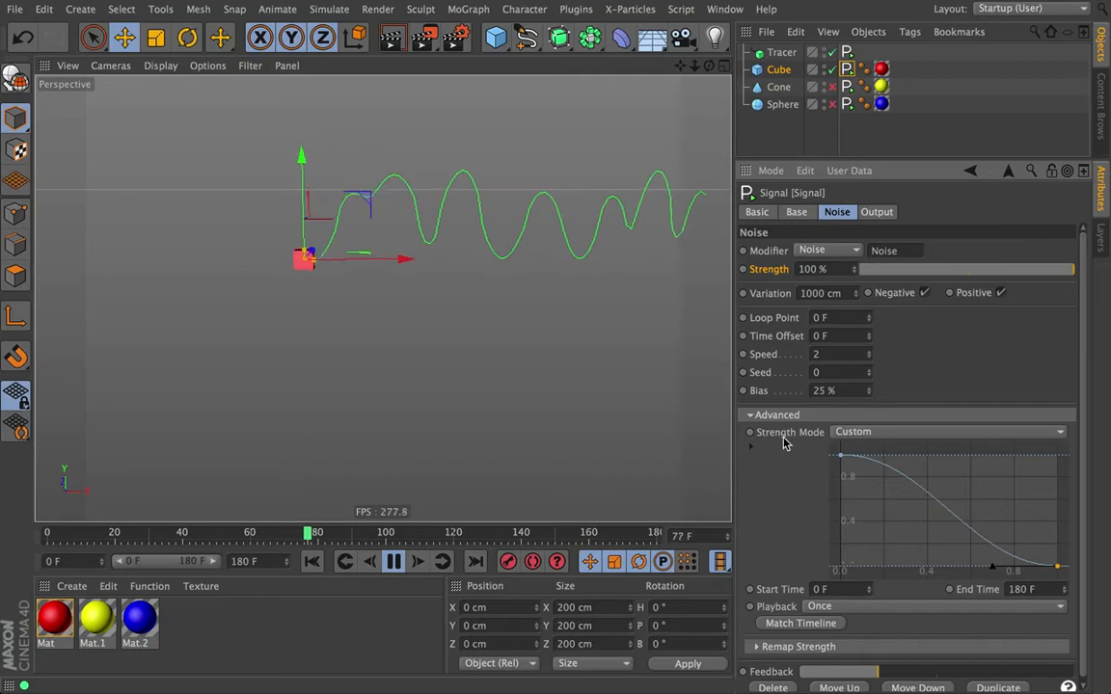
Try the Fade Up and Ease In strength modes and replay the animation
click(948, 431)
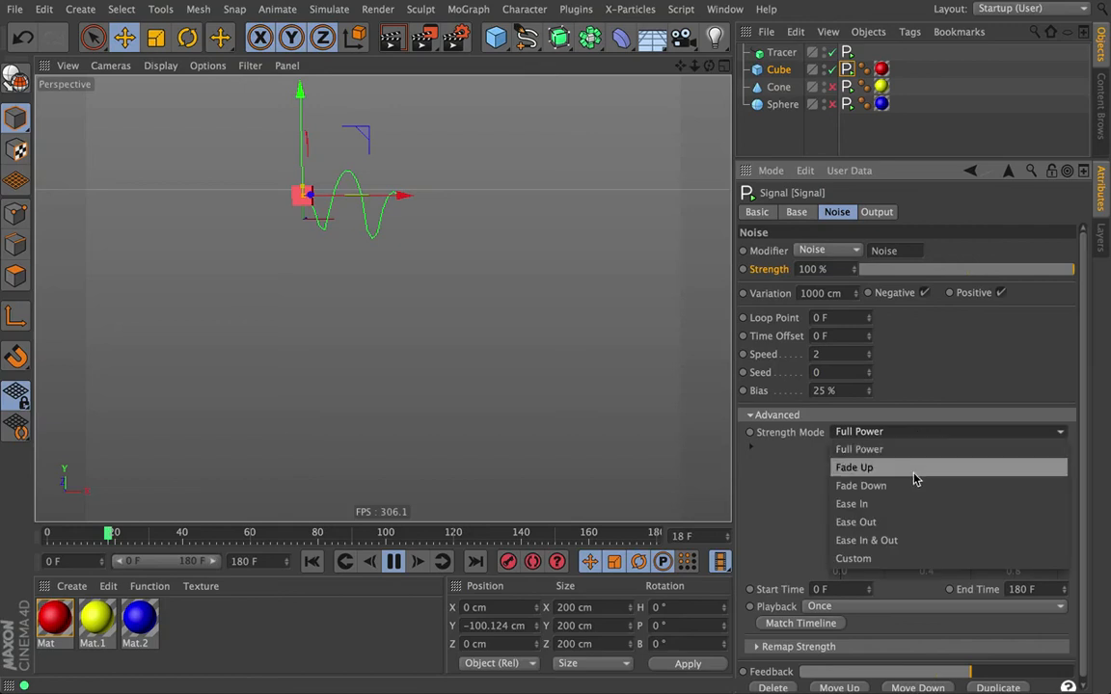
click(854, 467)
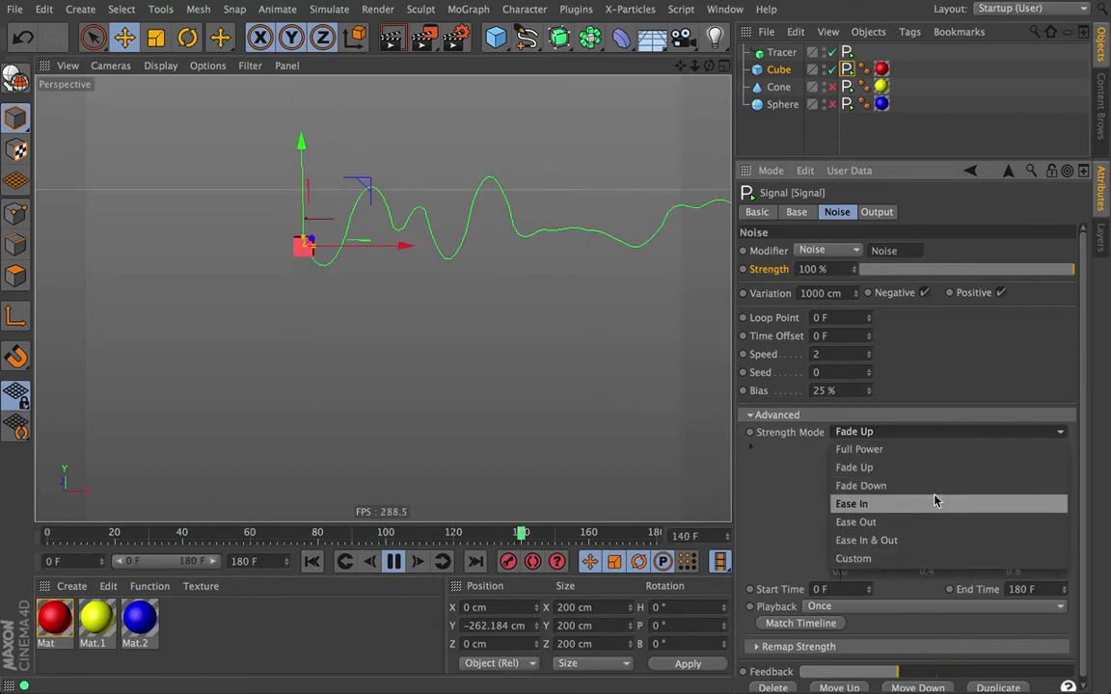
click(852, 558)
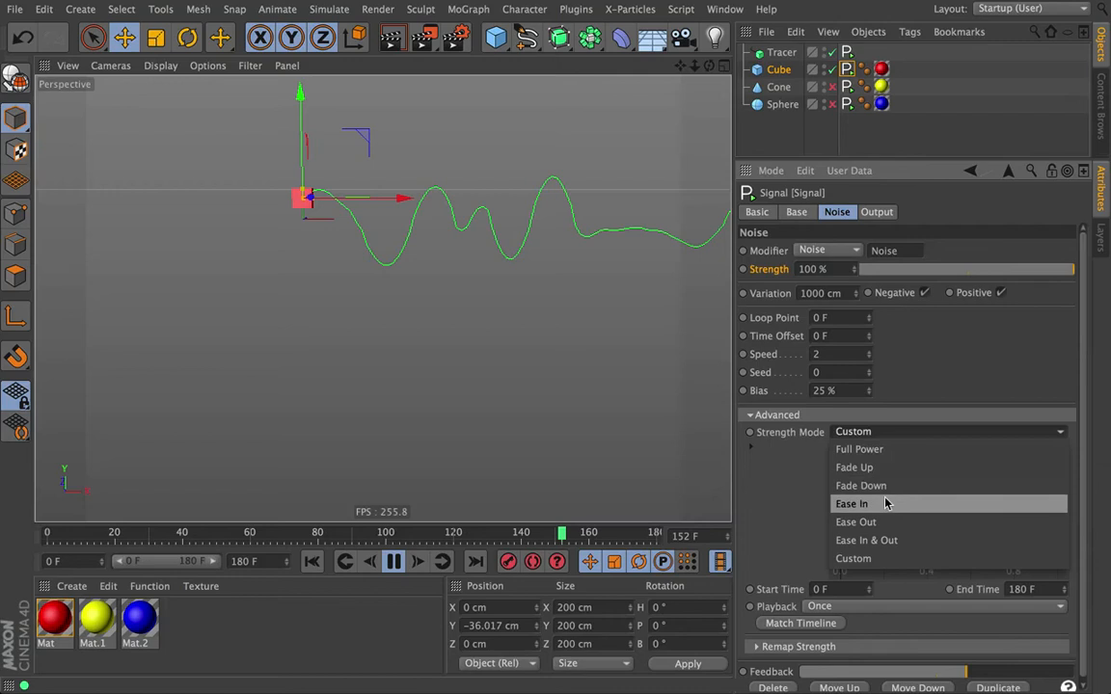
click(852, 504)
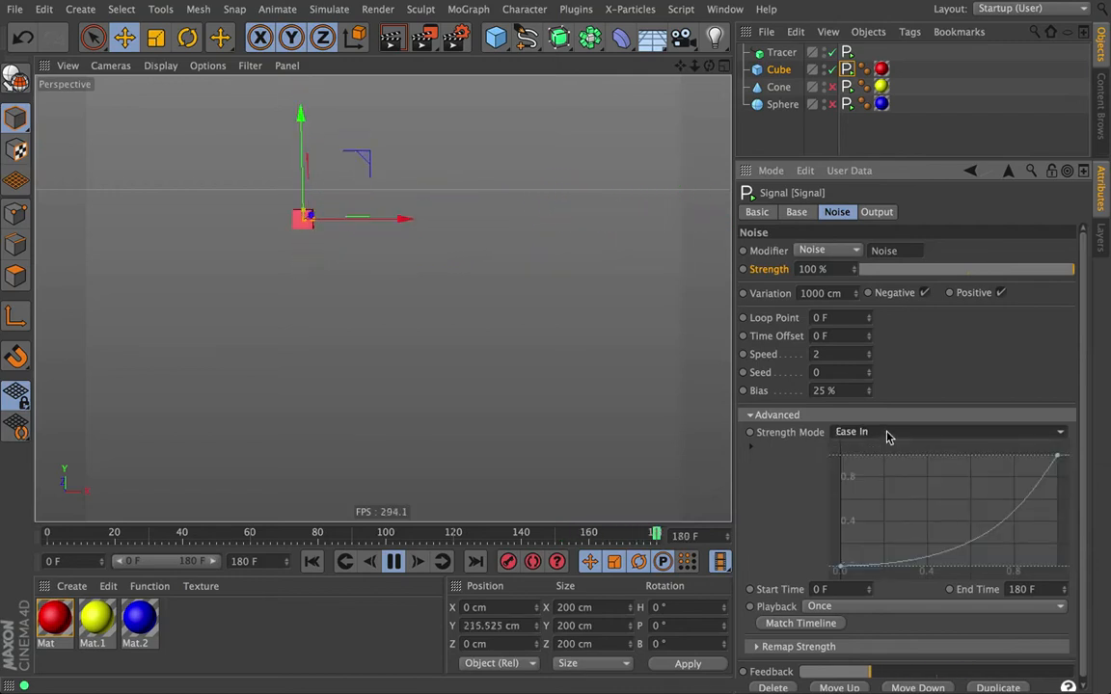
click(395, 561)
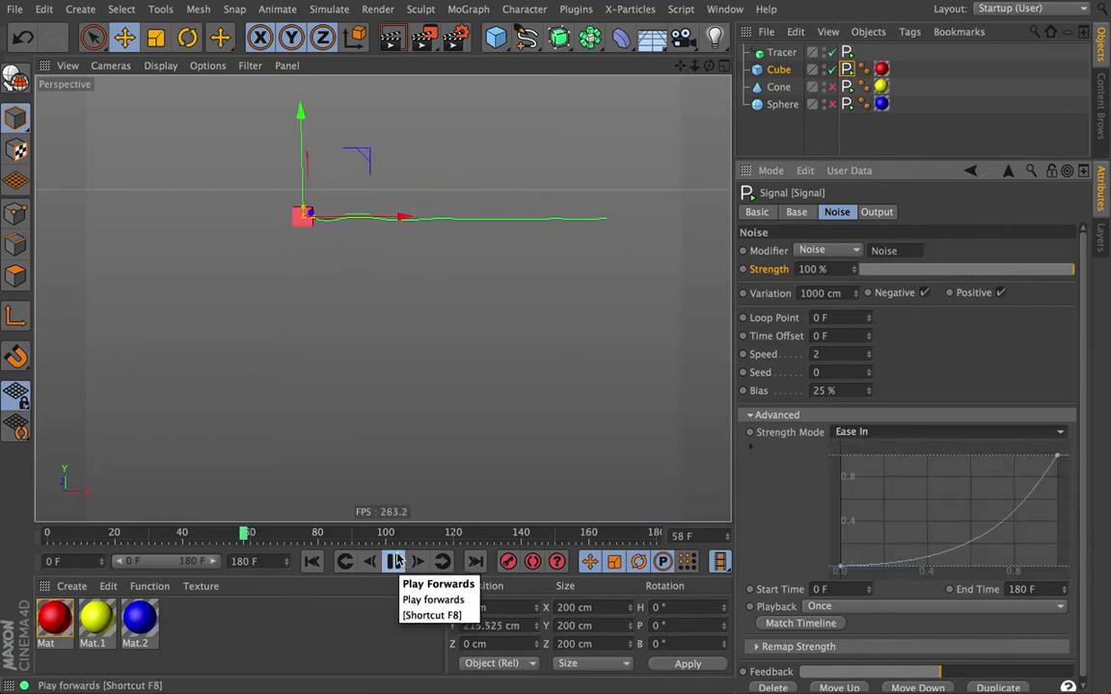
click(393, 561)
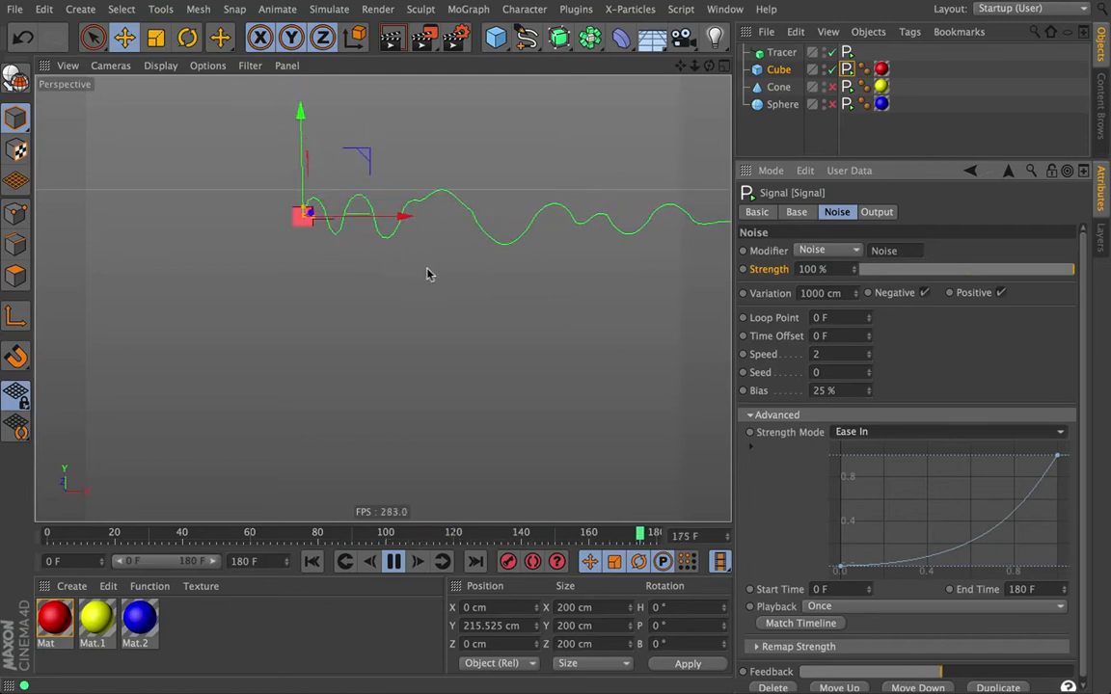
Switch Strength Mode to Ease Out and browse other falloff shapes
click(947, 431)
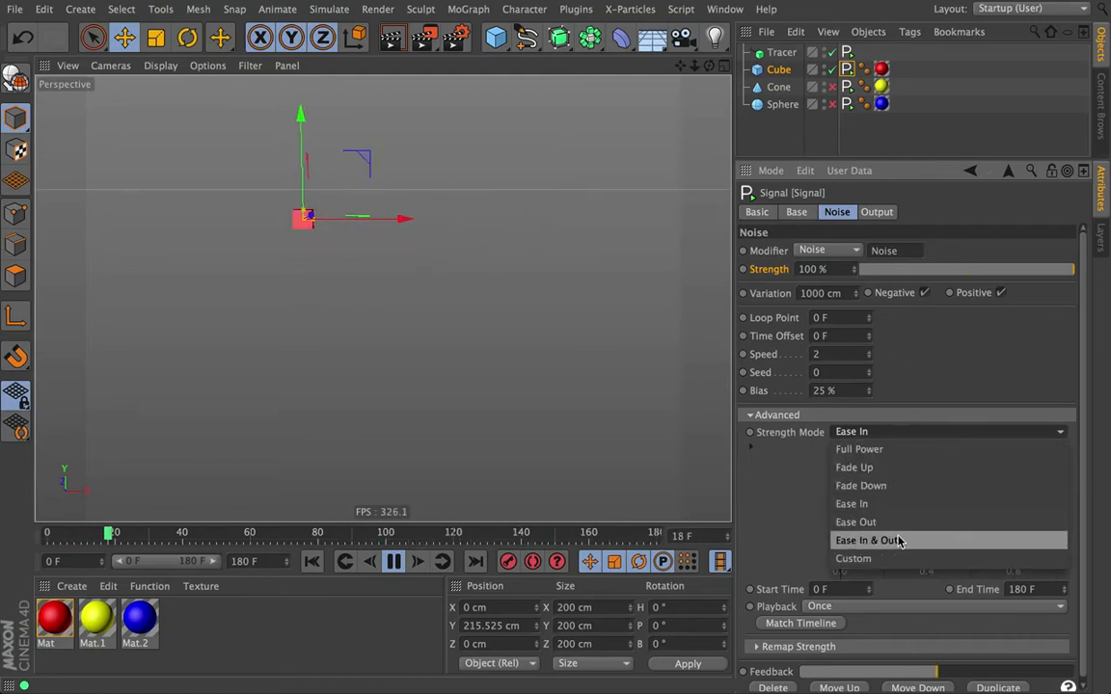
click(852, 504)
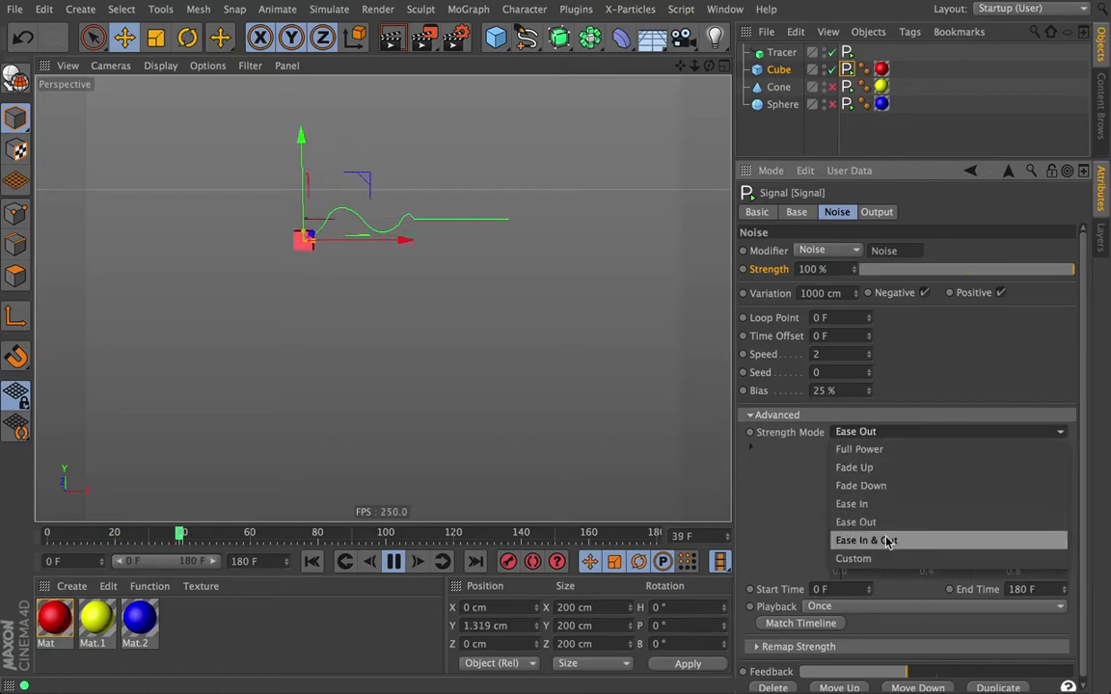
click(853, 559)
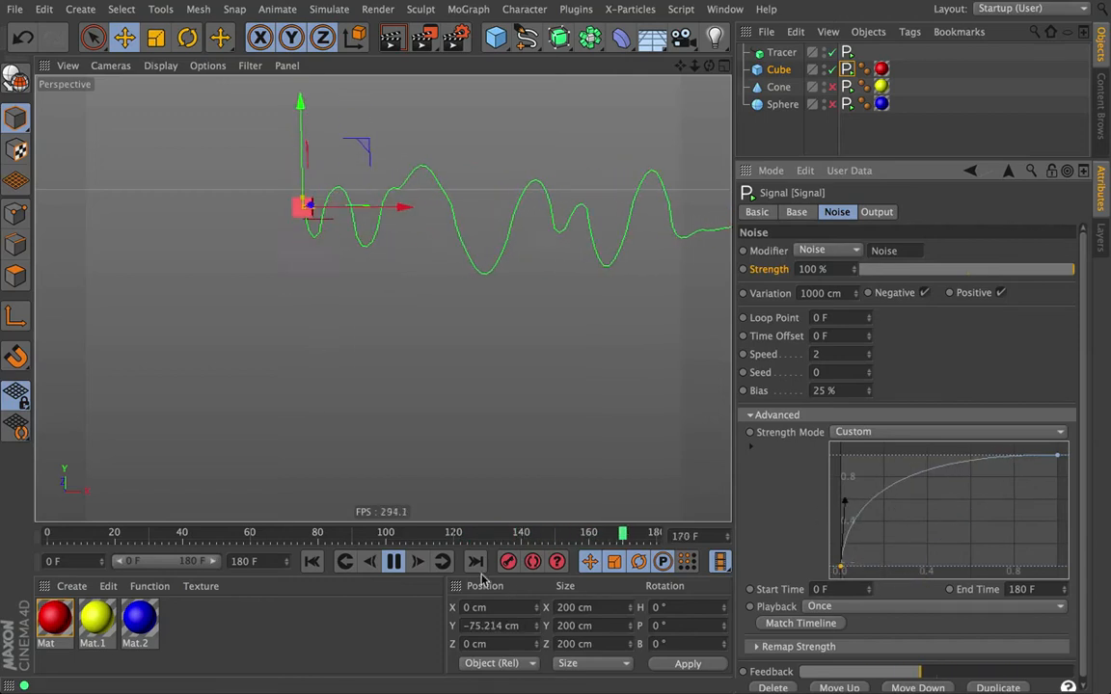
Try Ease In & Out, then set Strength Mode to Full Power
click(312, 561)
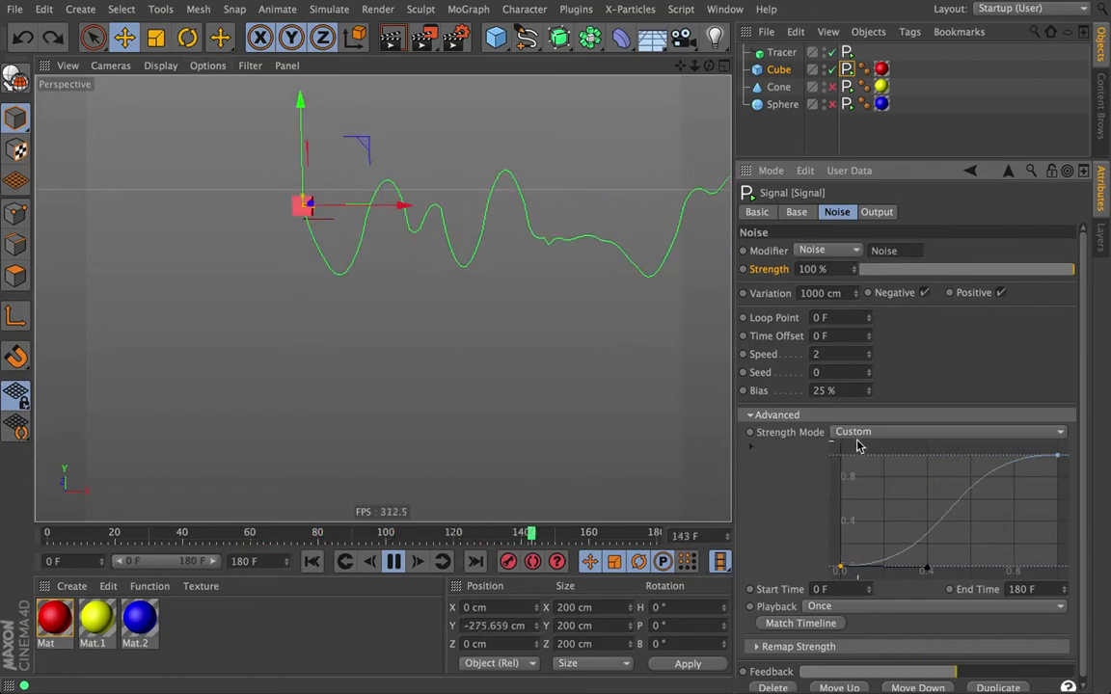
click(948, 432)
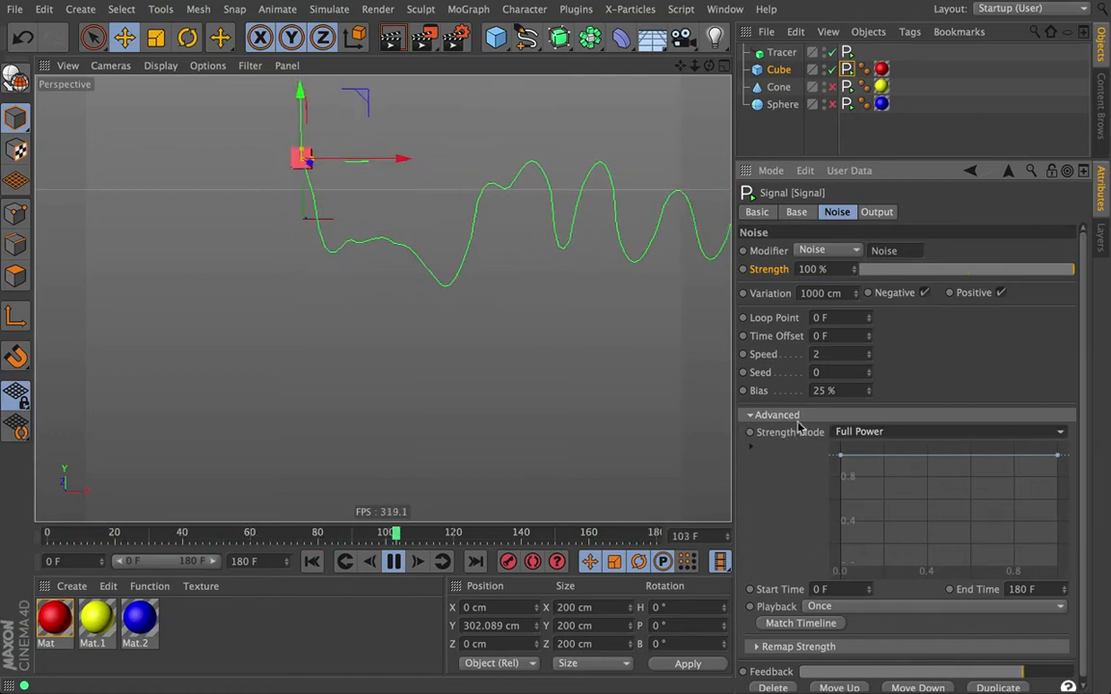
click(828, 250)
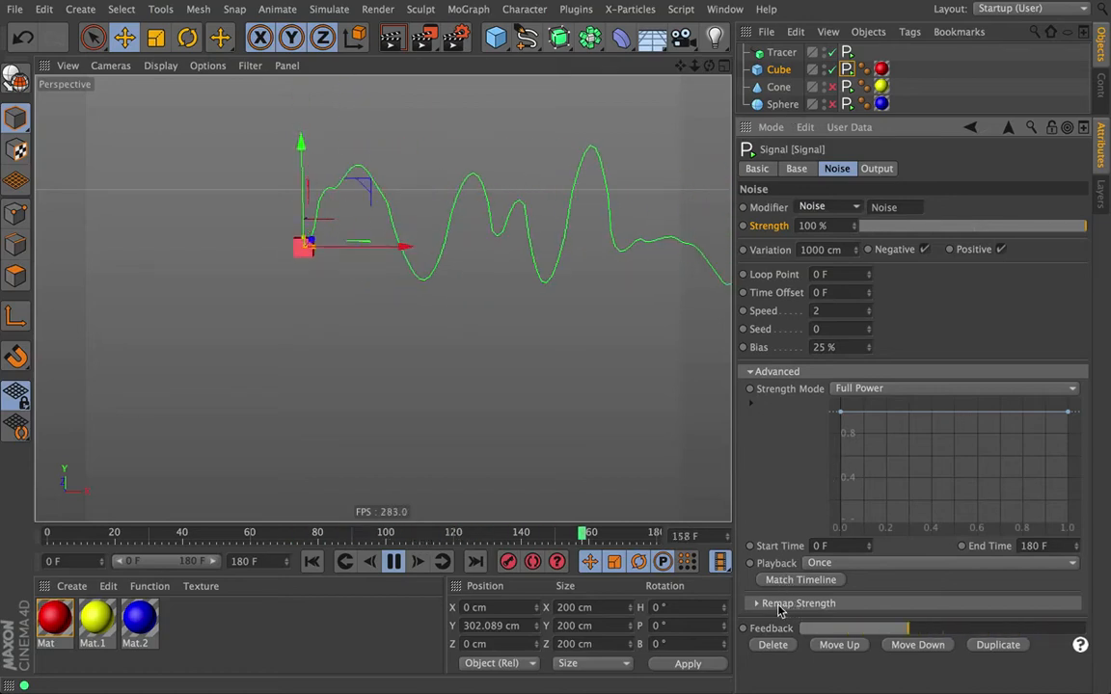
Expand Remap Strength, replay the animation, and browse the RS curve's Spline Presets
click(758, 602)
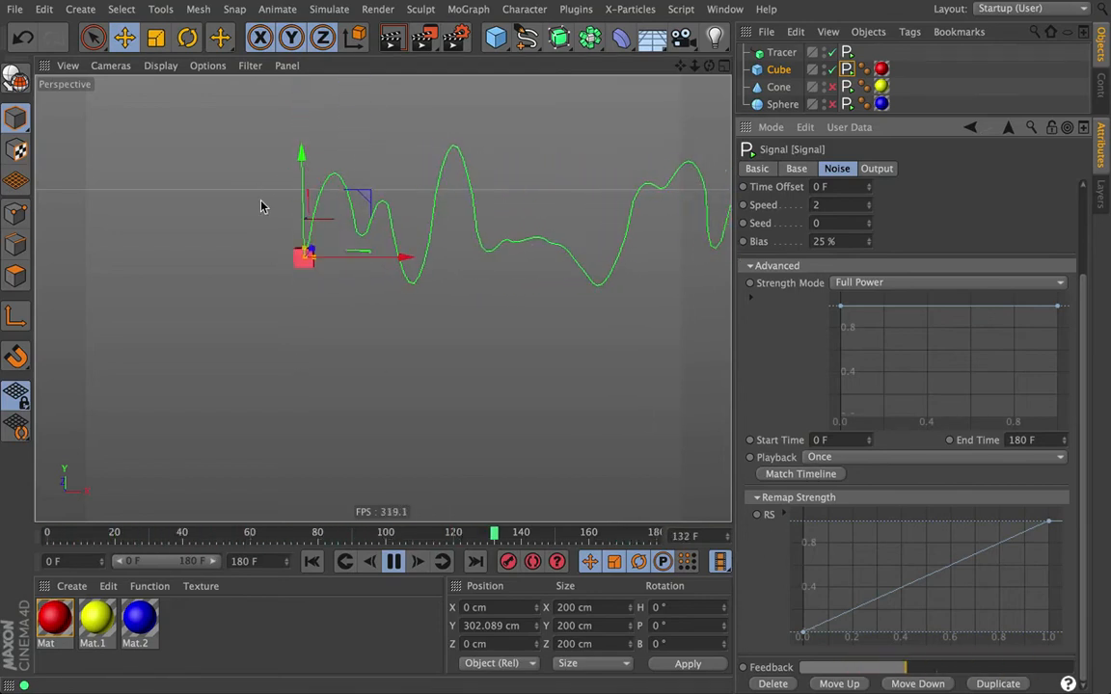
click(81, 532)
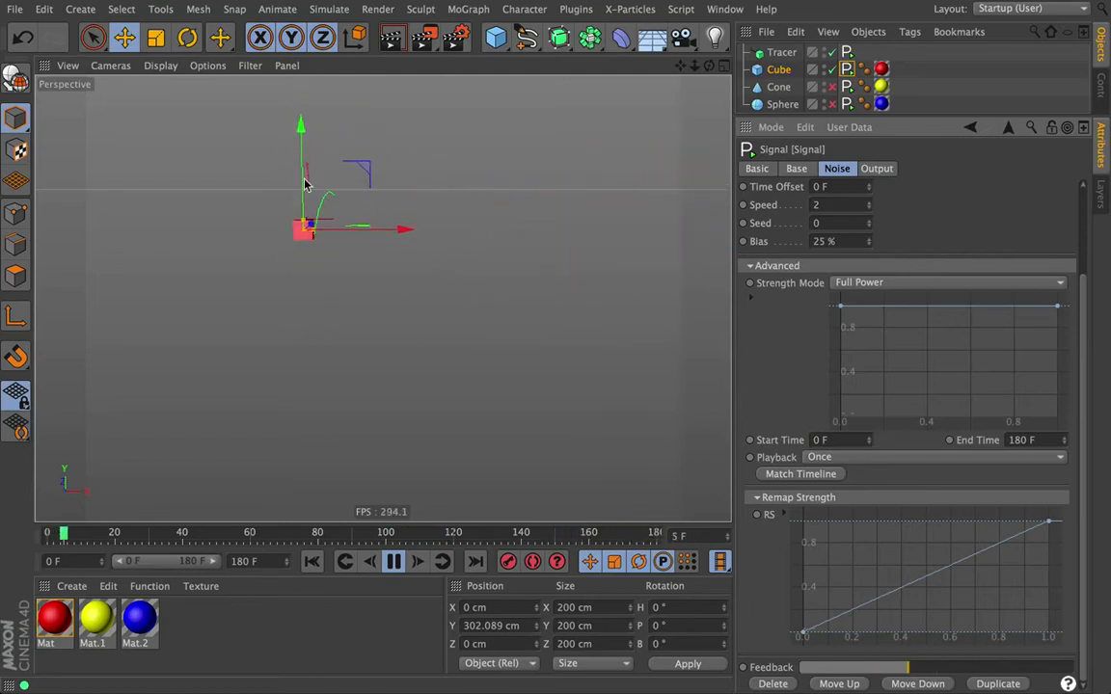
right_click(926, 578)
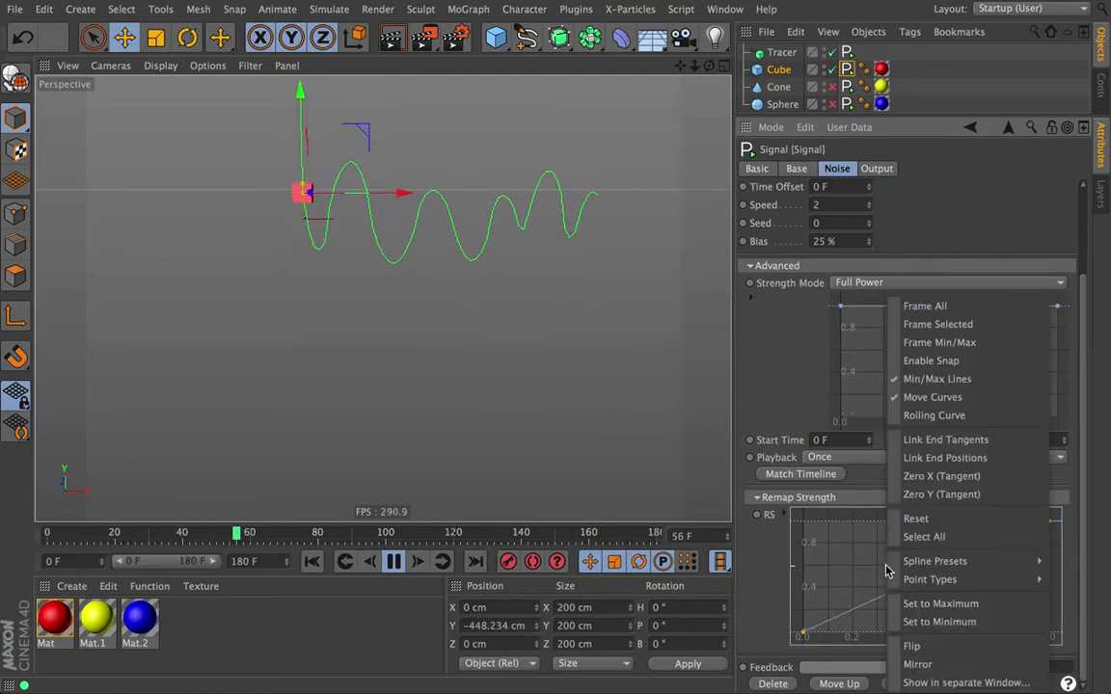
click(938, 621)
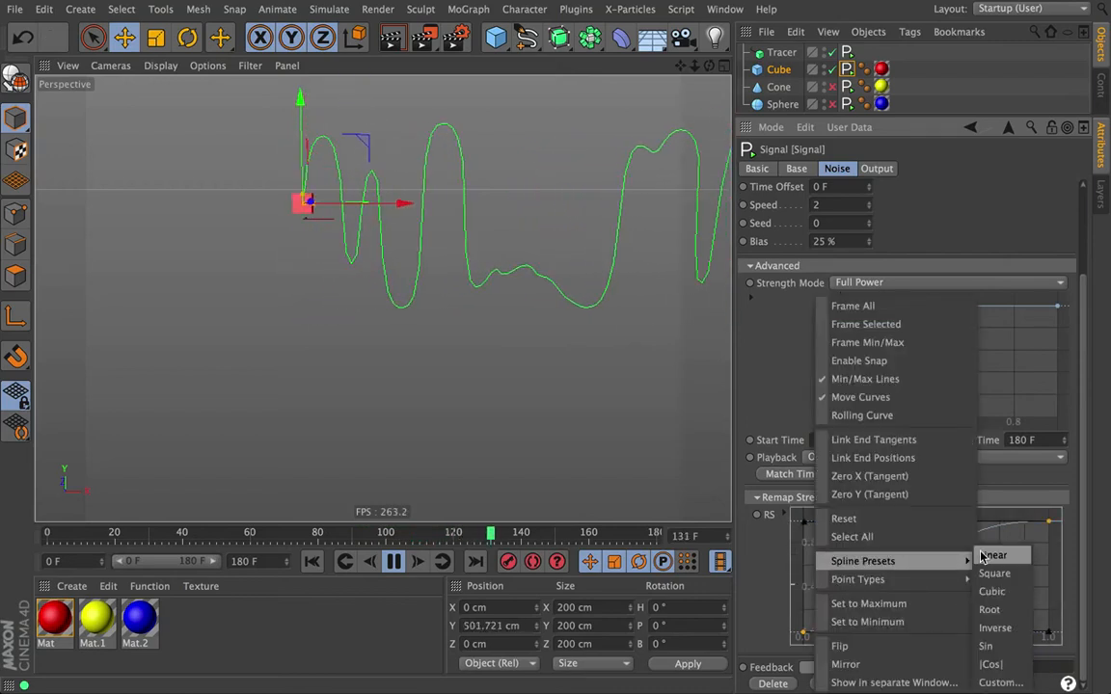
Shape the RS curve into one narrow peak near 0.25, then play, stop, and rewind
click(991, 554)
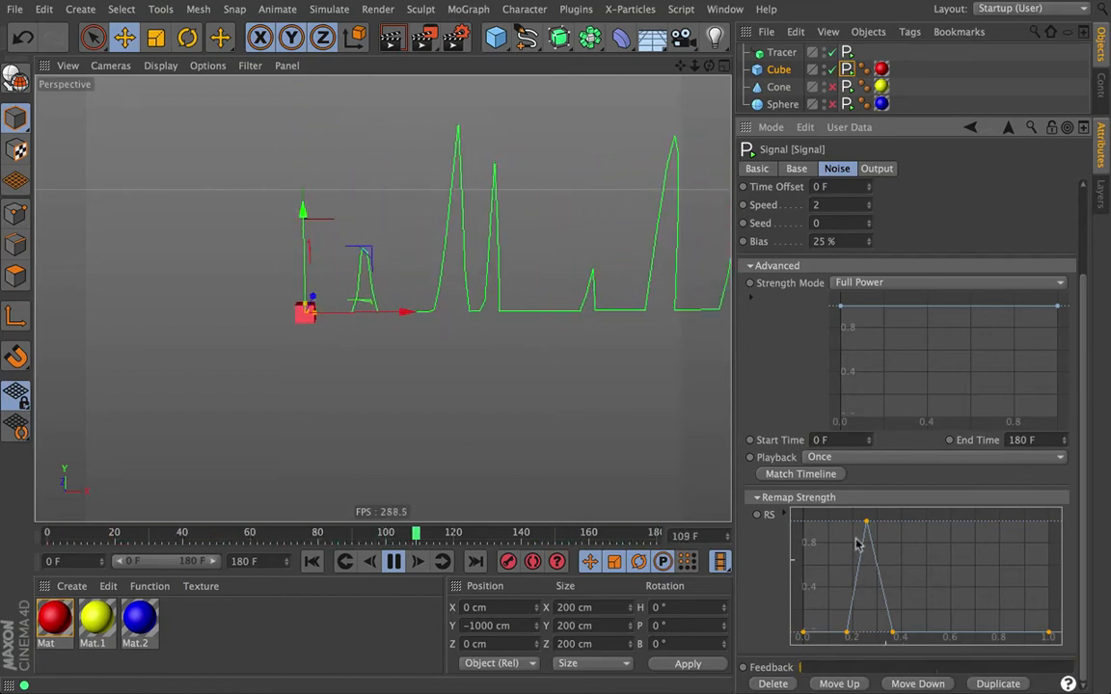
click(394, 562)
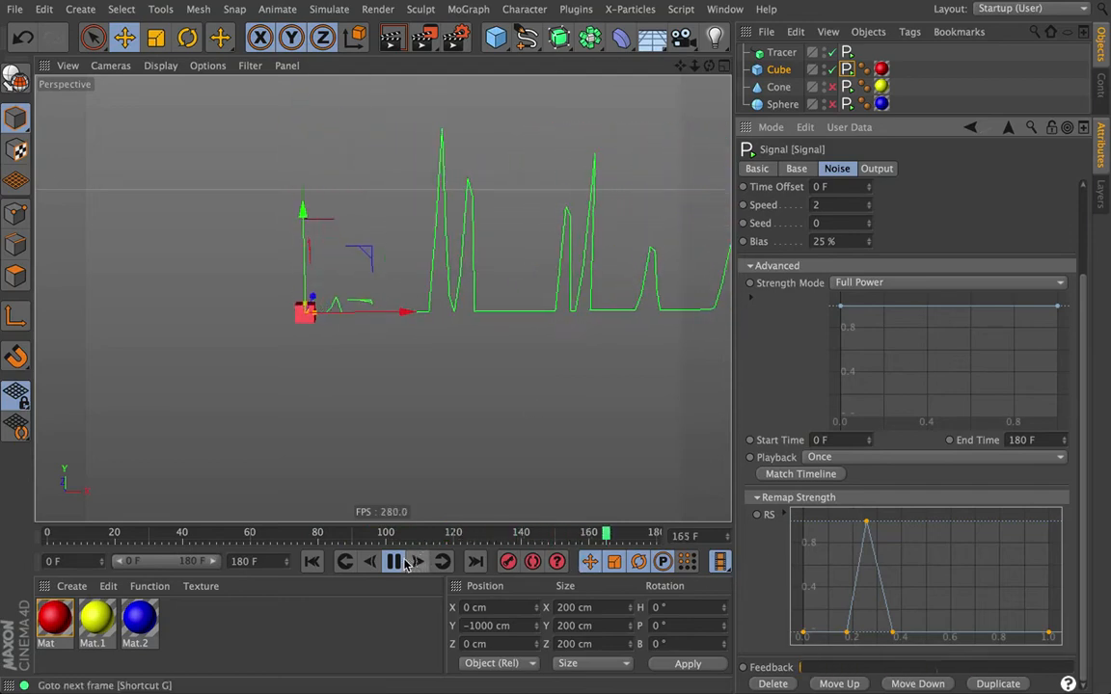
click(394, 561)
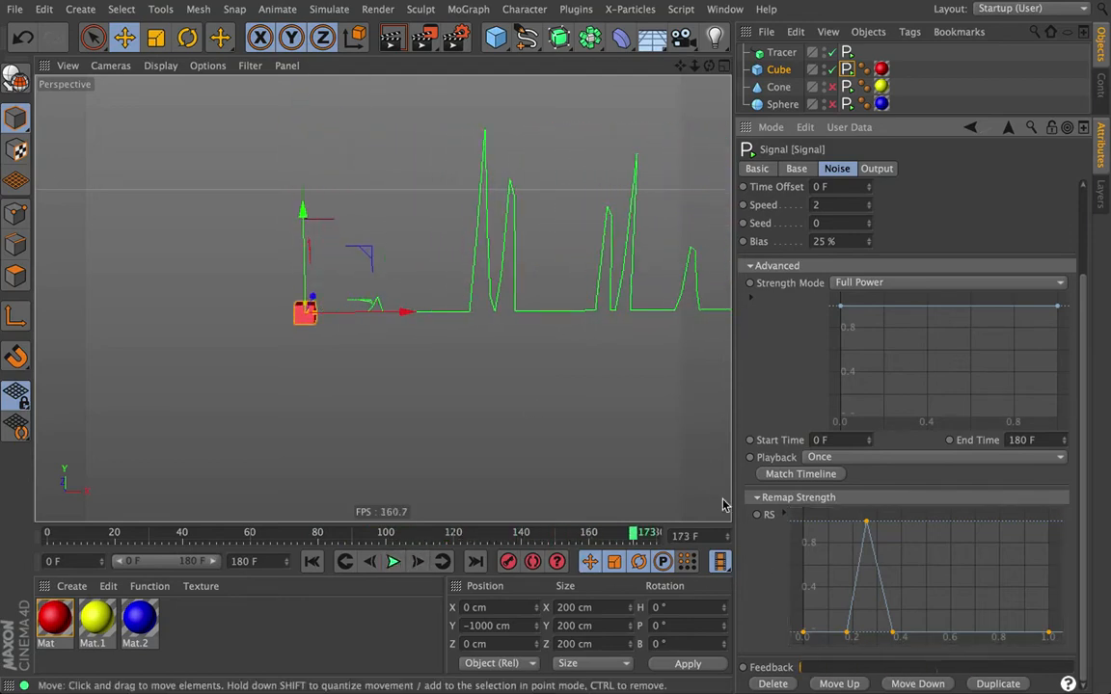
click(312, 562)
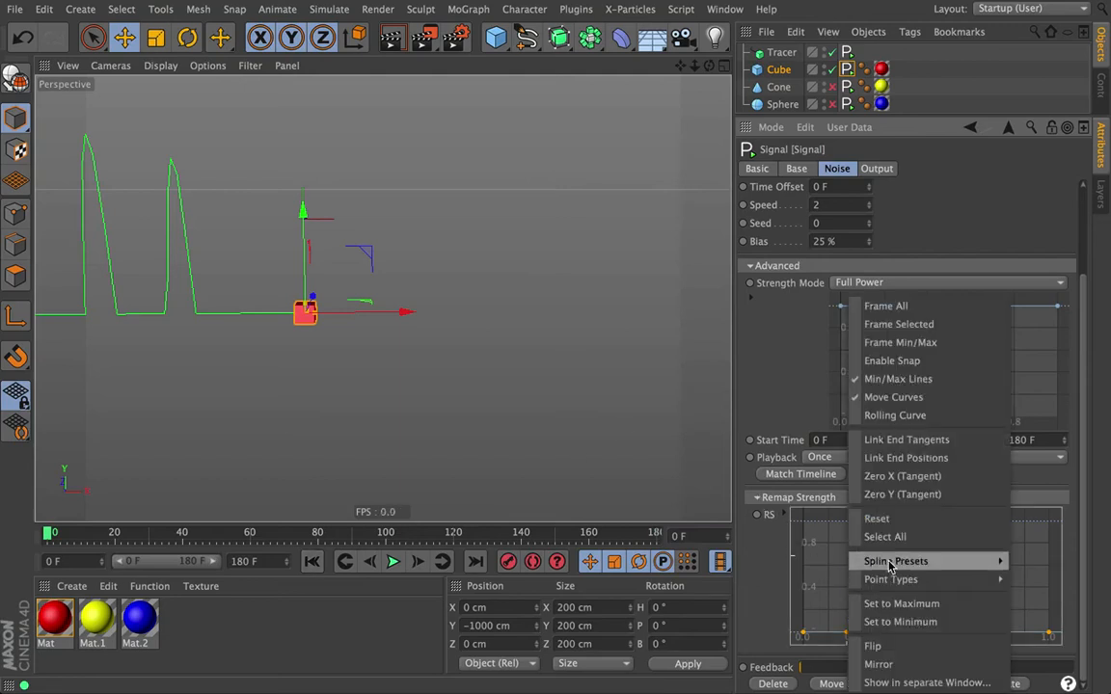
Collapse the Advanced noise settings, start a new scene, and show the primitives palette
click(896, 561)
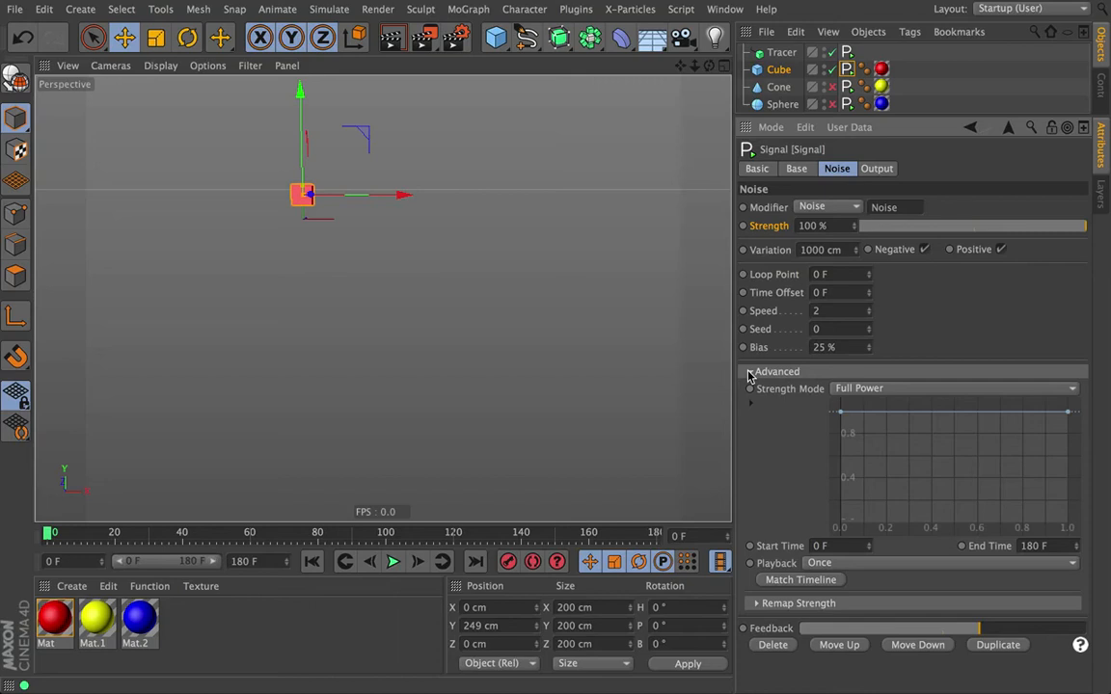
click(750, 371)
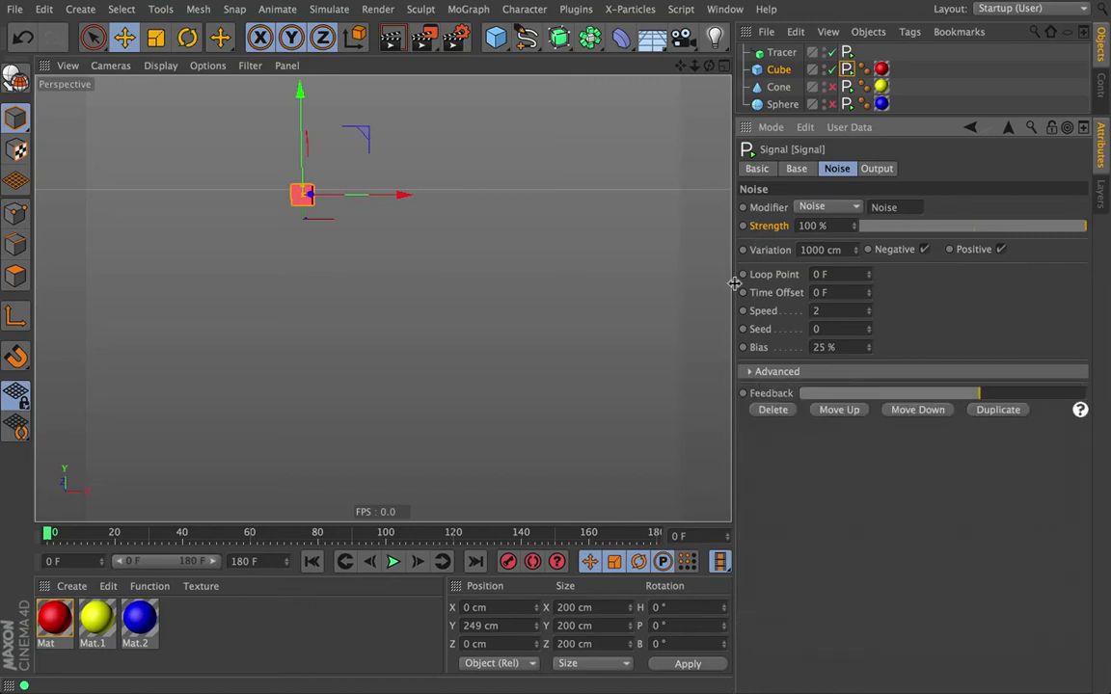
mouse_move(583, 217)
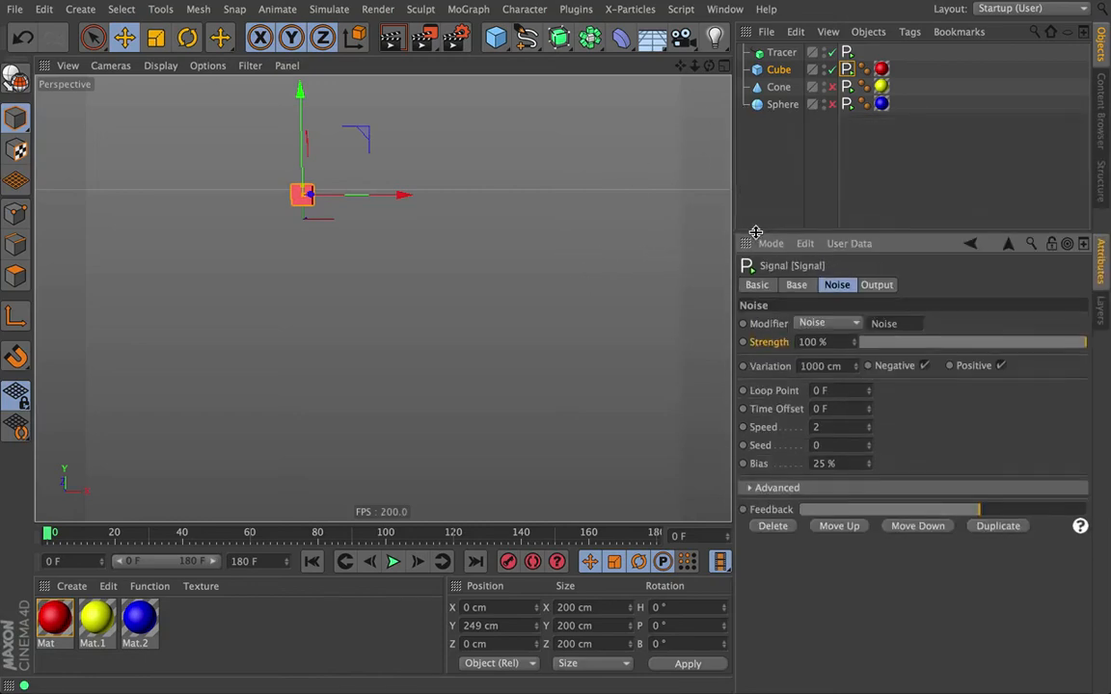
click(496, 37)
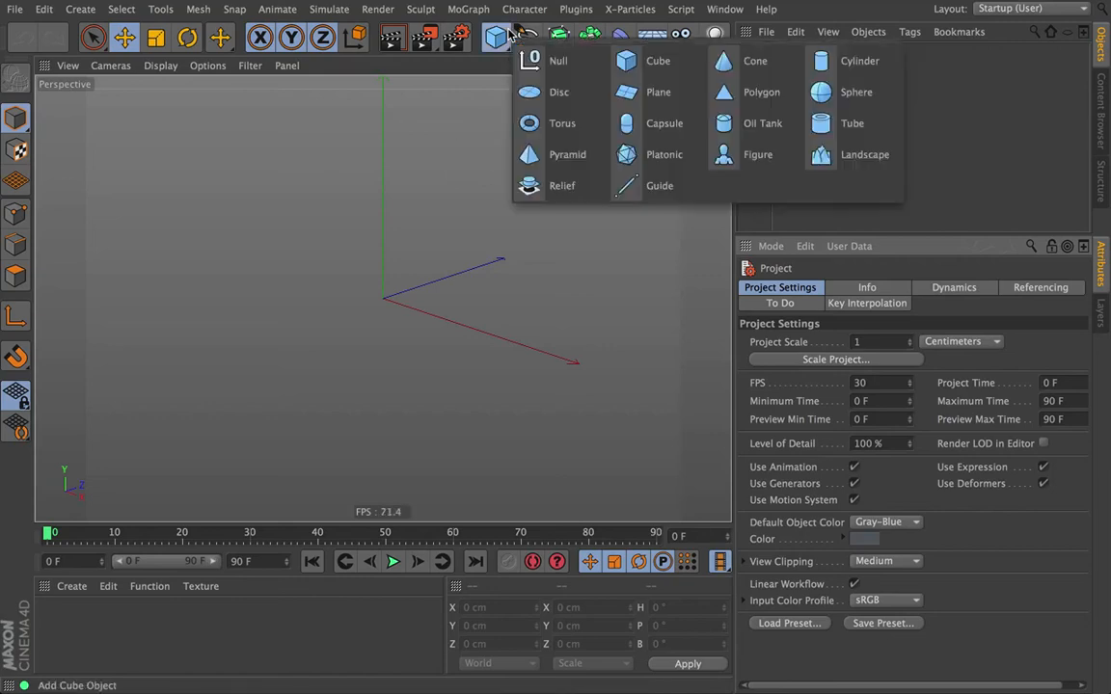
Add a cube with Use Color On, Display Color linked to a Signal tag, and a peaked Time curve
click(658, 60)
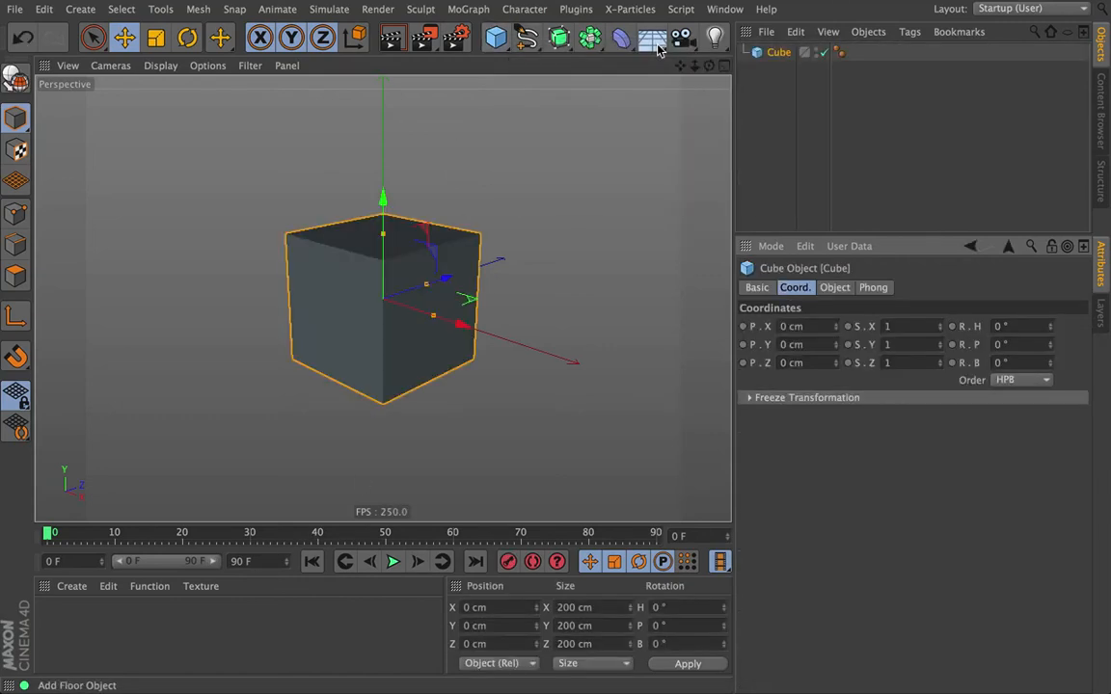
click(757, 287)
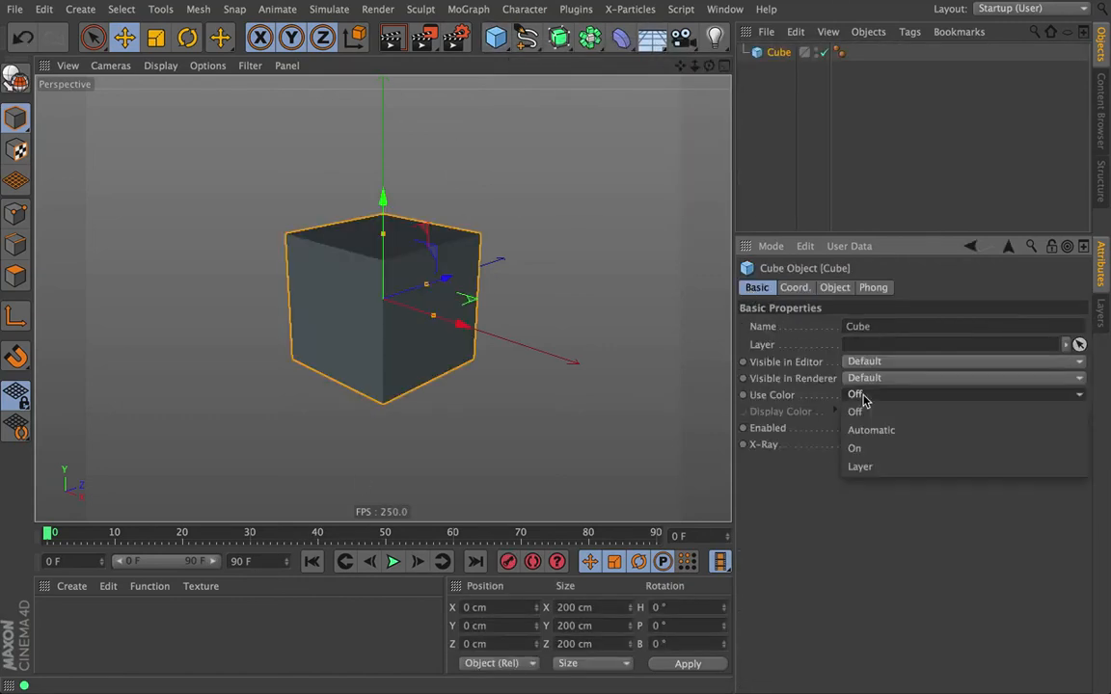
click(853, 448)
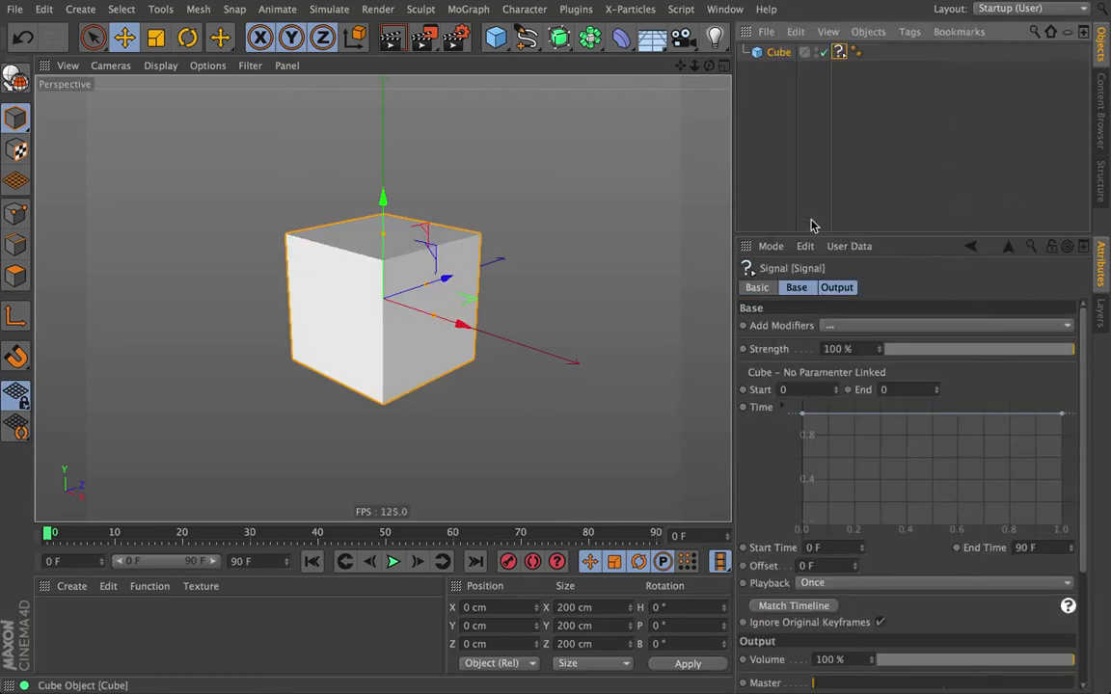
click(778, 53)
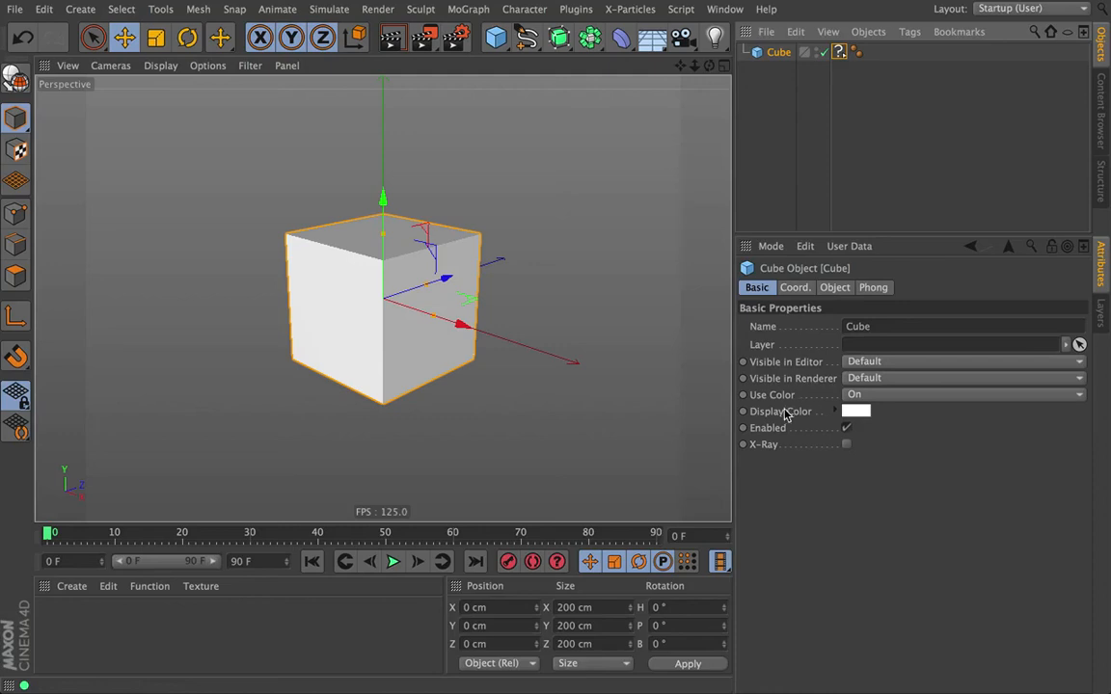
click(840, 52)
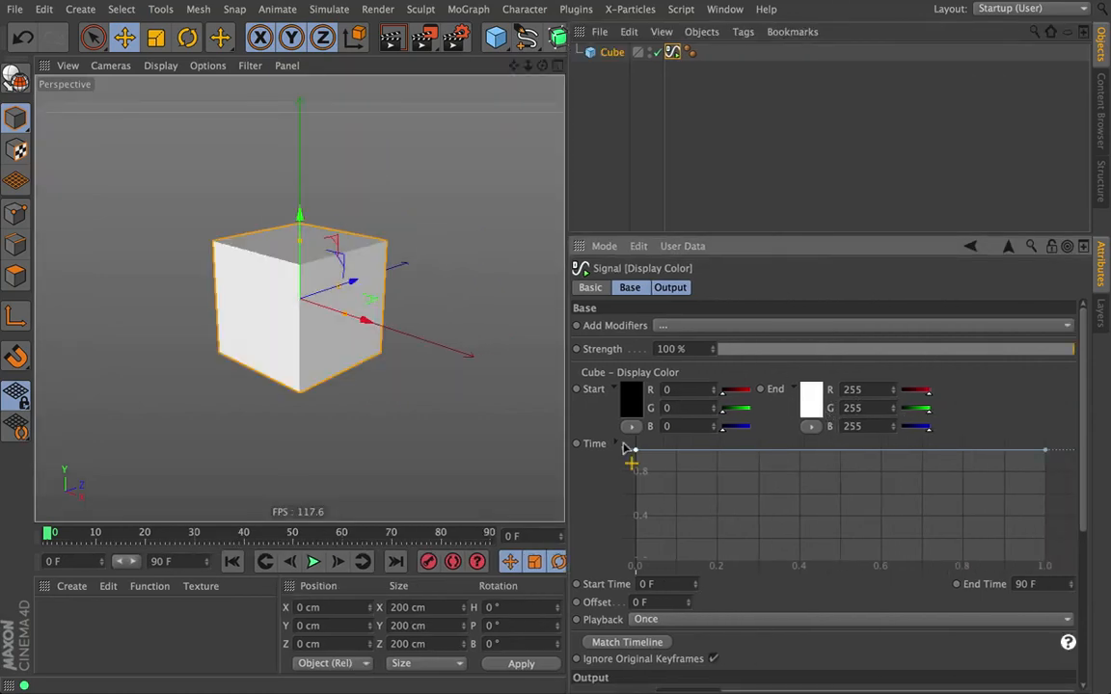
click(313, 561)
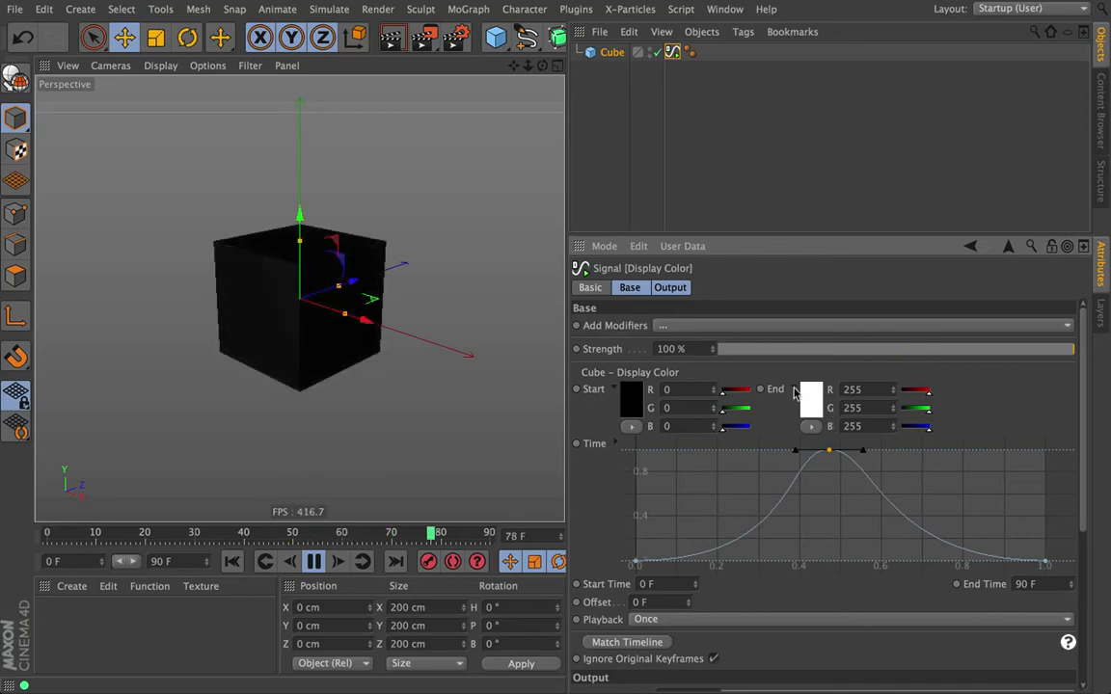
Add colour noise with Negative unchecked for R, G and B, rewind, and start a new scene
click(670, 288)
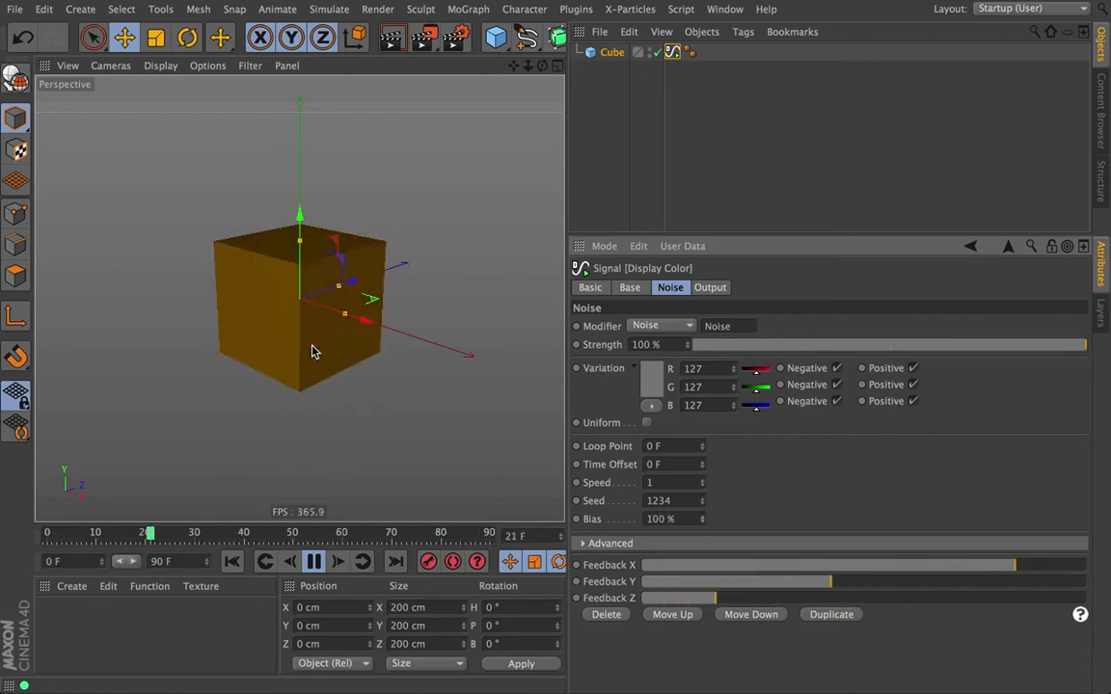
click(837, 385)
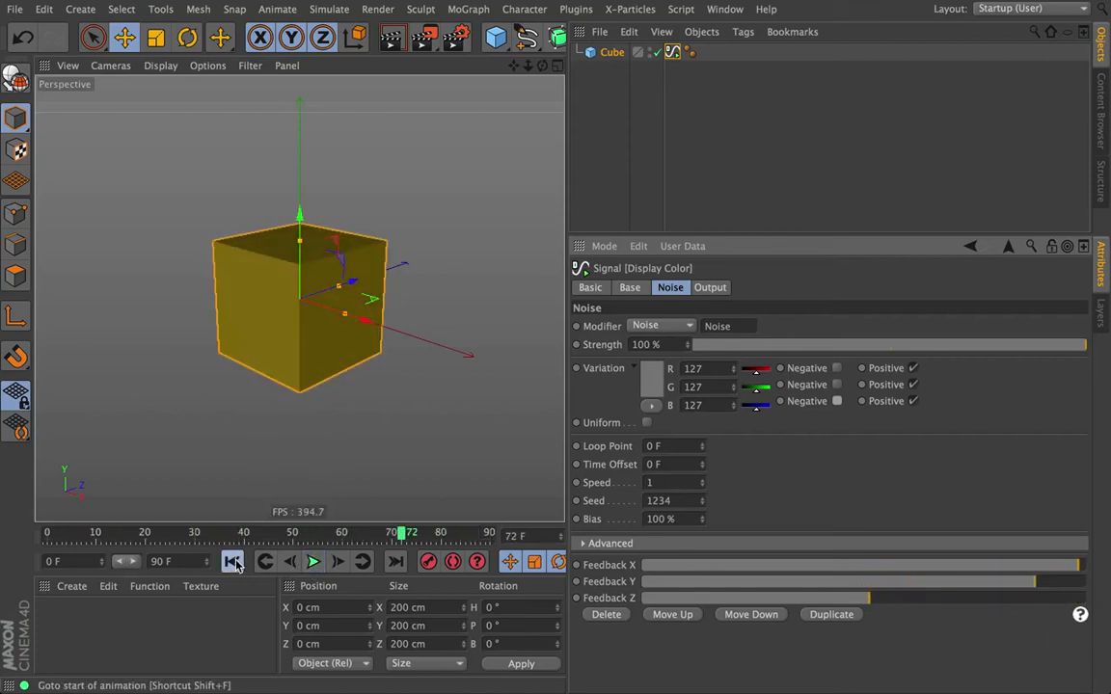
click(231, 561)
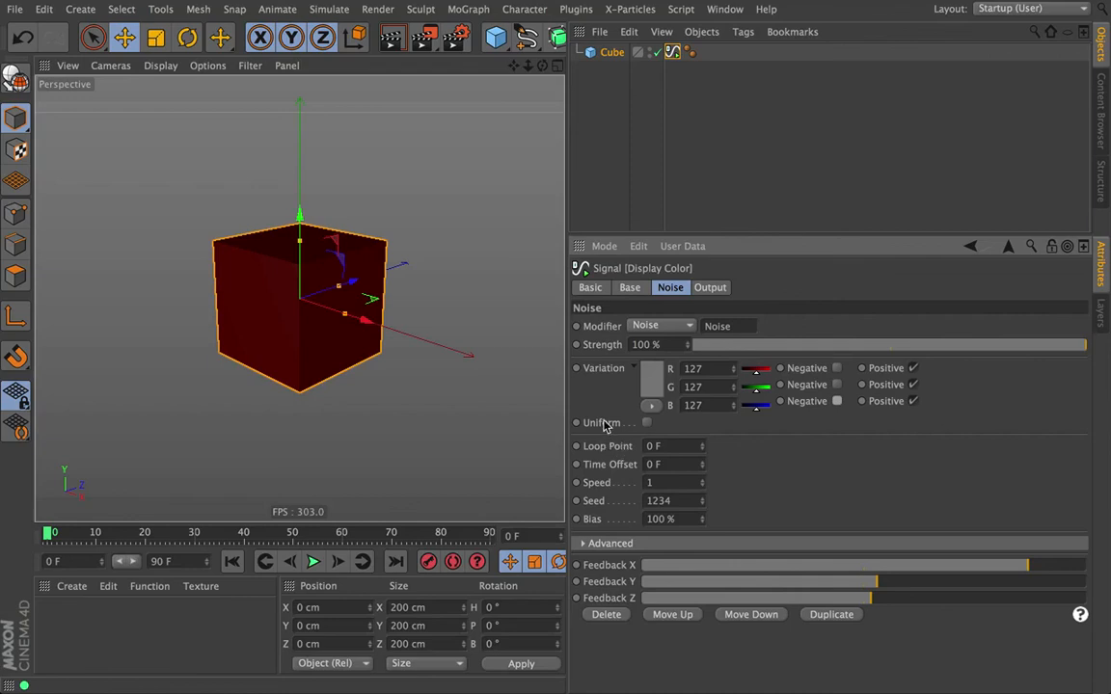
key(Delete)
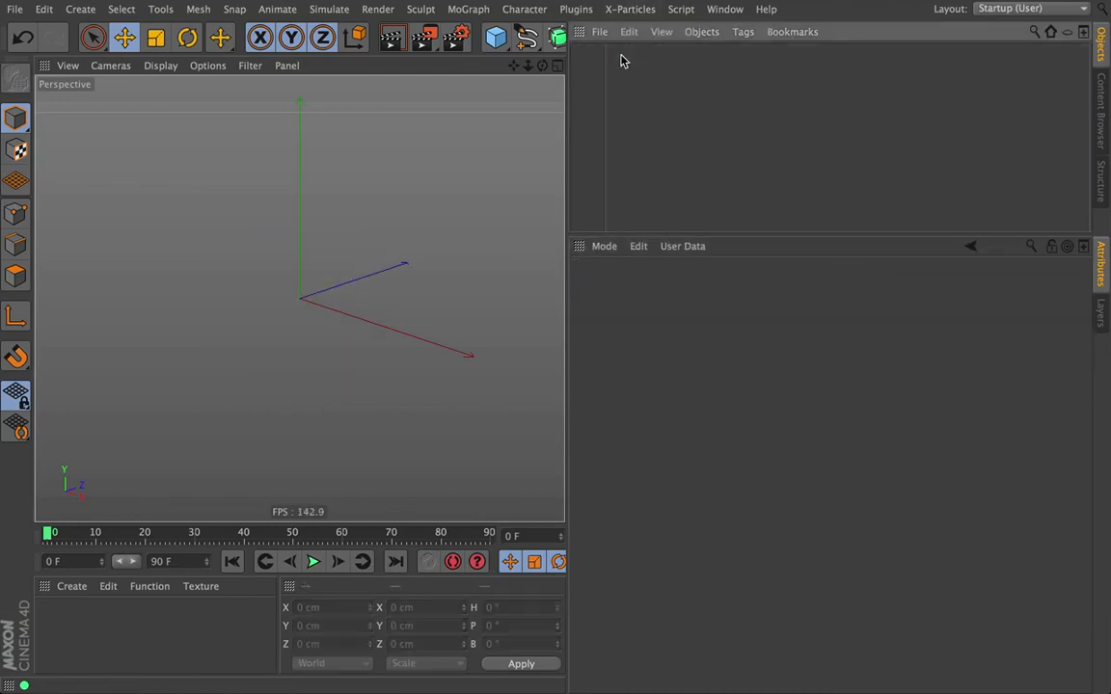
Add a cube with a Signal tag linked to its Coord. Scale parameter
click(495, 36)
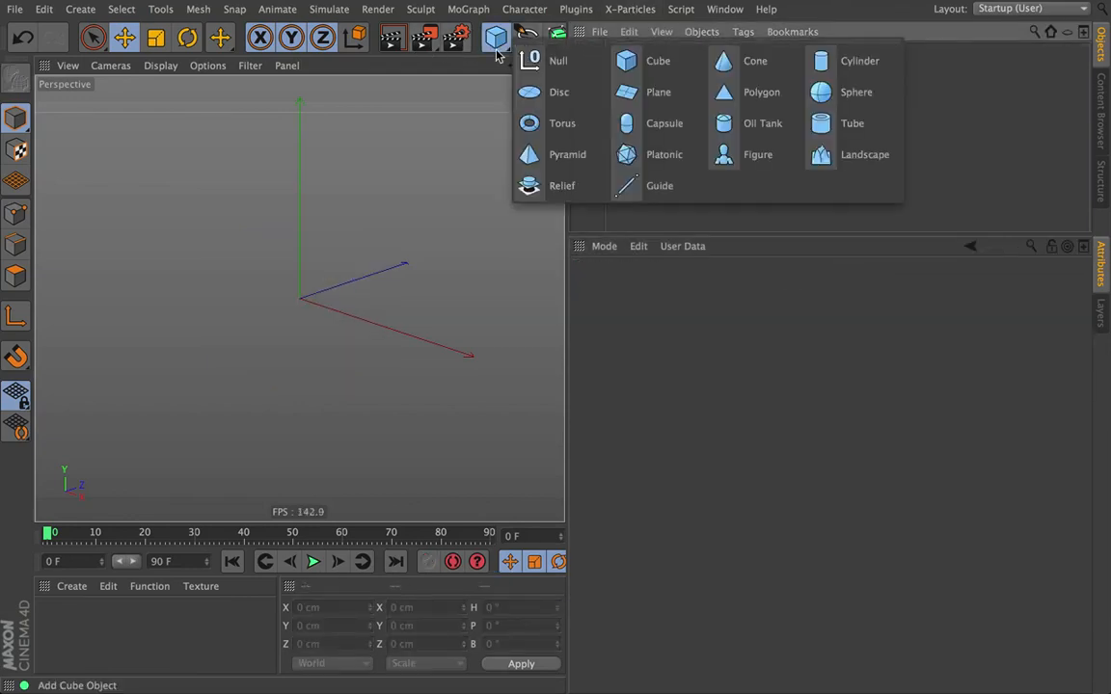
click(657, 59)
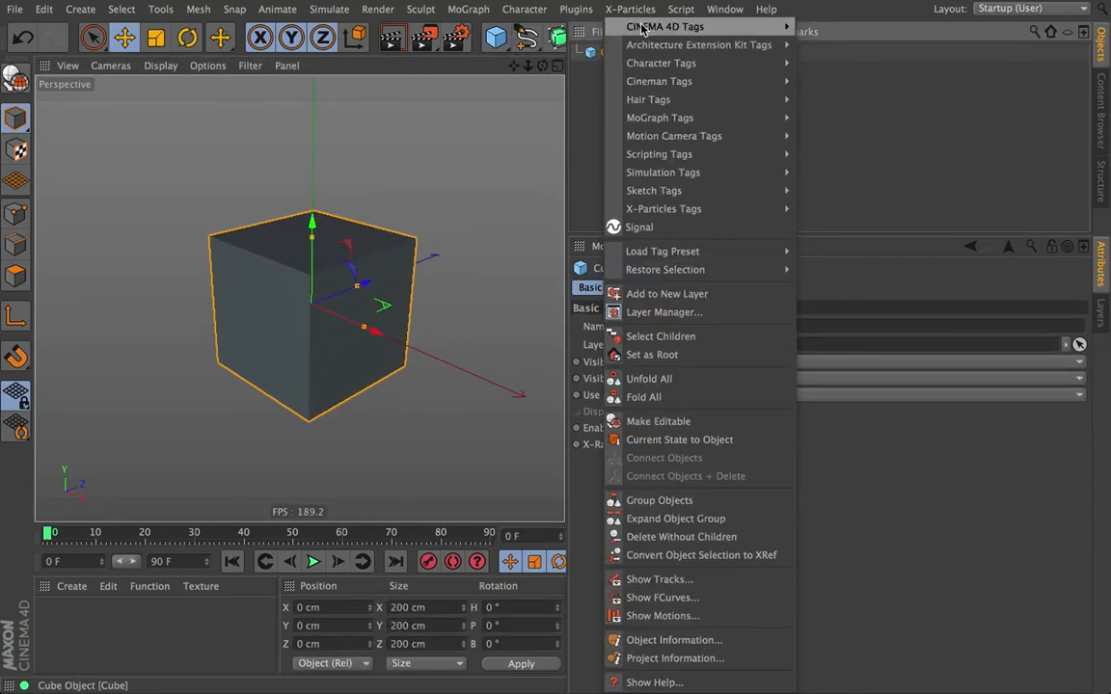
click(639, 227)
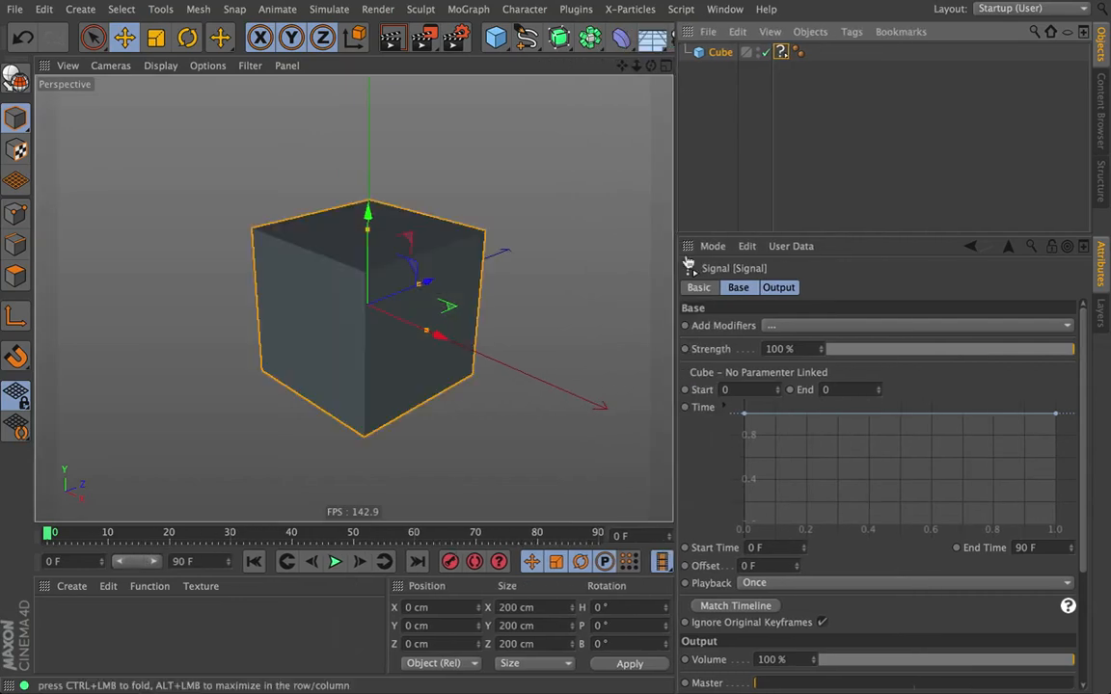
click(721, 52)
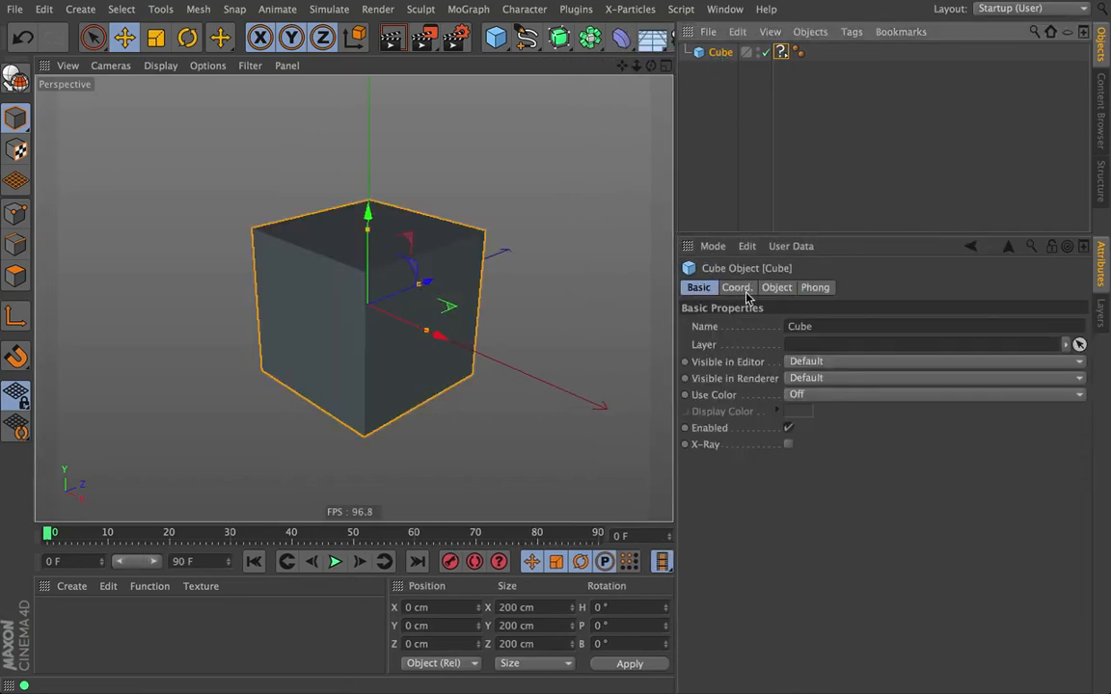
click(737, 288)
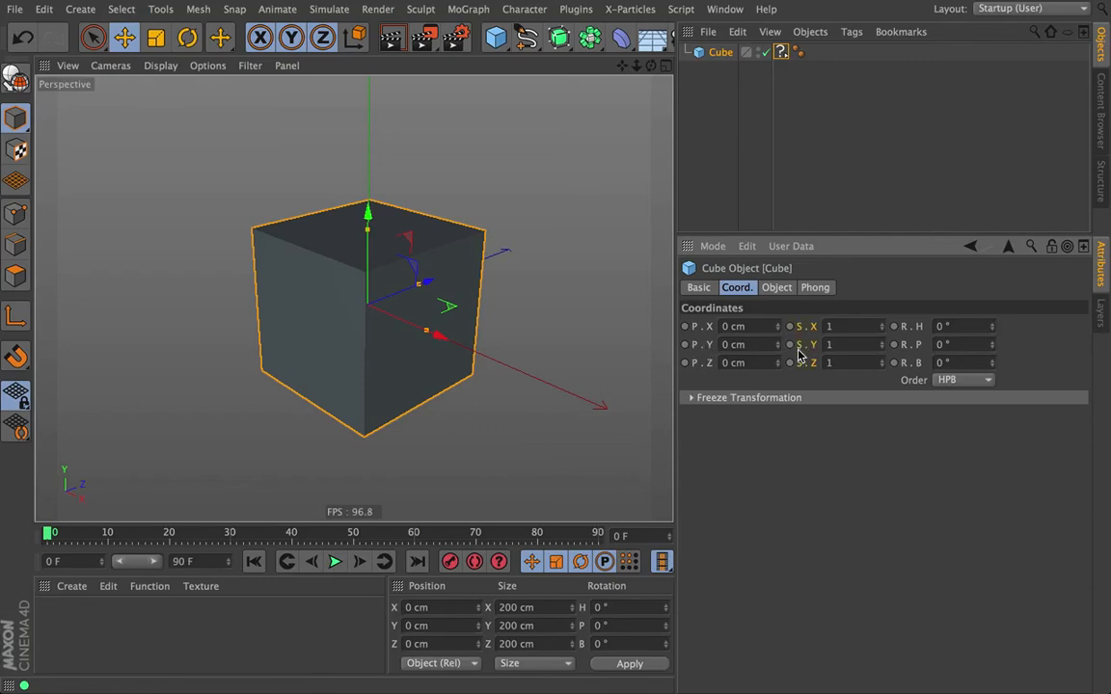
click(780, 52)
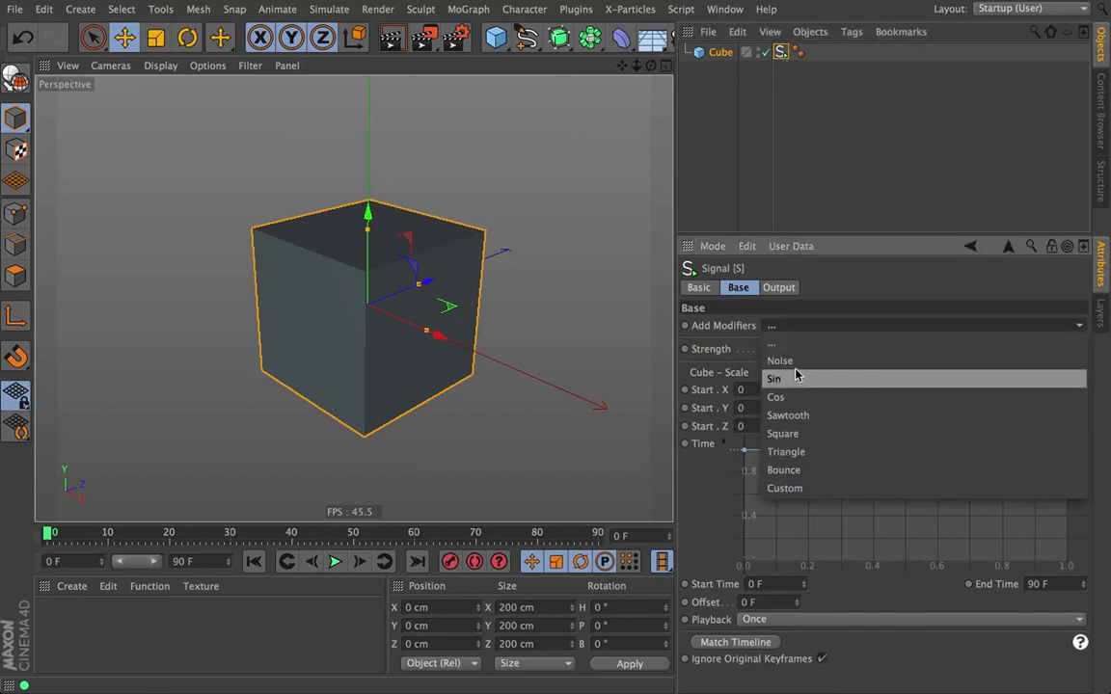
Add a Noise modifier with variation 1 on X, Y and Z to the cube's scale, then play back
click(779, 360)
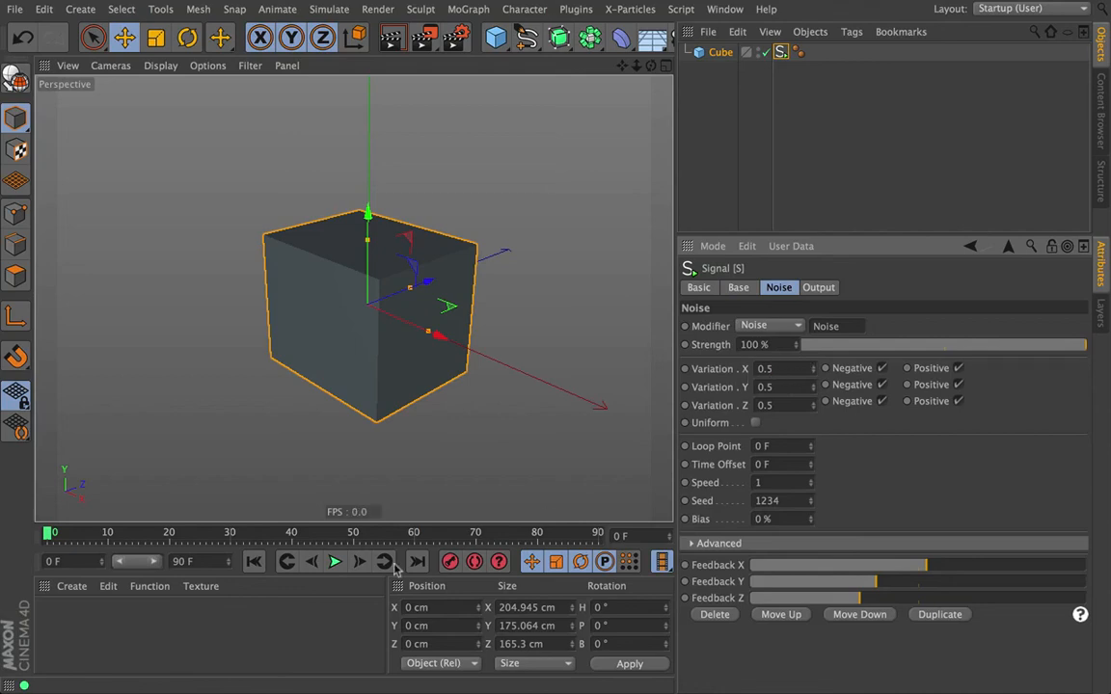
click(334, 561)
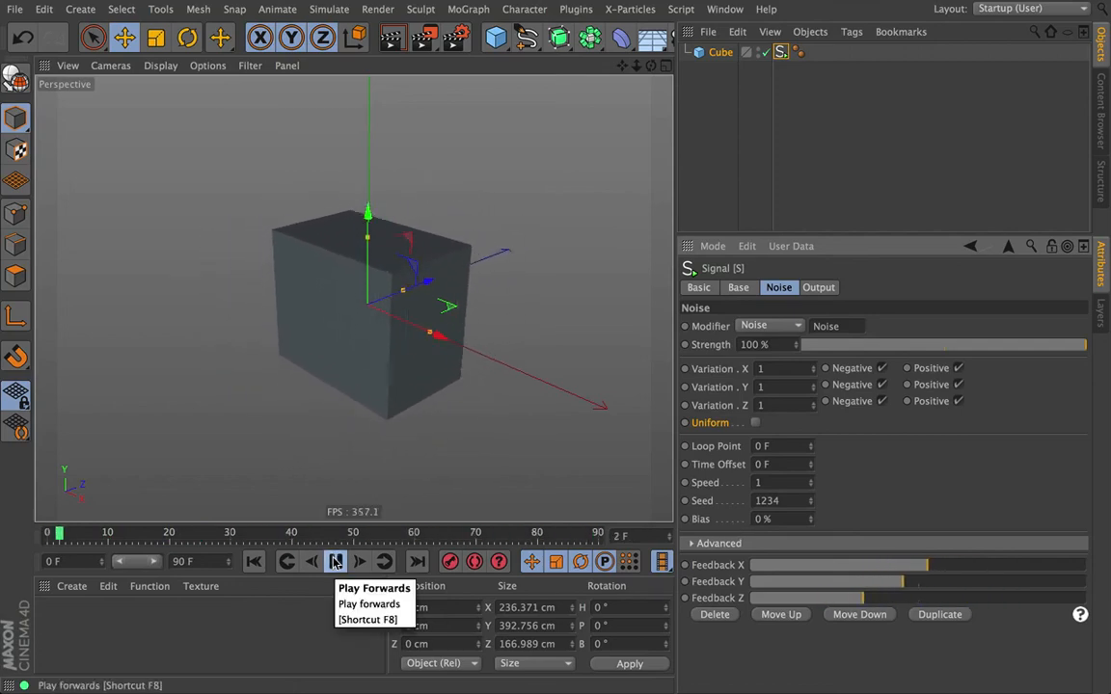
click(769, 326)
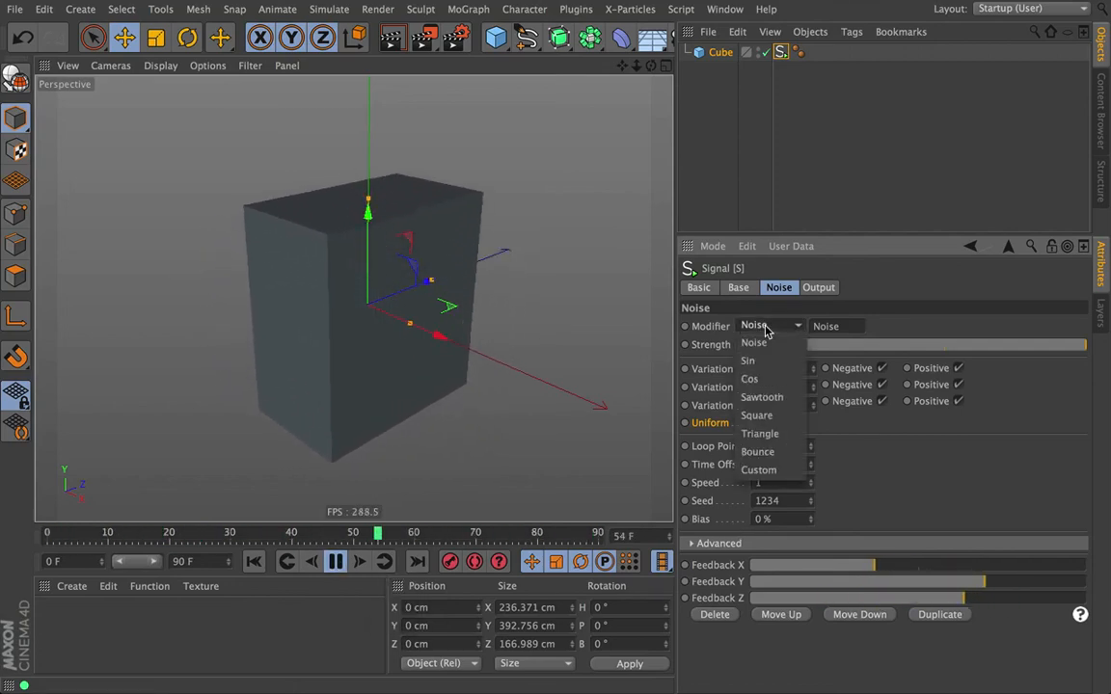
mouse_move(760, 397)
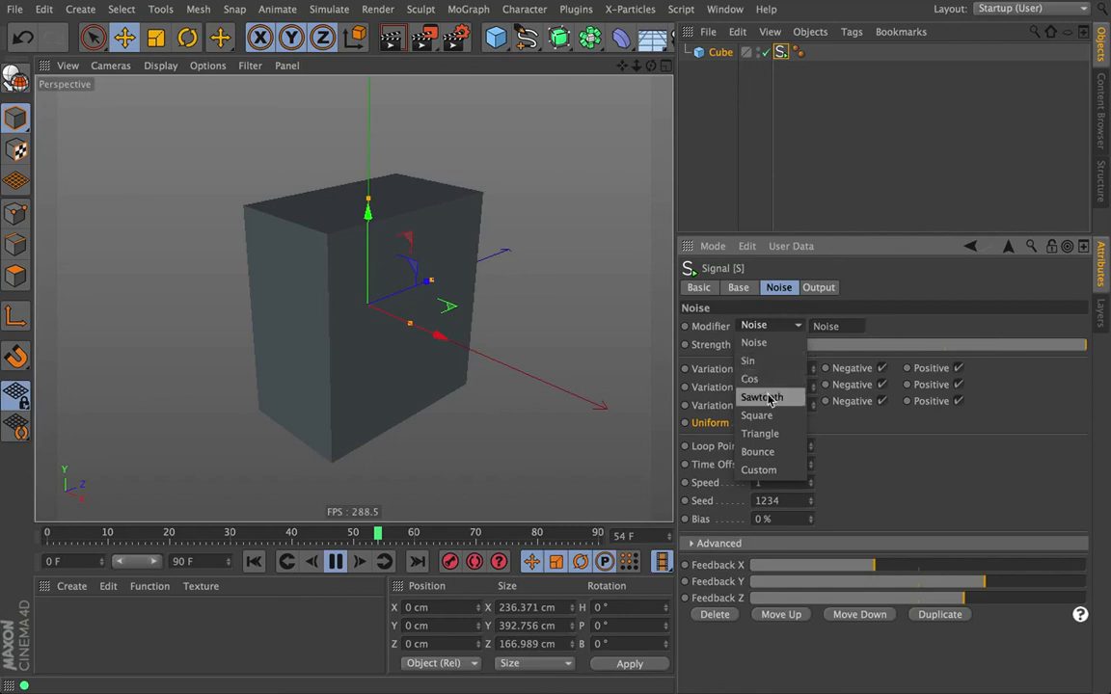
mouse_move(771, 451)
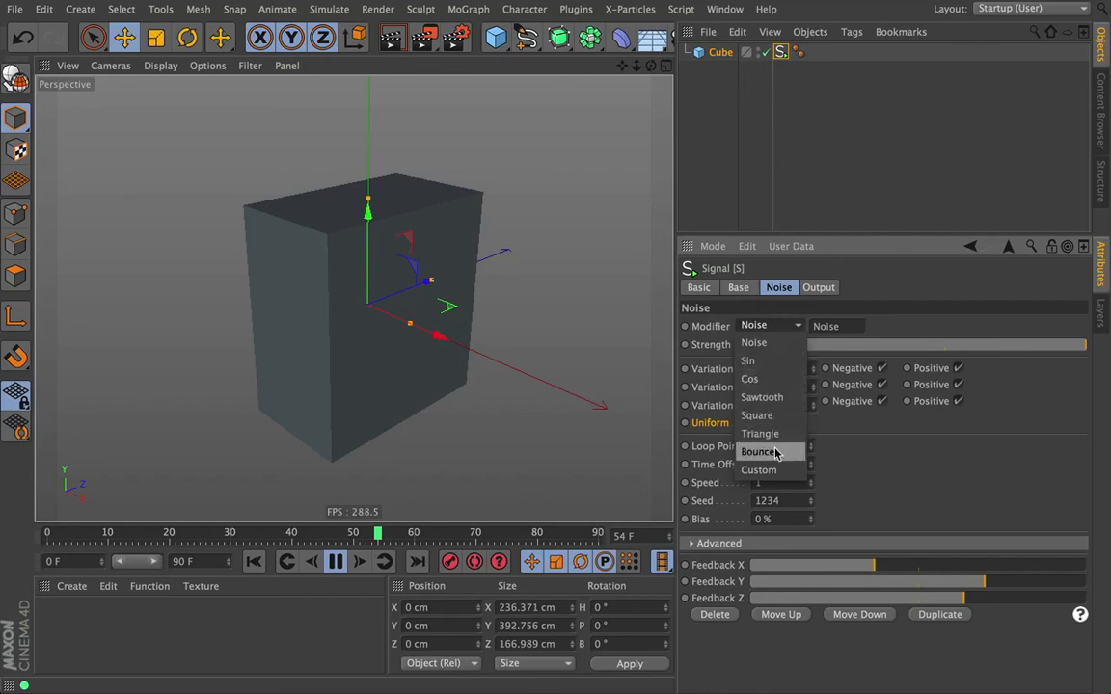